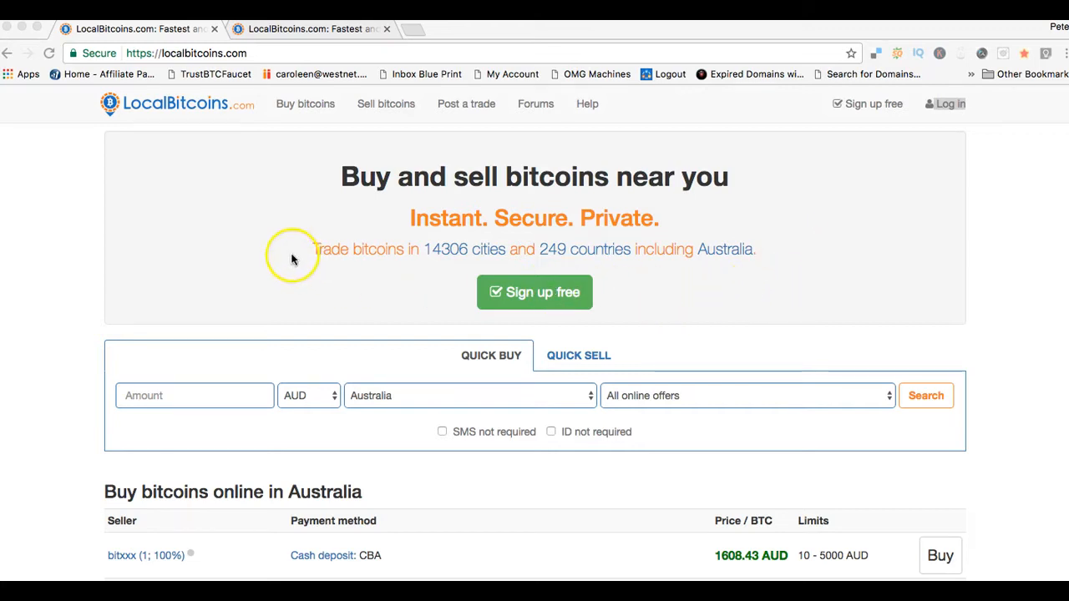
mouse_move(771, 166)
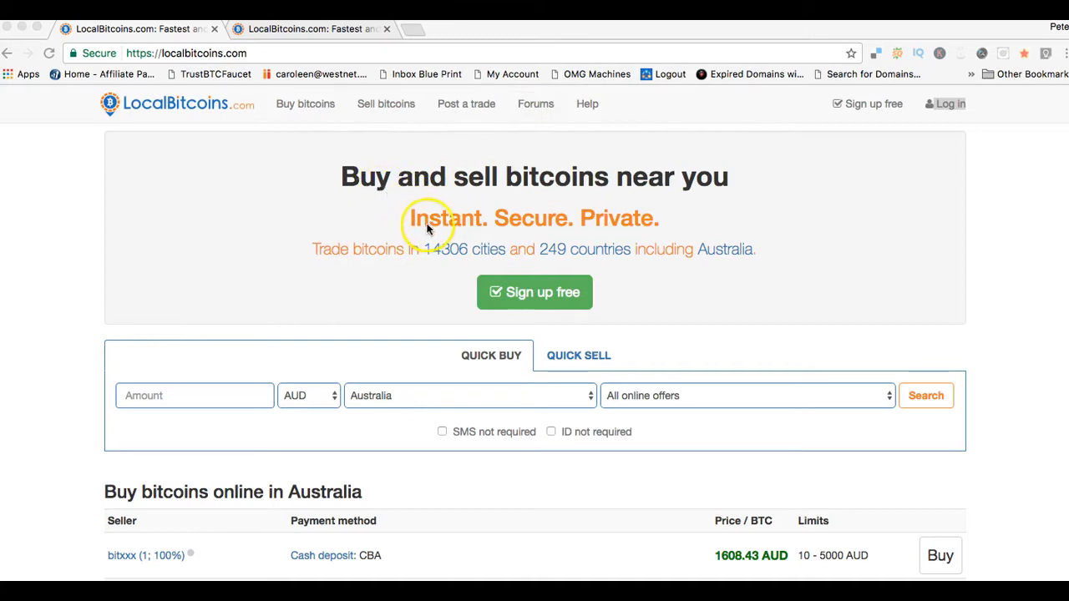
mouse_move(638, 227)
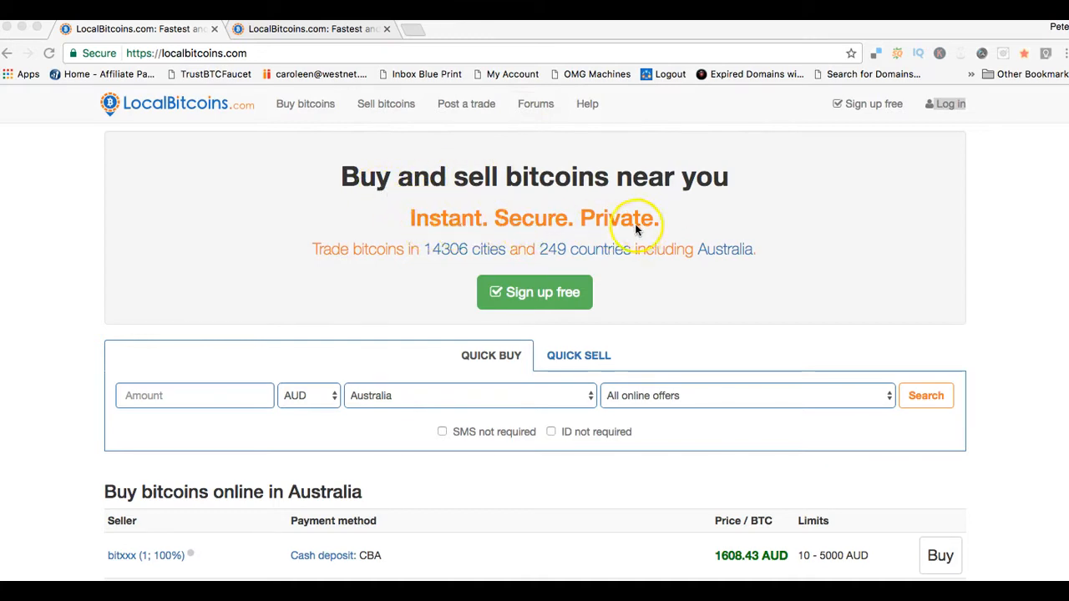
mouse_move(417, 268)
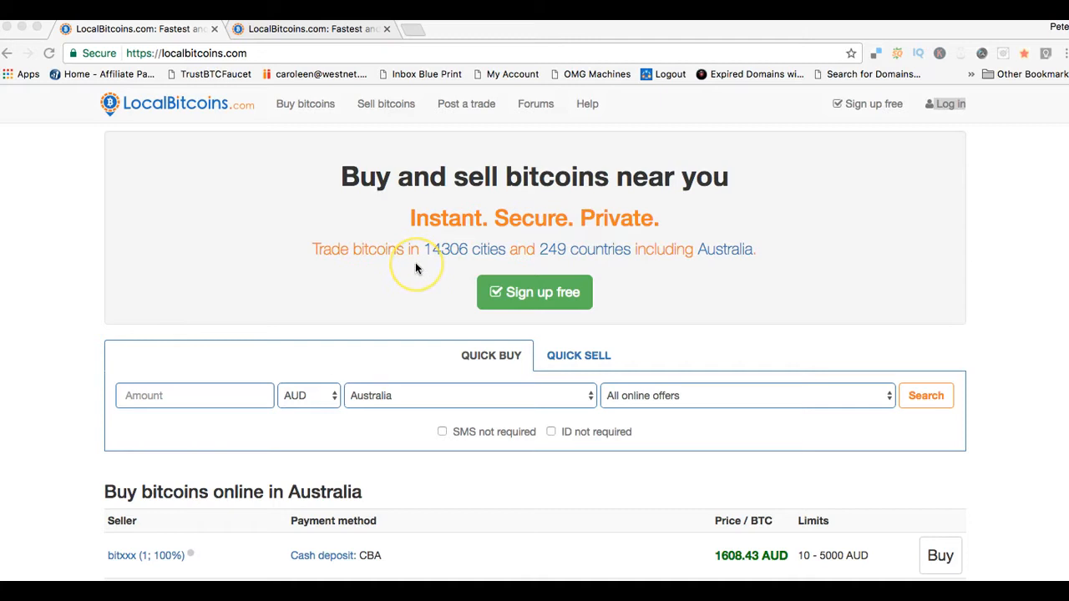
mouse_move(448, 266)
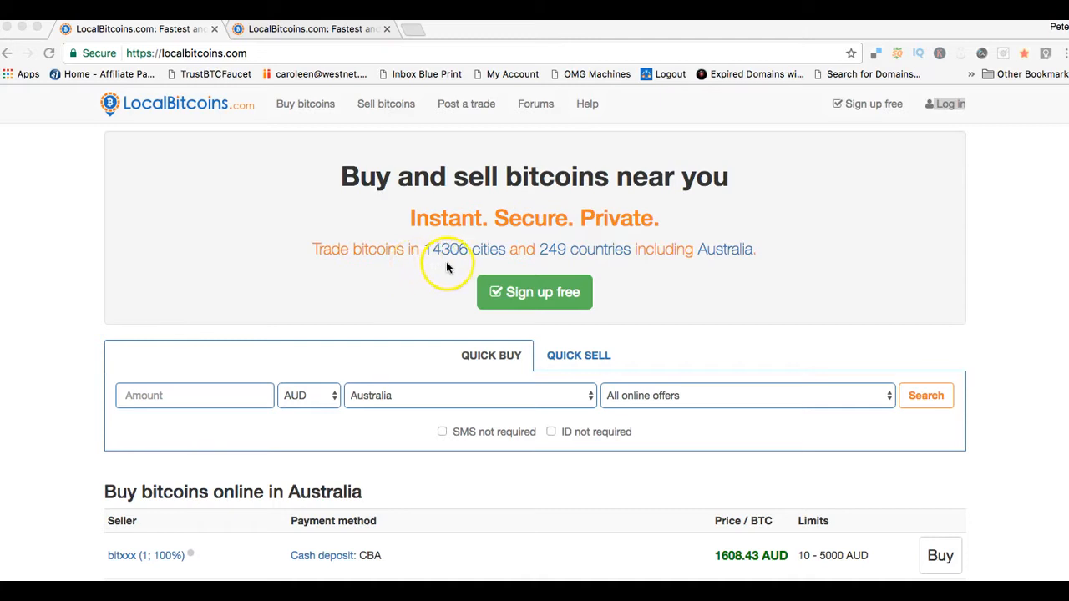
mouse_move(466, 260)
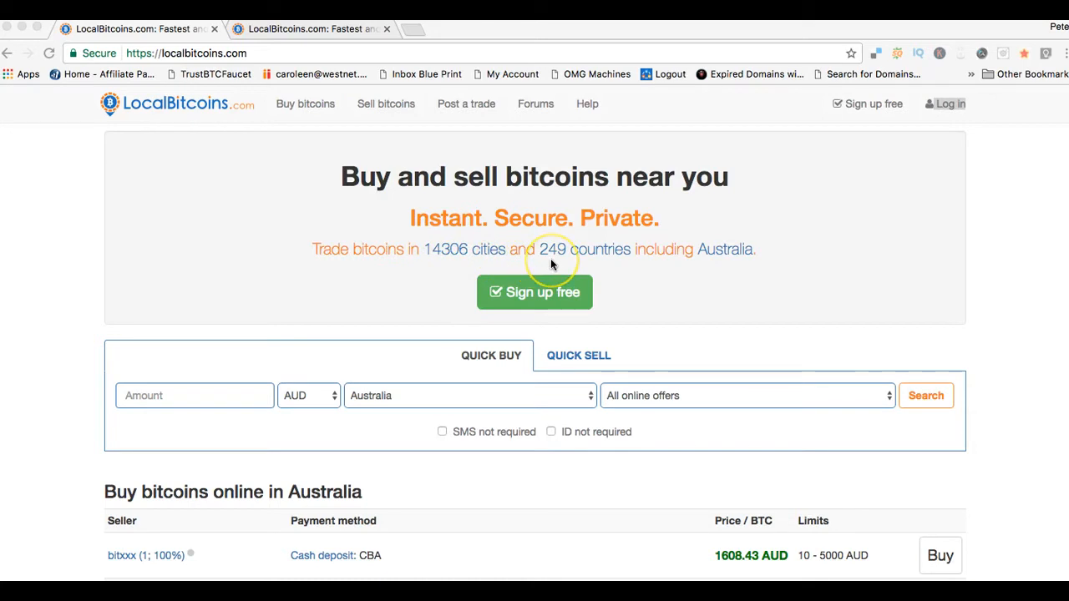
mouse_move(632, 271)
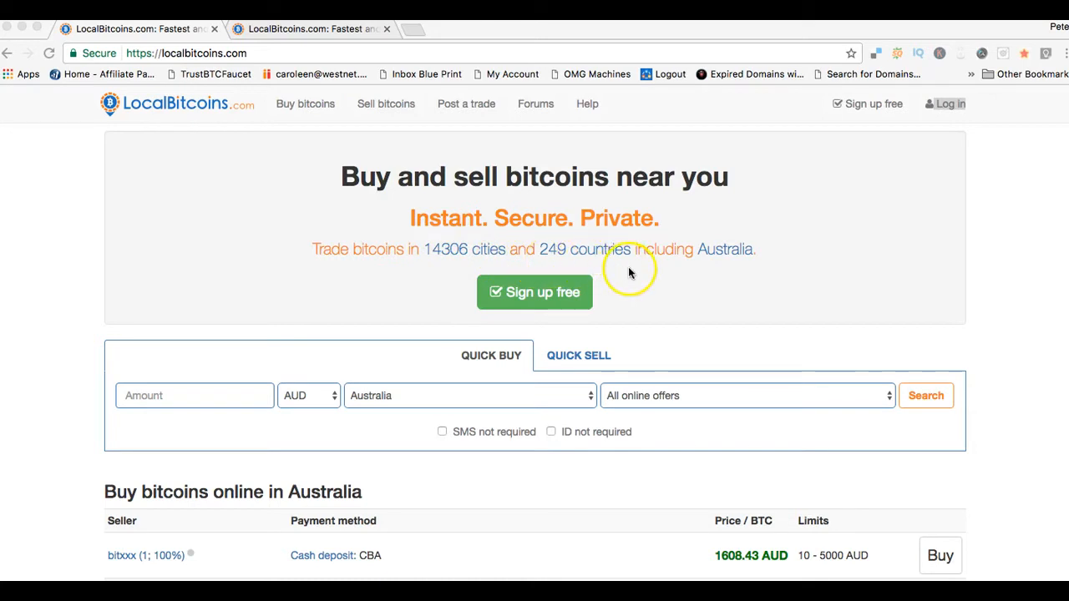
mouse_move(715, 282)
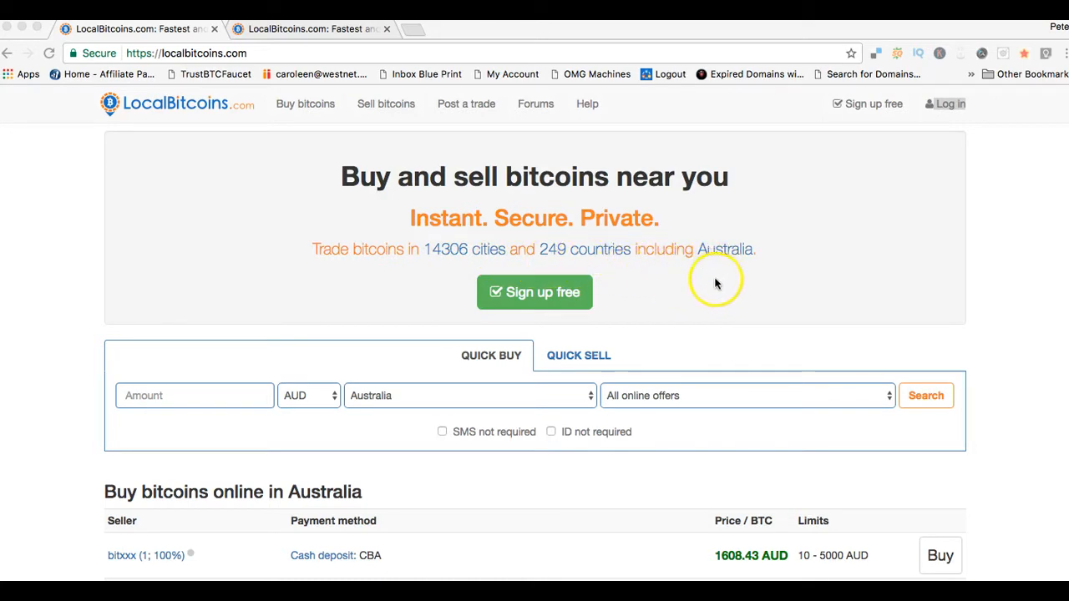
mouse_move(638, 247)
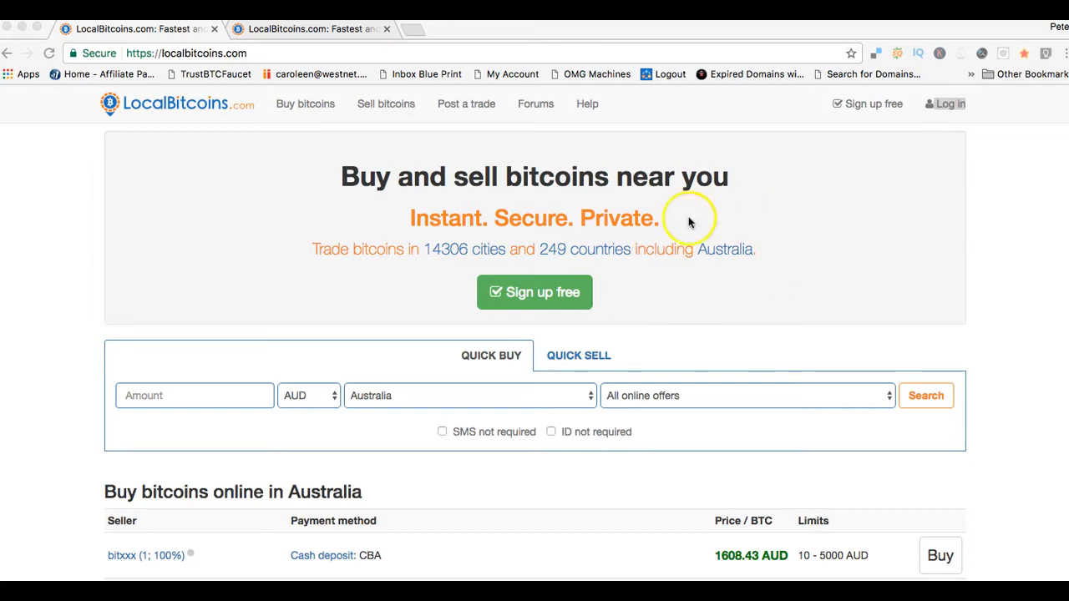
mouse_move(716, 278)
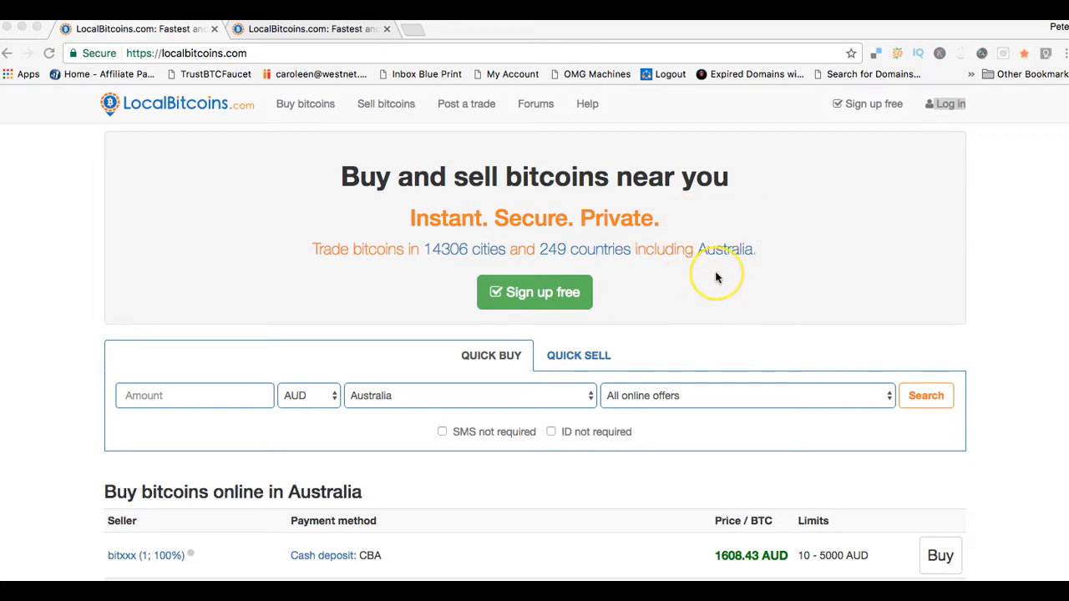
mouse_move(716, 278)
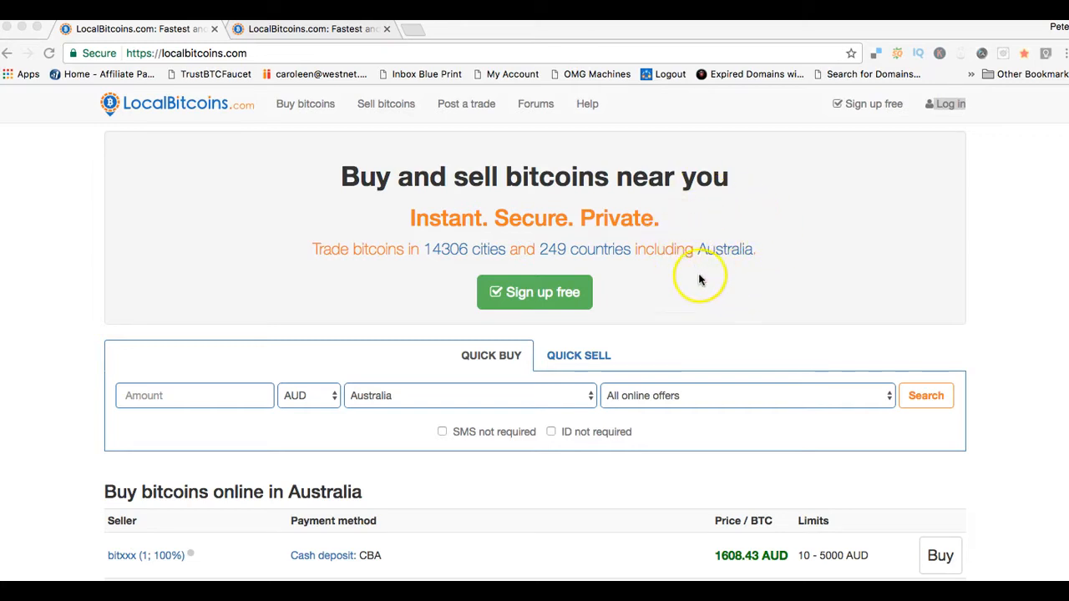
mouse_move(812, 262)
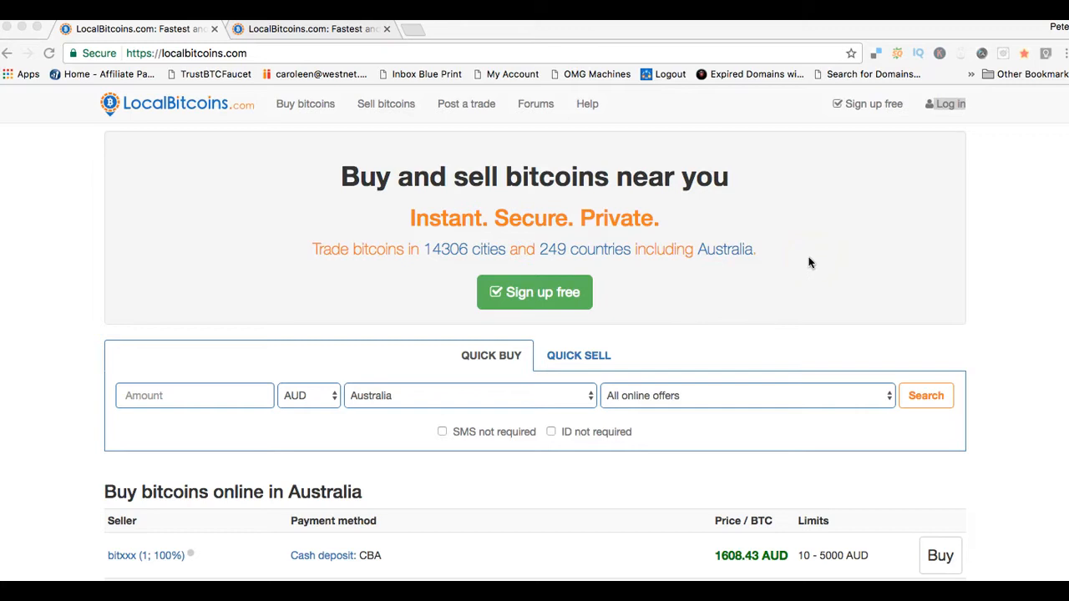
mouse_move(631, 306)
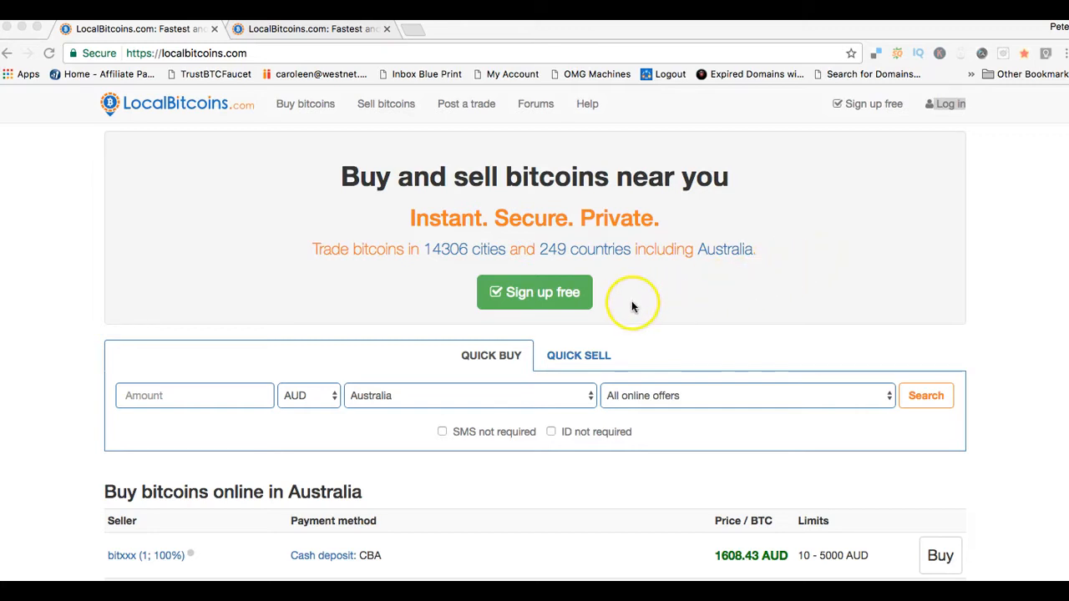
mouse_move(868, 100)
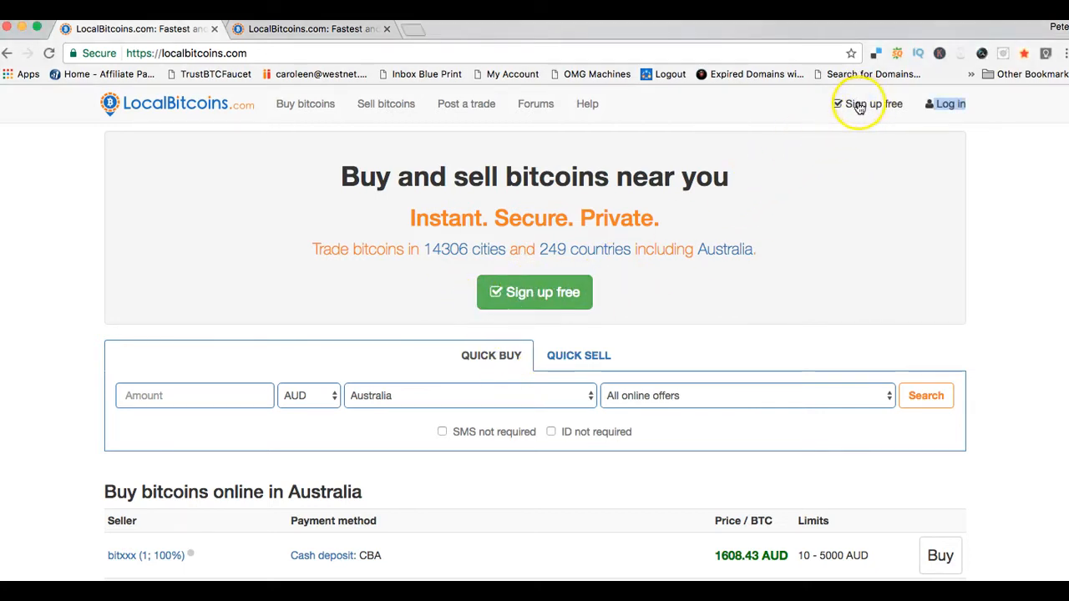
mouse_move(535, 291)
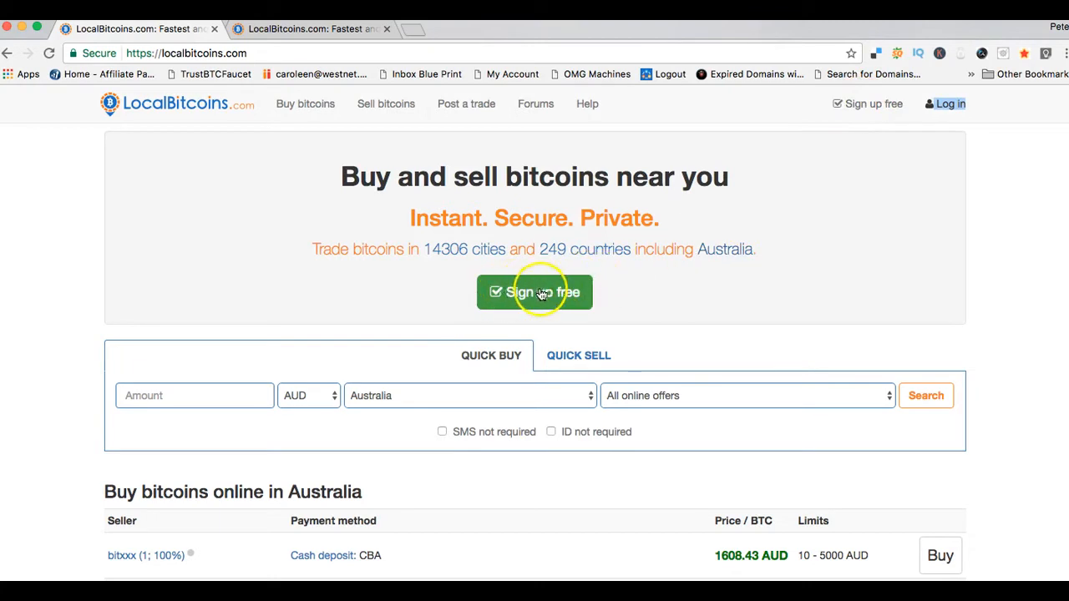
mouse_move(643, 295)
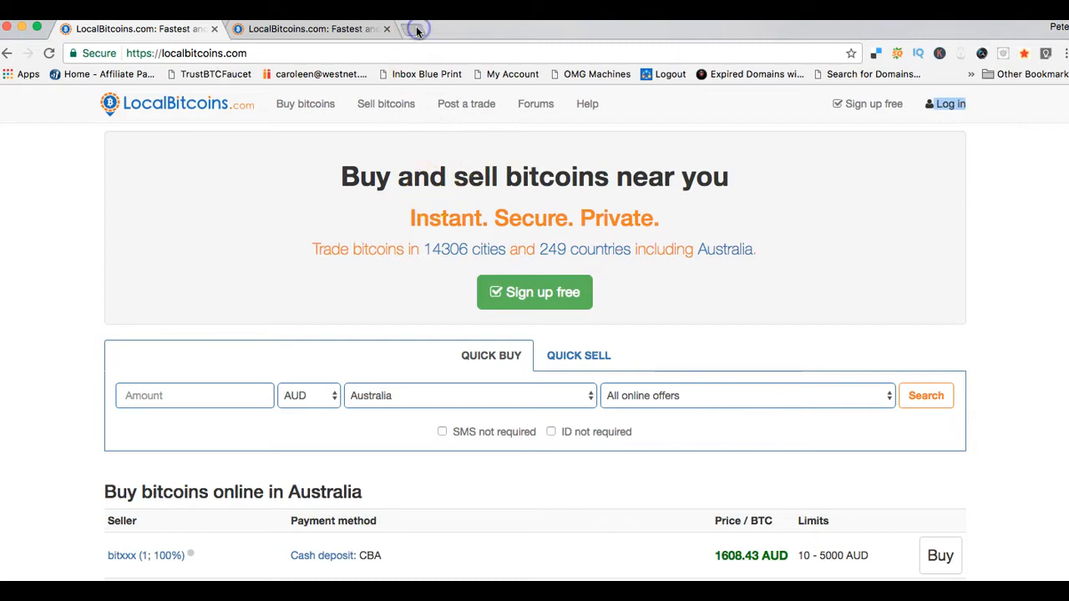
- Open xapo.com in a new browser tab, correcting a mistyped address along the way
click(418, 28)
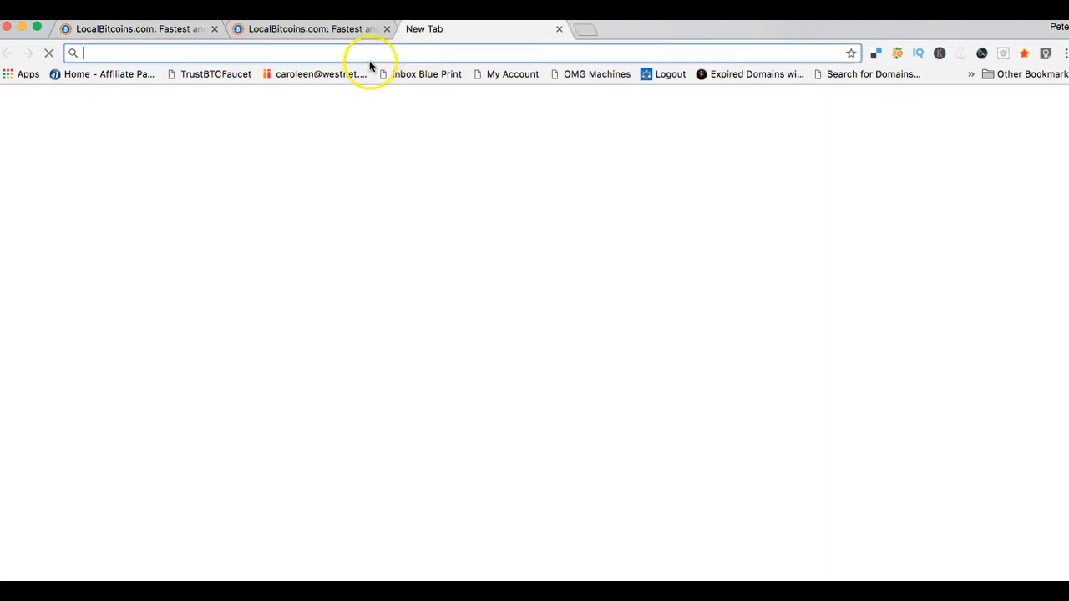
text(zentraffic.adpackpro-international.com)
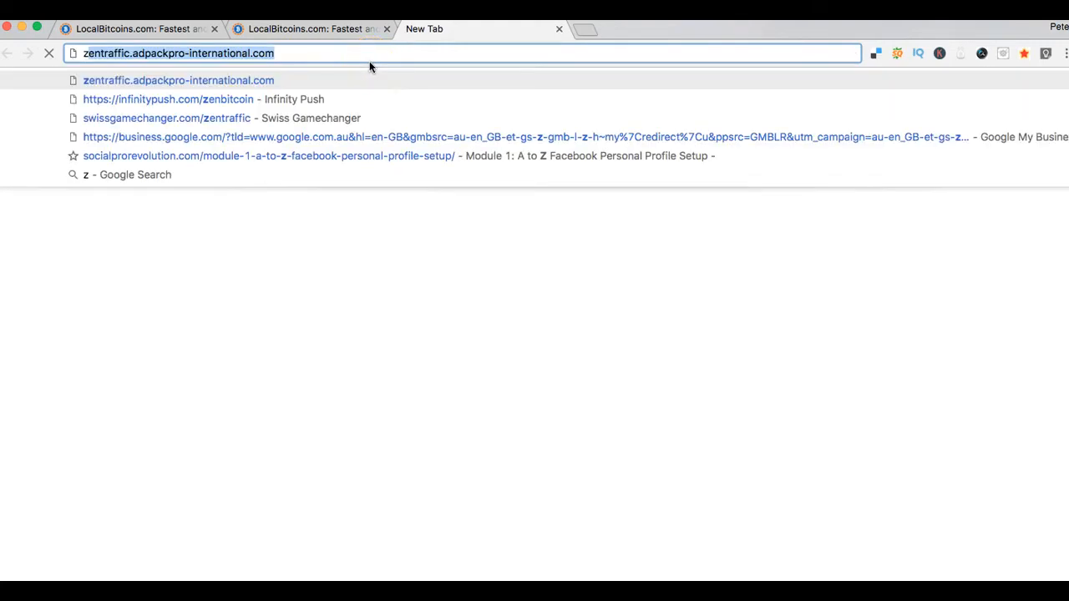
text(zxapo)
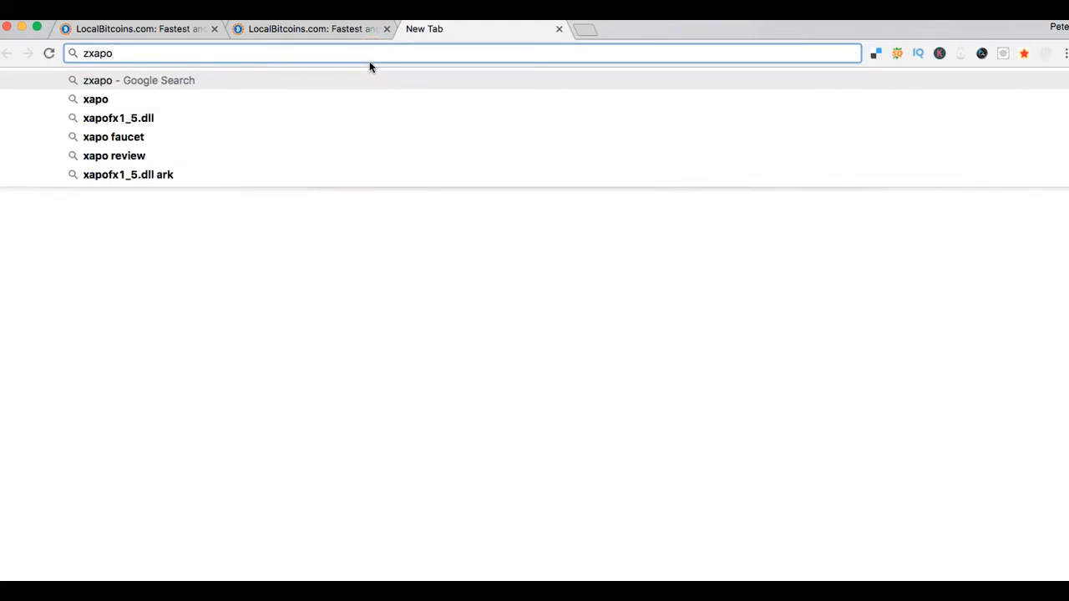
key(Backspace)
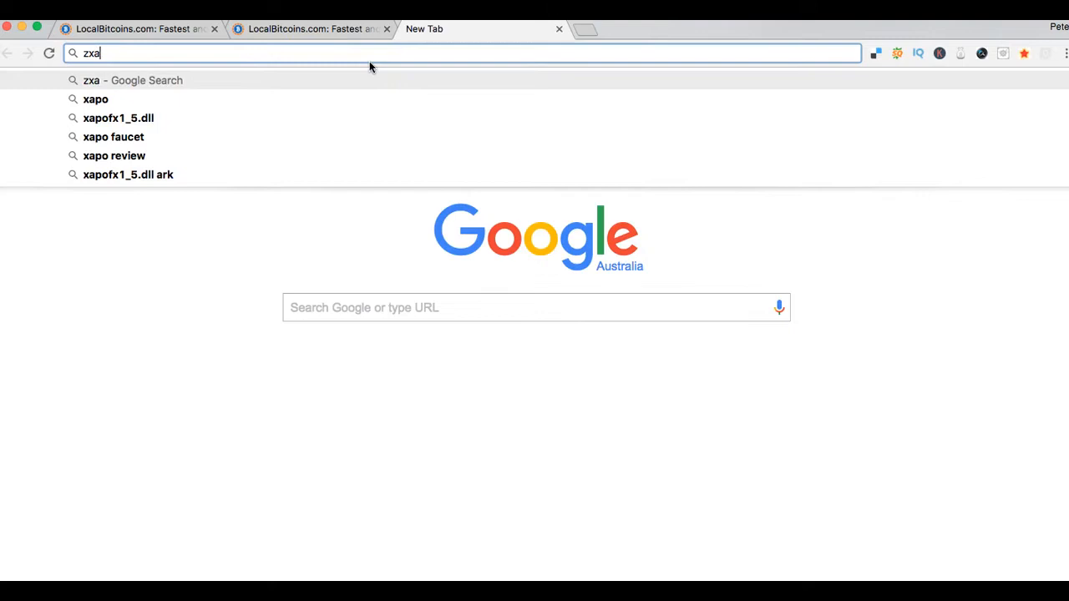
text(xapo.com)
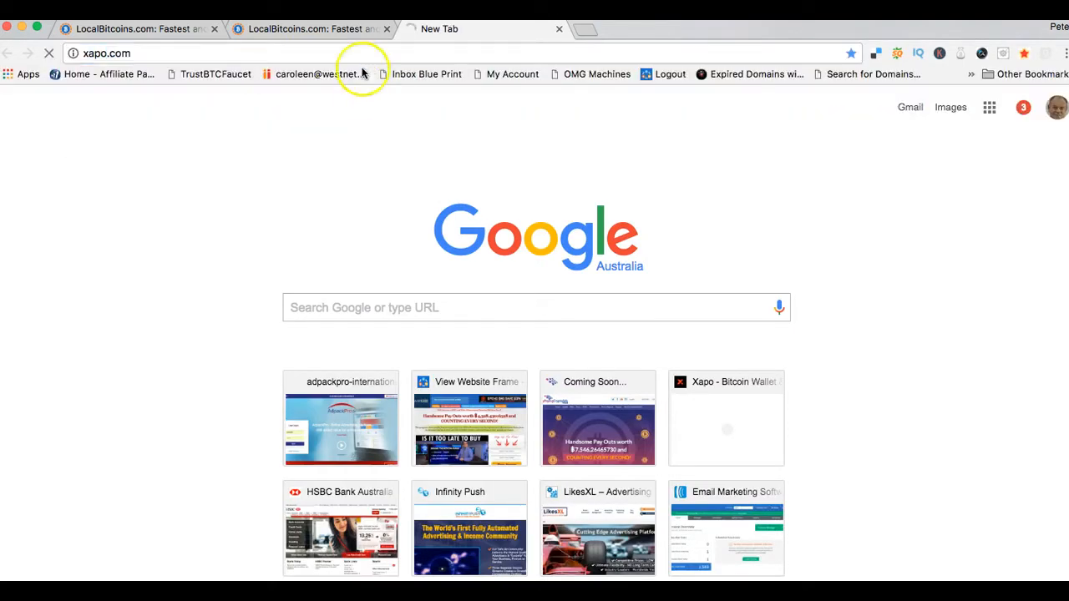
mouse_move(400, 164)
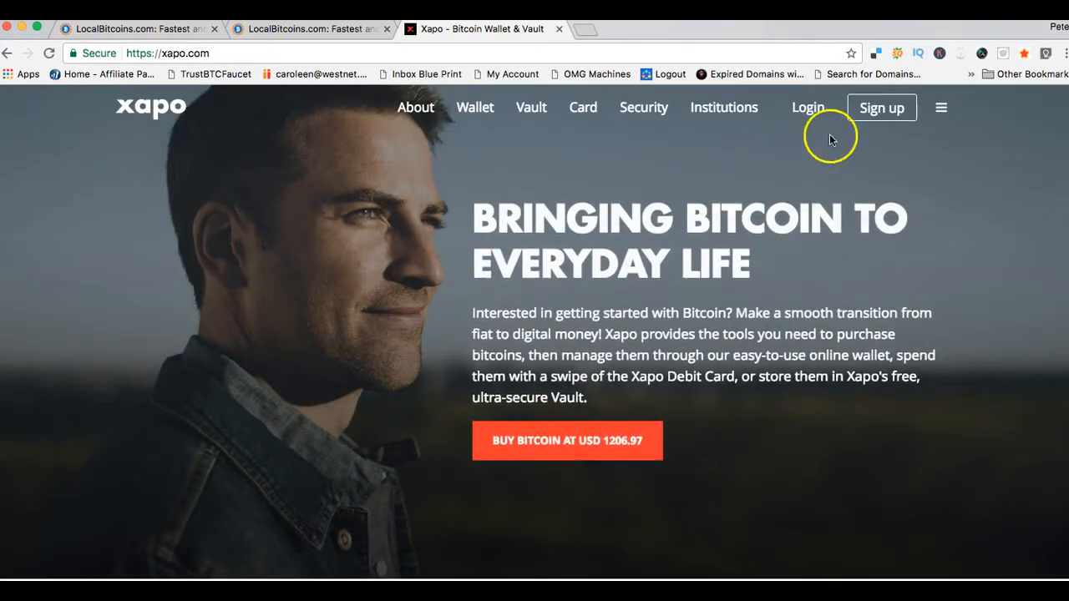
mouse_move(254, 170)
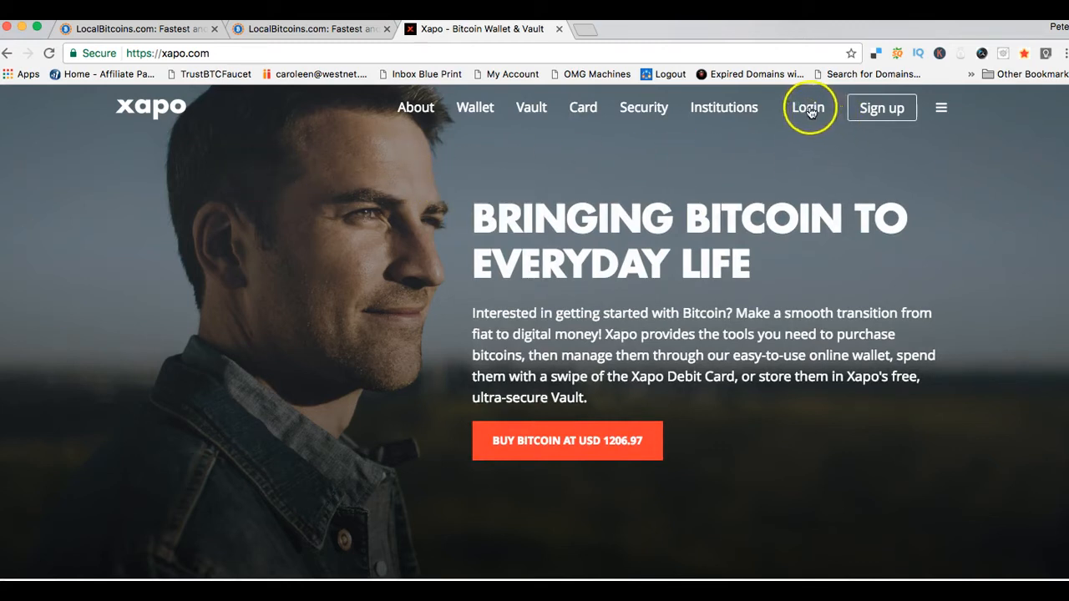
- Log in to Xapo and view the dashboard with the wallet list and USD 17.52 balance
click(808, 107)
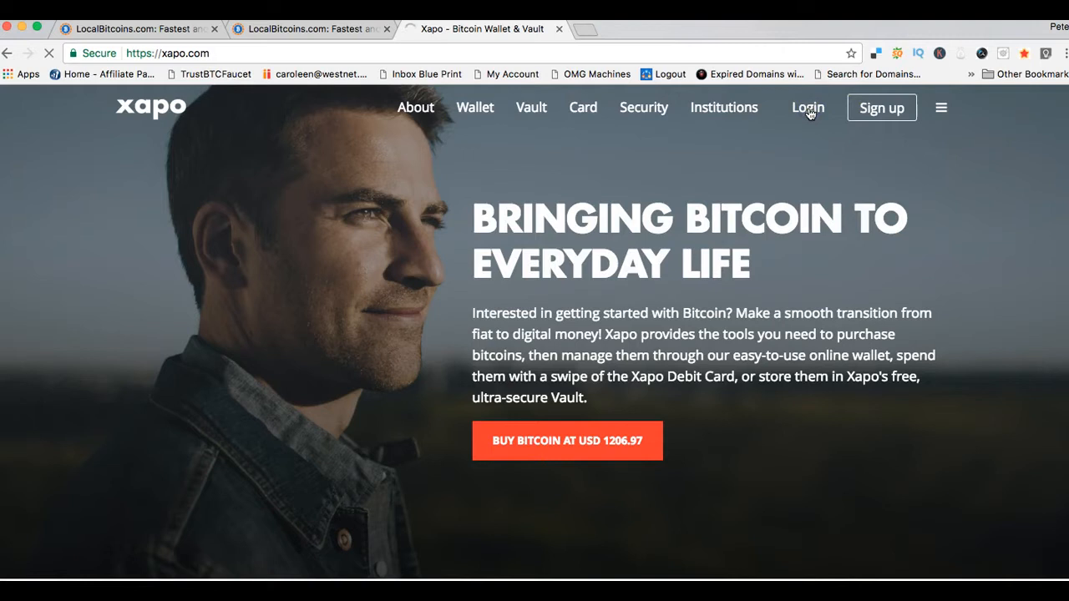
click(808, 106)
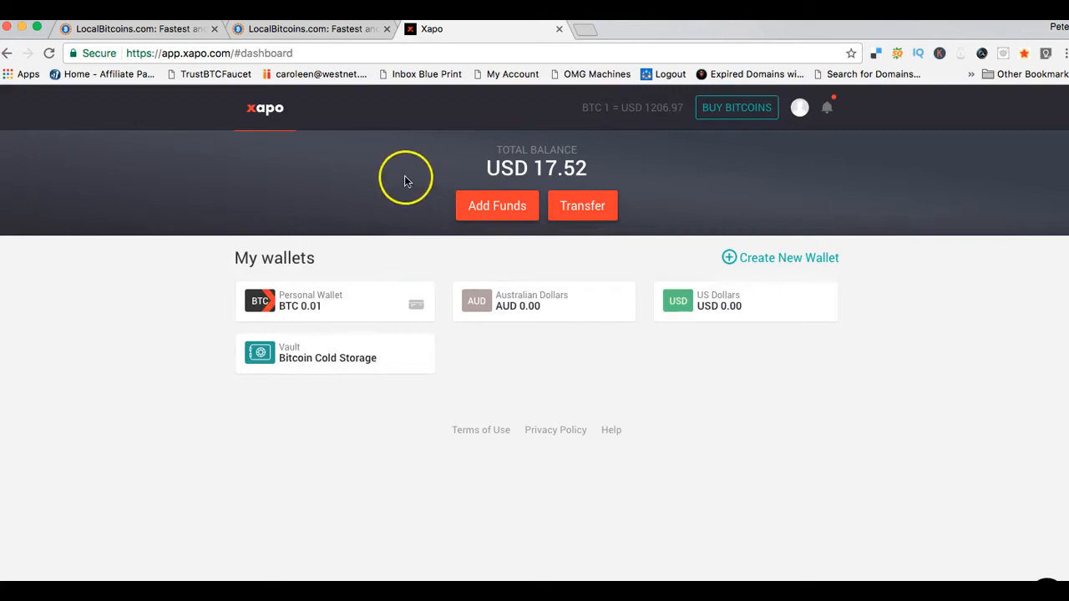
mouse_move(408, 166)
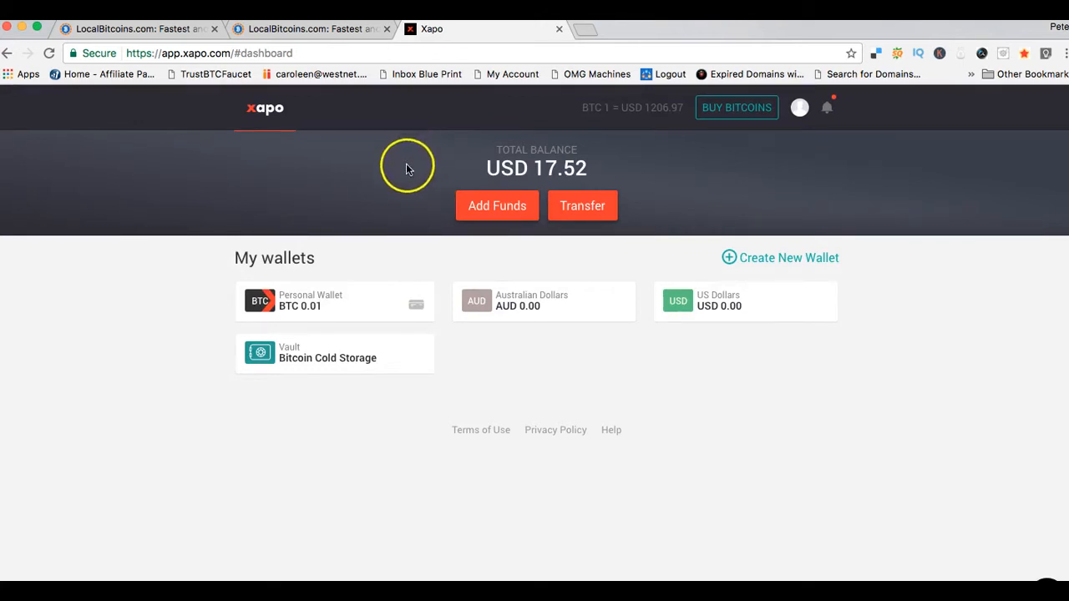
mouse_move(349, 216)
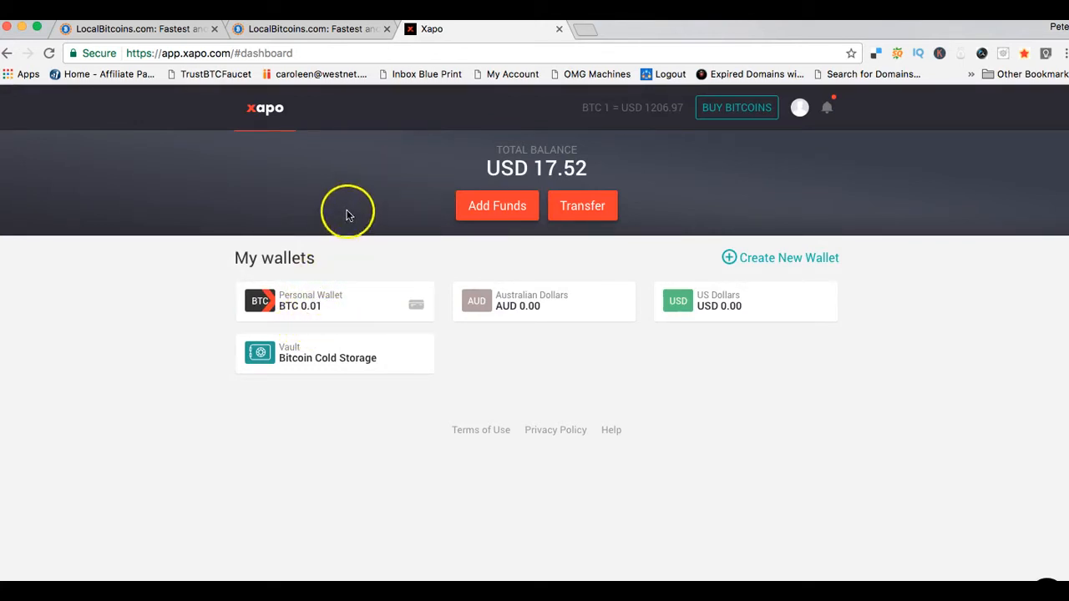
mouse_move(354, 208)
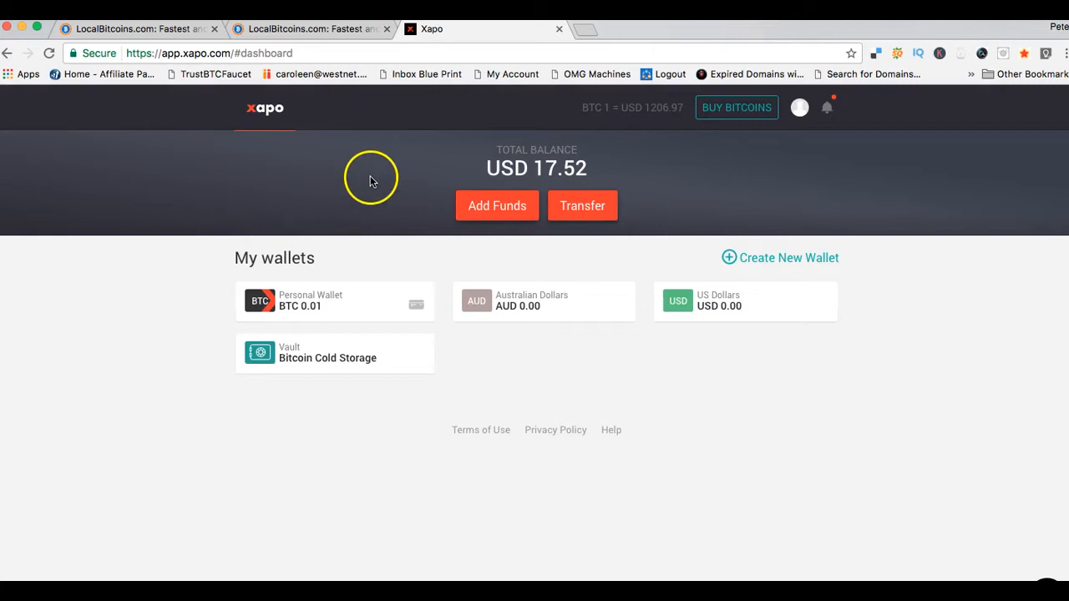
mouse_move(678, 137)
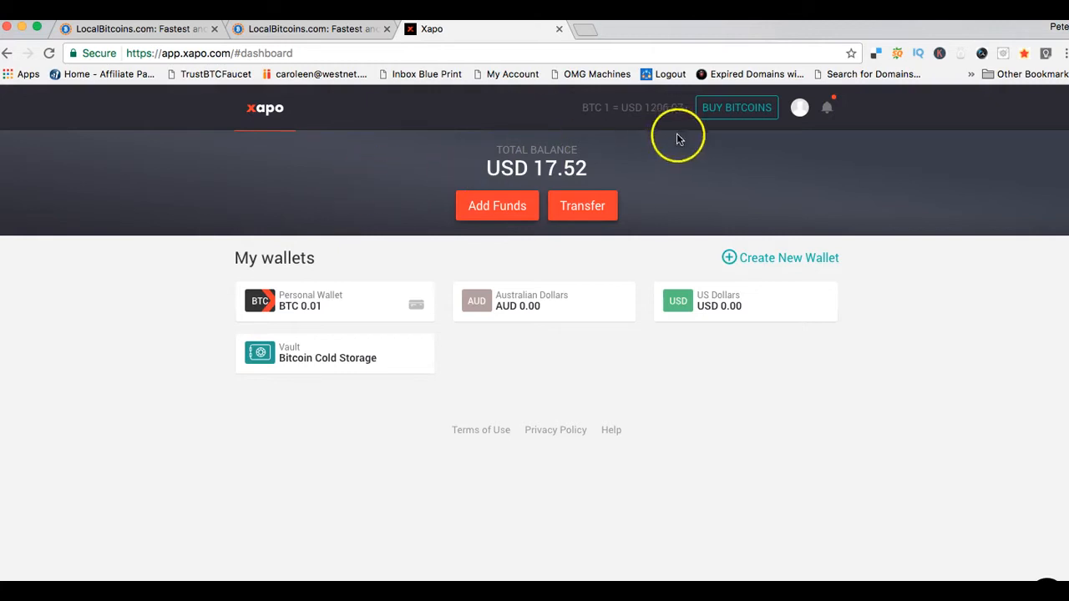
mouse_move(660, 130)
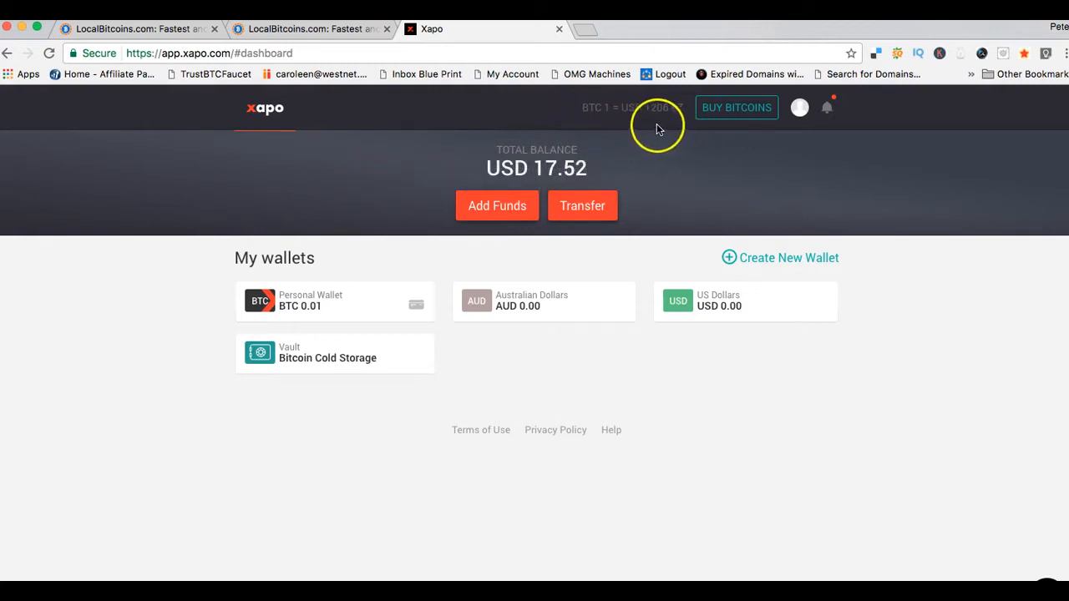
mouse_move(668, 103)
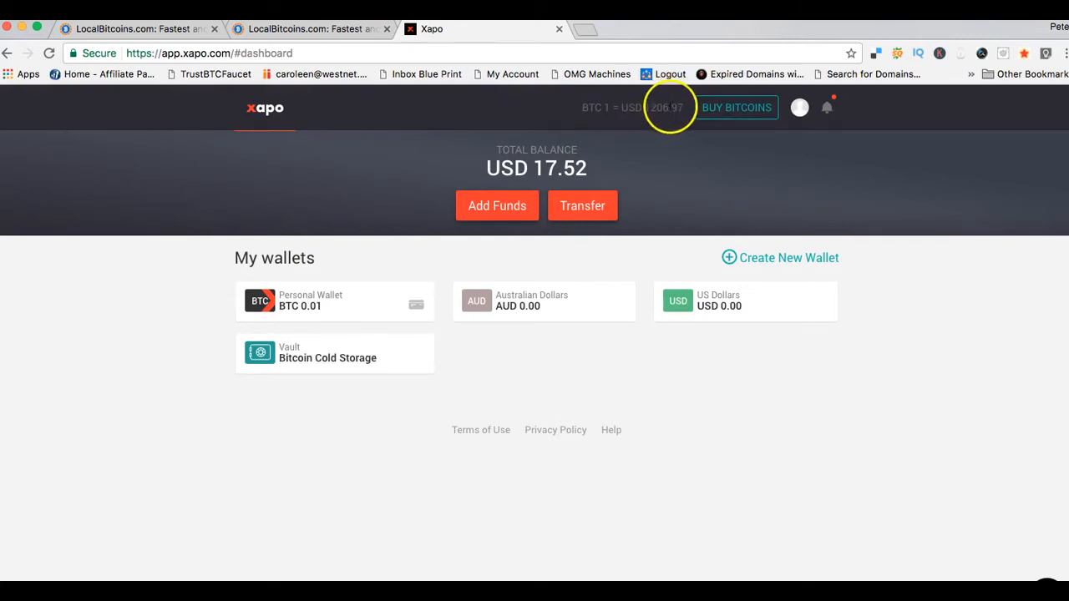
mouse_move(648, 125)
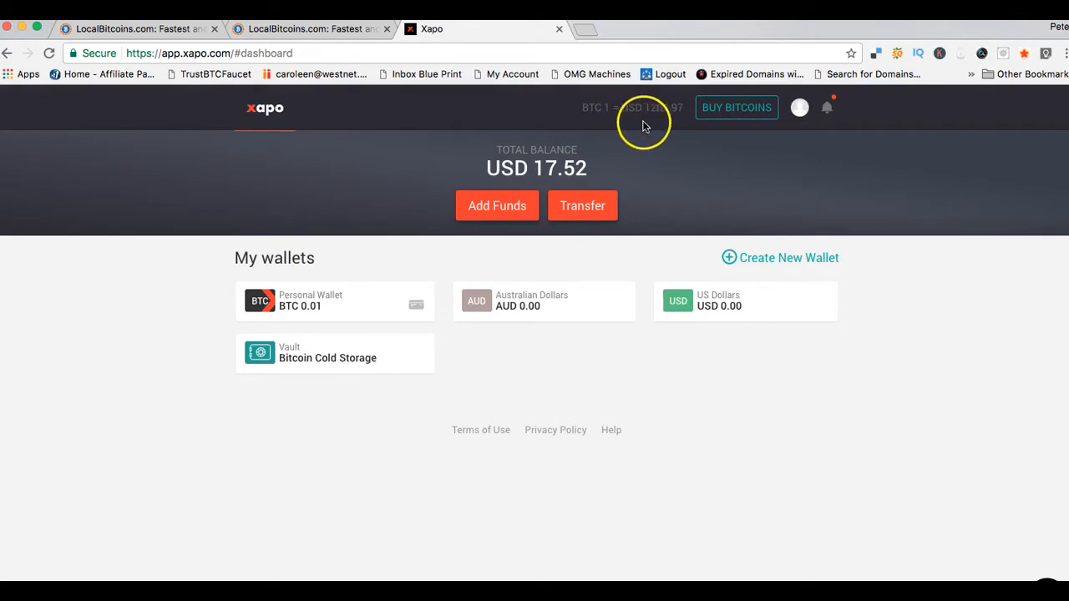
mouse_move(671, 120)
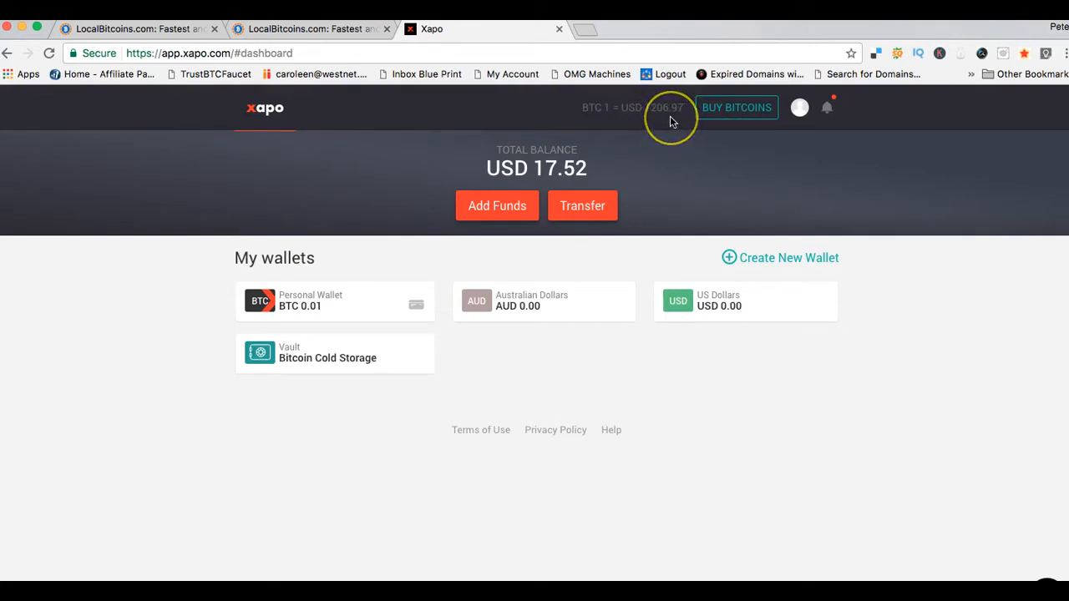
mouse_move(671, 121)
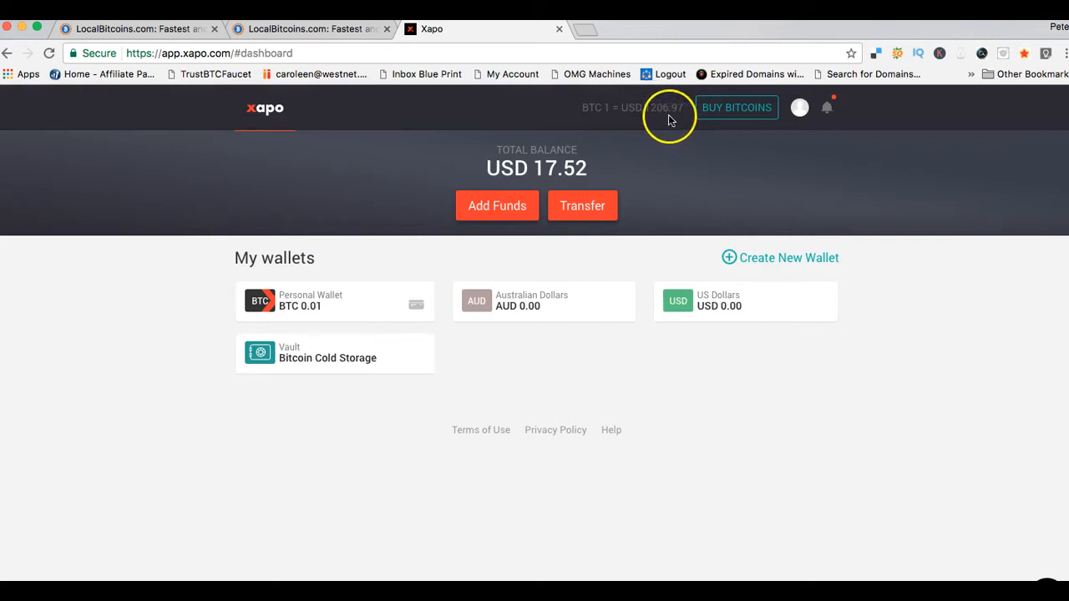
mouse_move(660, 125)
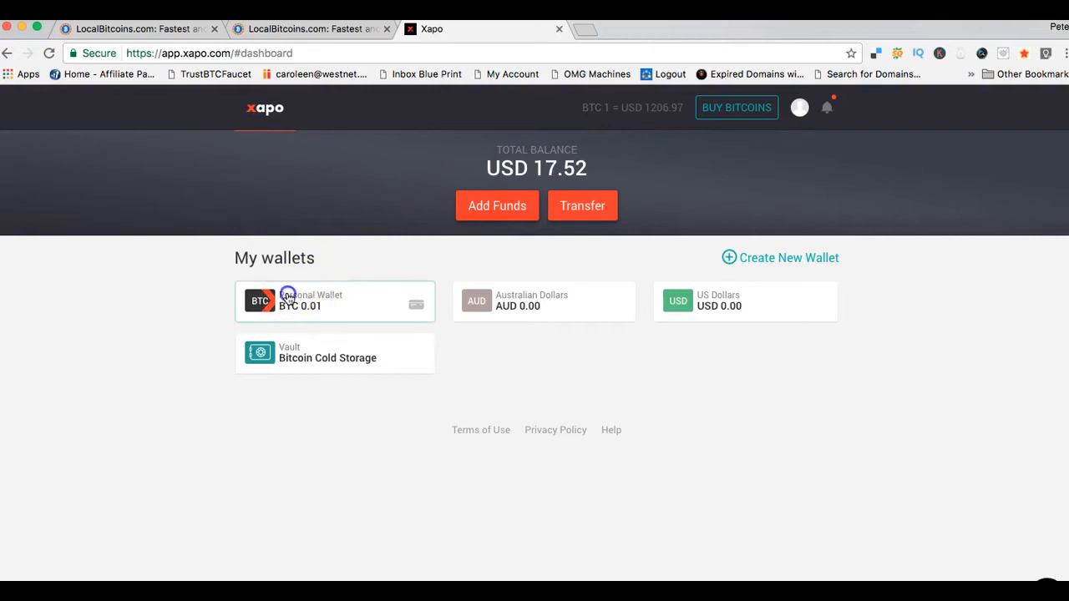
- Open the BTC Personal Wallet card from the Xapo dashboard
click(334, 301)
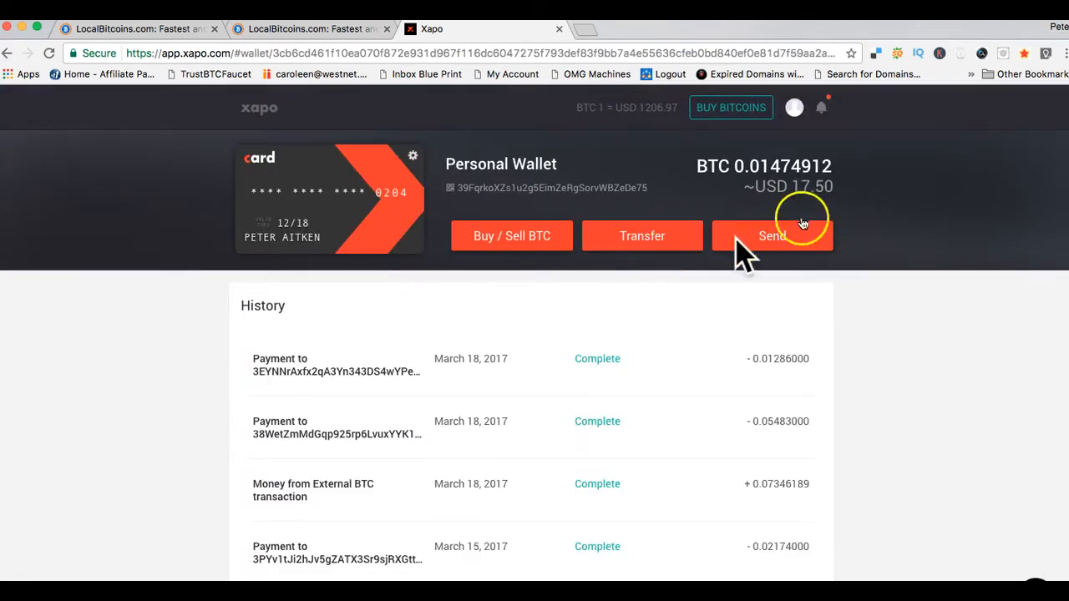
mouse_move(488, 344)
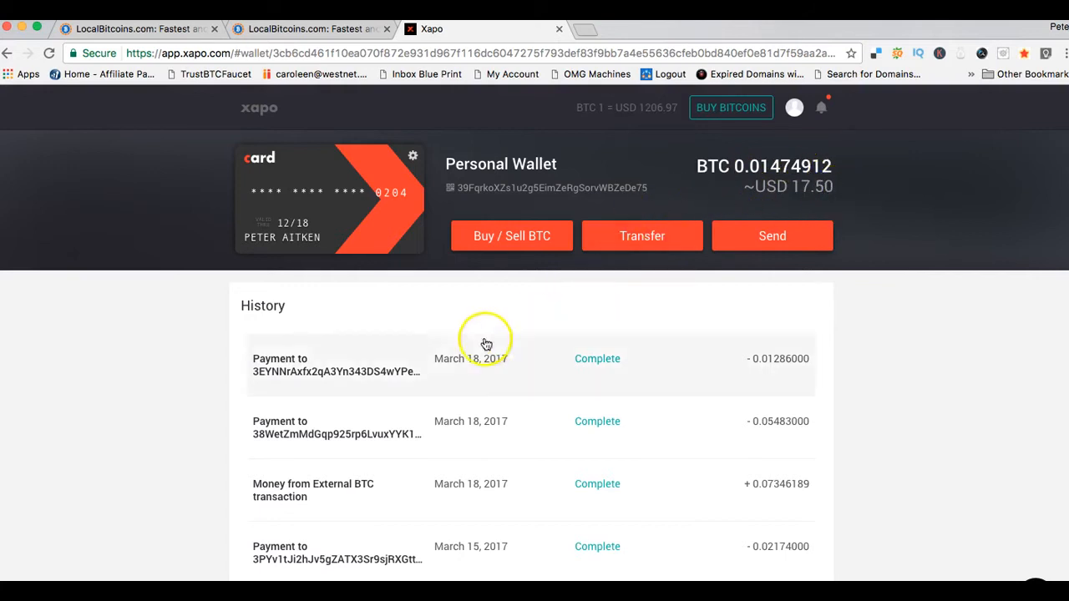
mouse_move(515, 384)
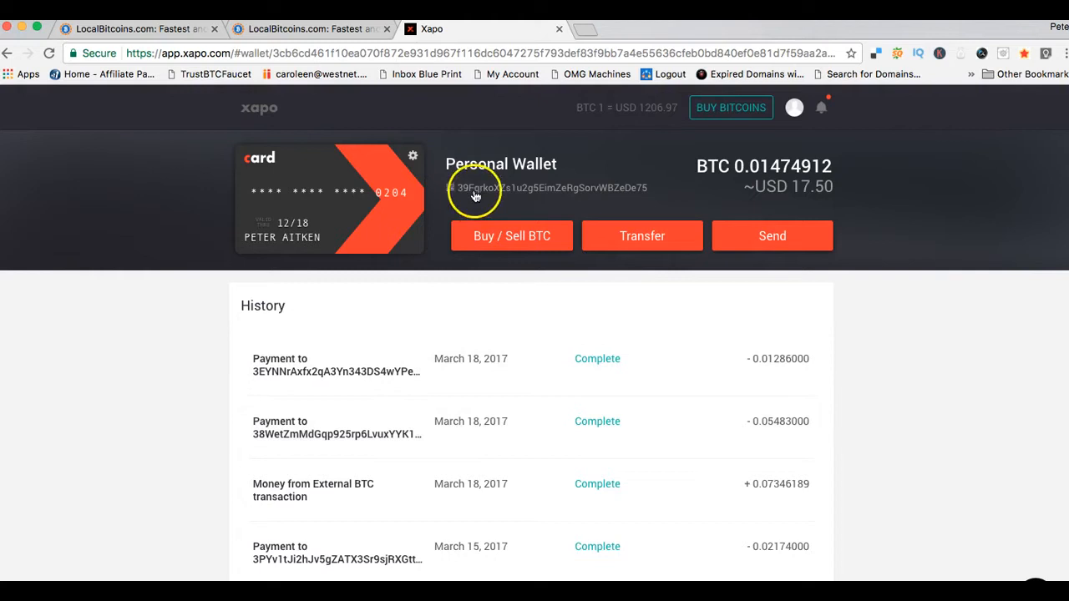
mouse_move(519, 192)
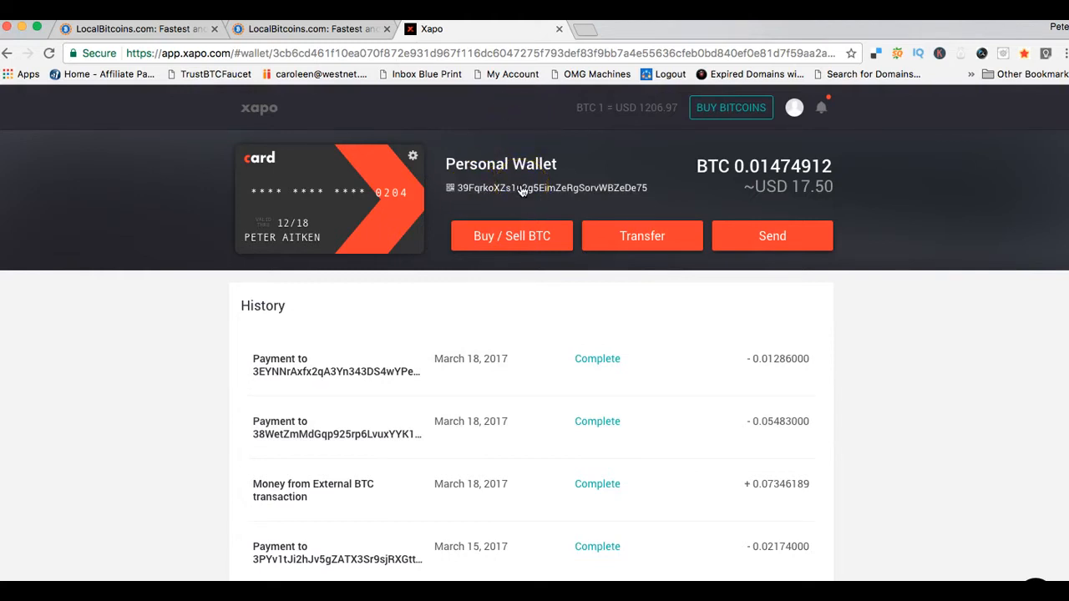
- Show the Personal Wallet receiving address and QR code, then dismiss the popup
click(546, 187)
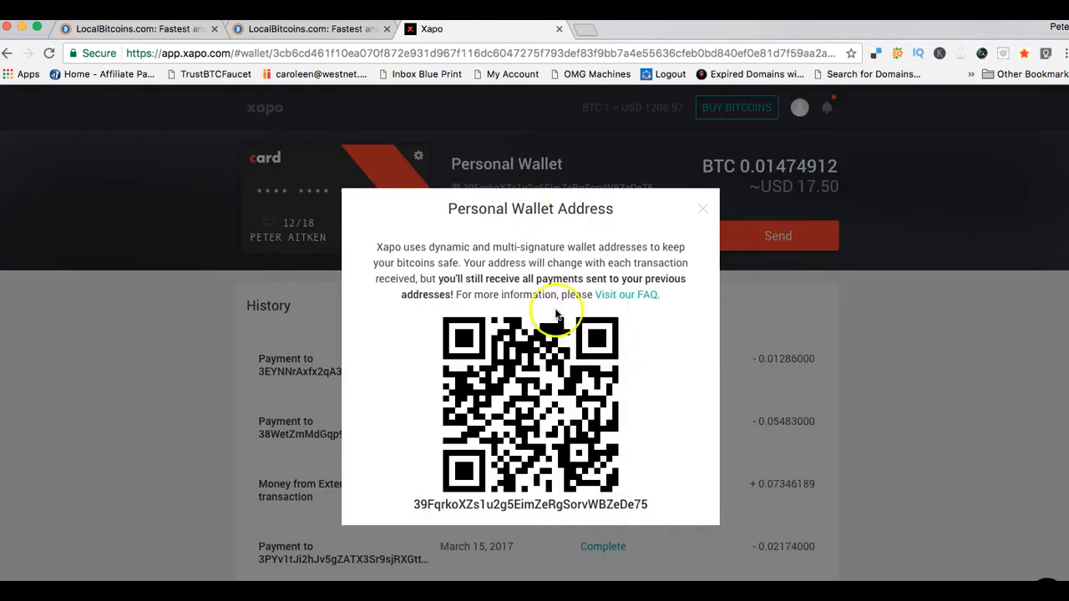
mouse_move(471, 384)
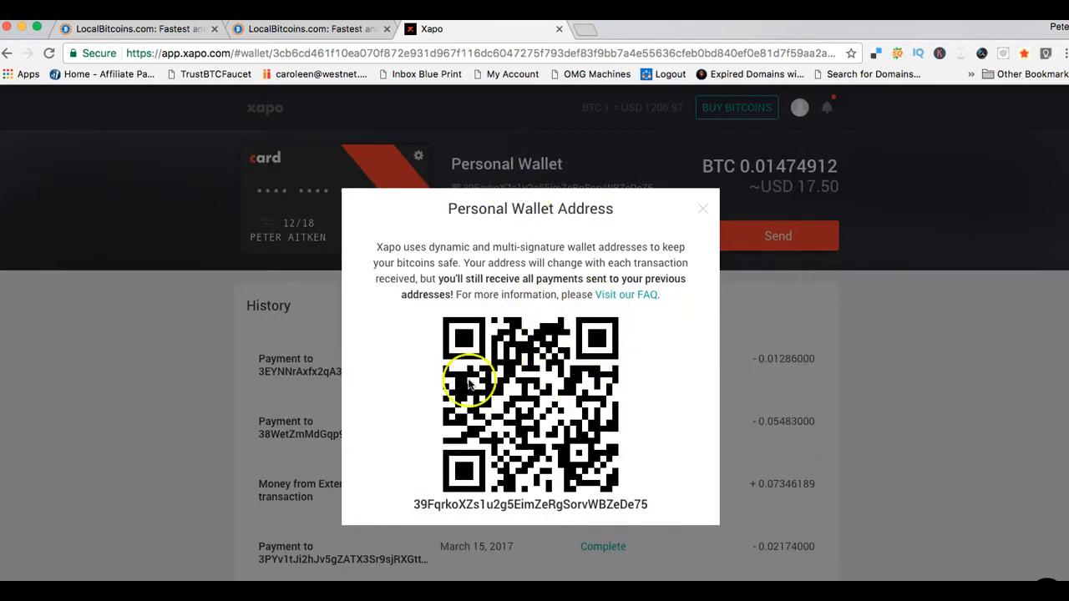
mouse_move(520, 342)
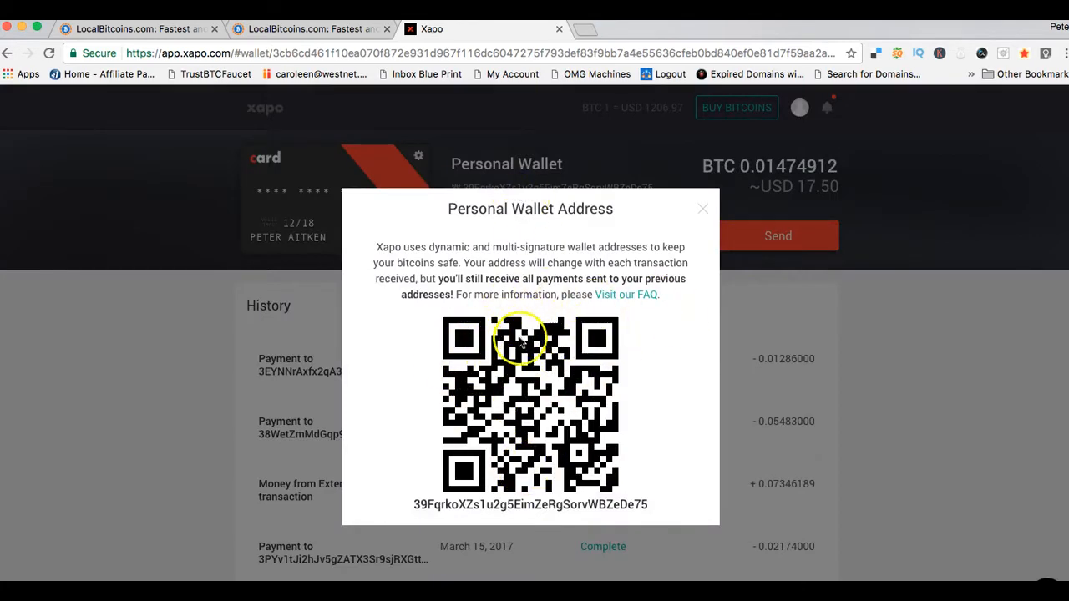
mouse_move(643, 466)
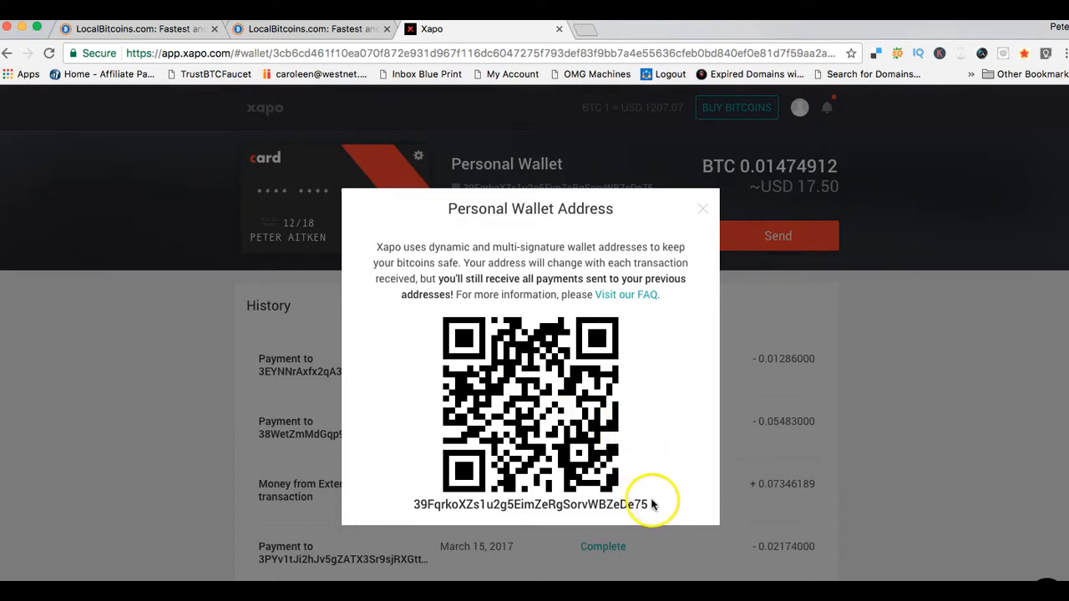
mouse_move(655, 485)
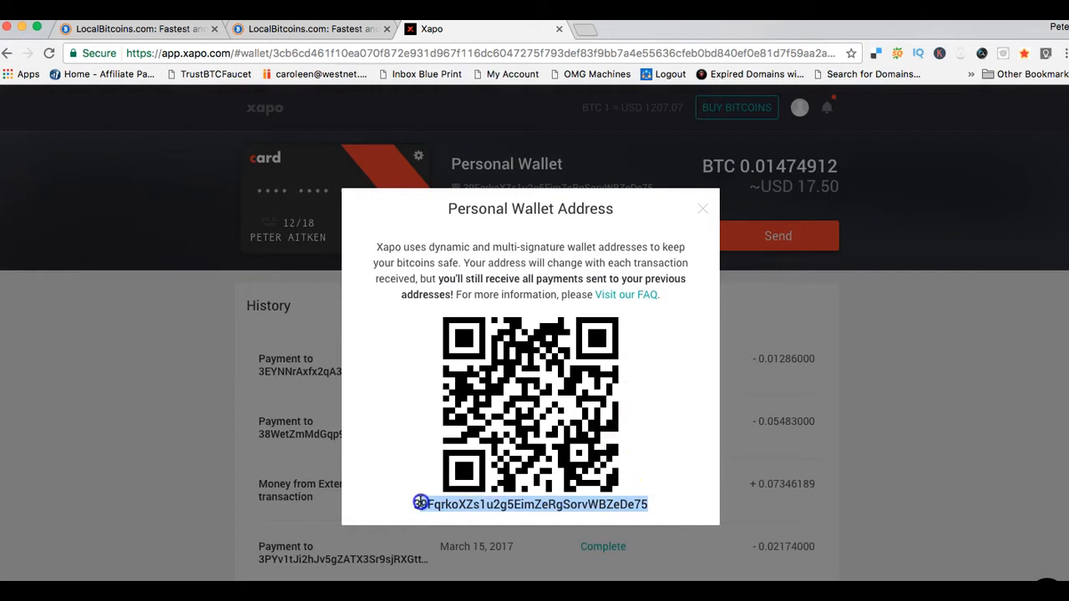
mouse_move(654, 488)
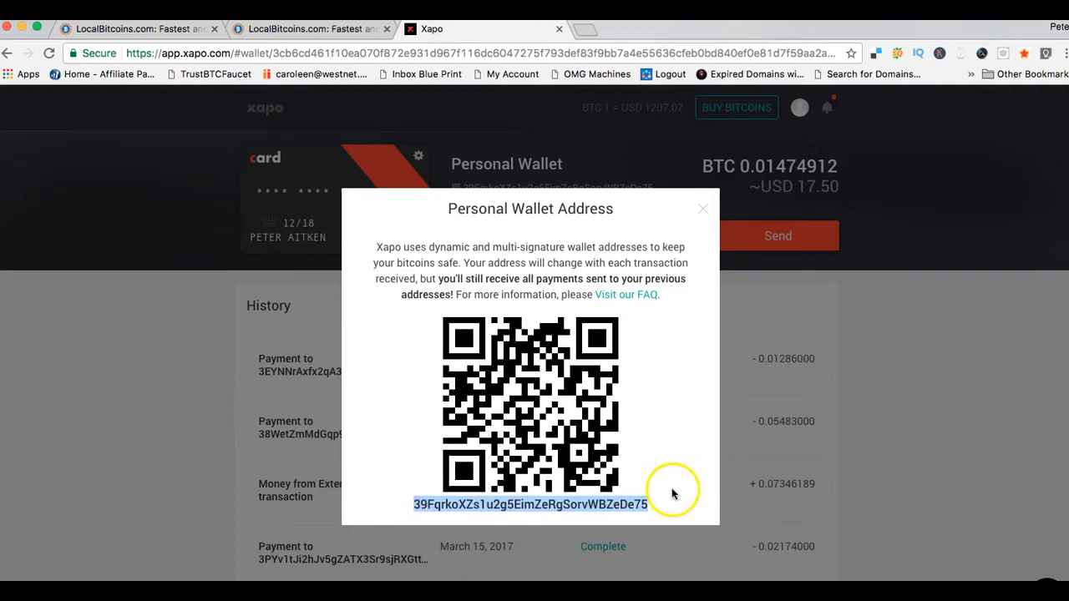
mouse_move(615, 371)
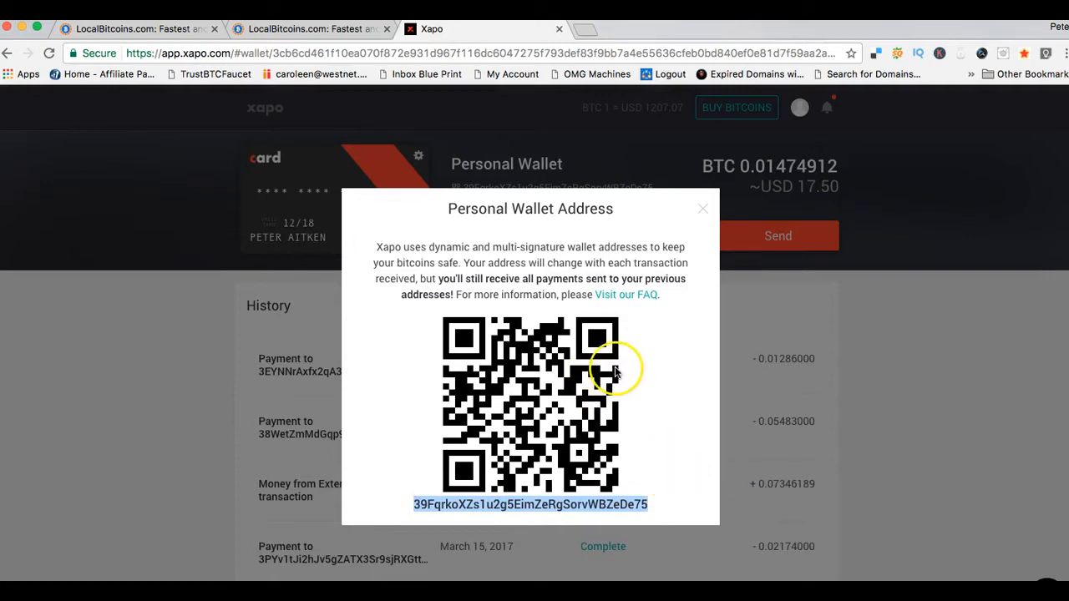
mouse_move(661, 484)
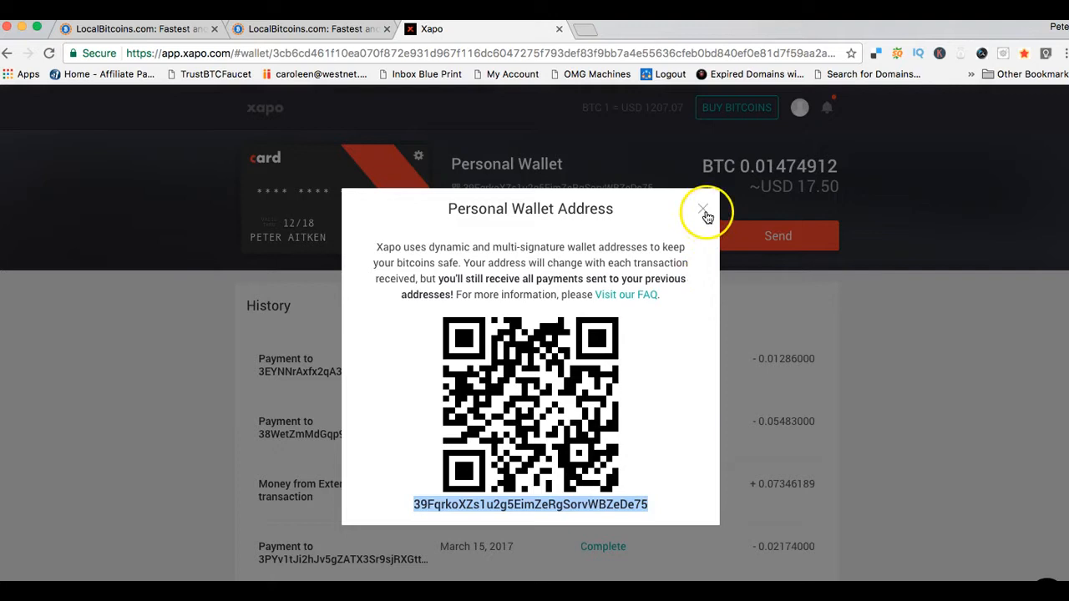
mouse_move(689, 264)
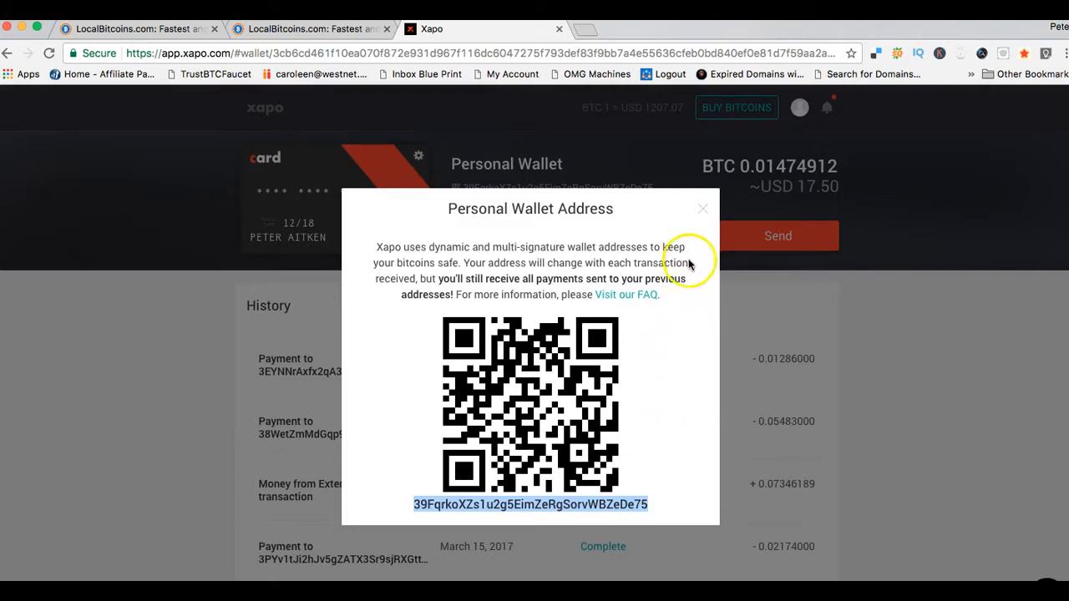
mouse_move(688, 234)
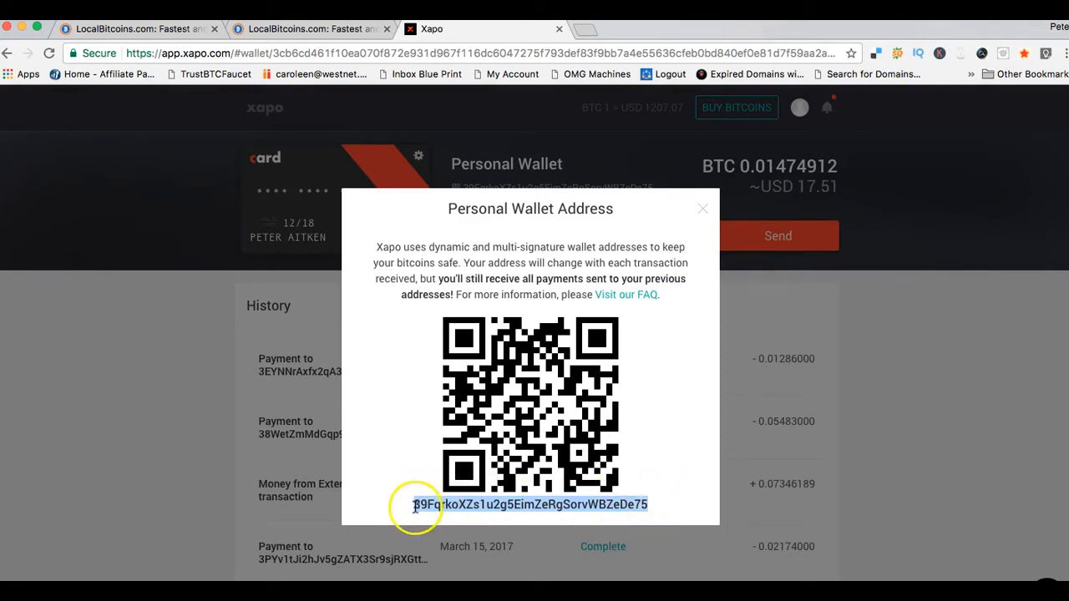
mouse_move(652, 461)
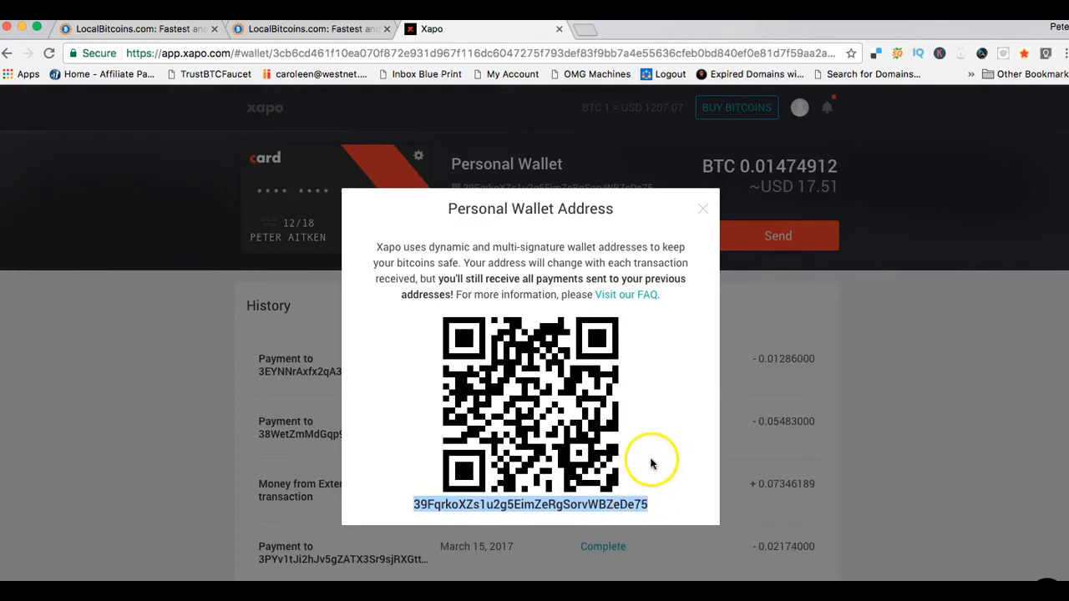
mouse_move(681, 247)
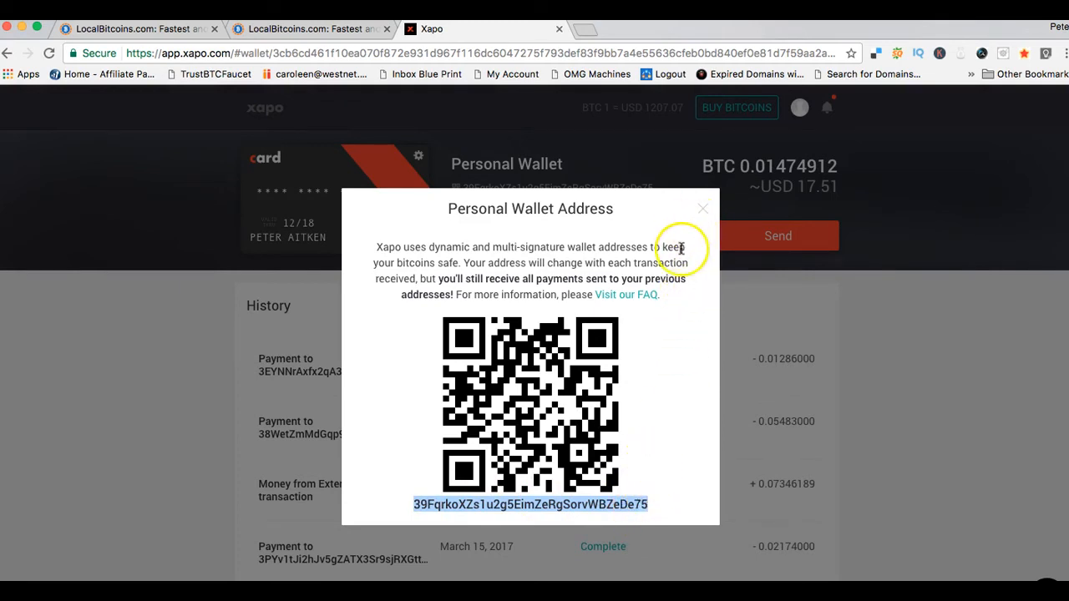
click(702, 207)
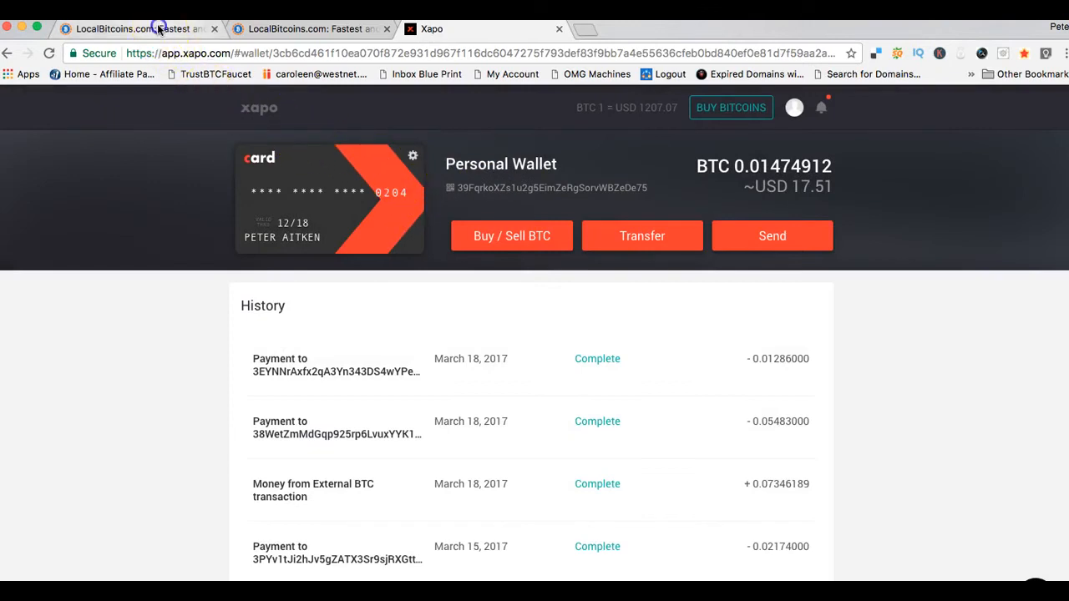
- Switch to the LocalBitcoins tab and scroll through the Australian offer listings
click(134, 28)
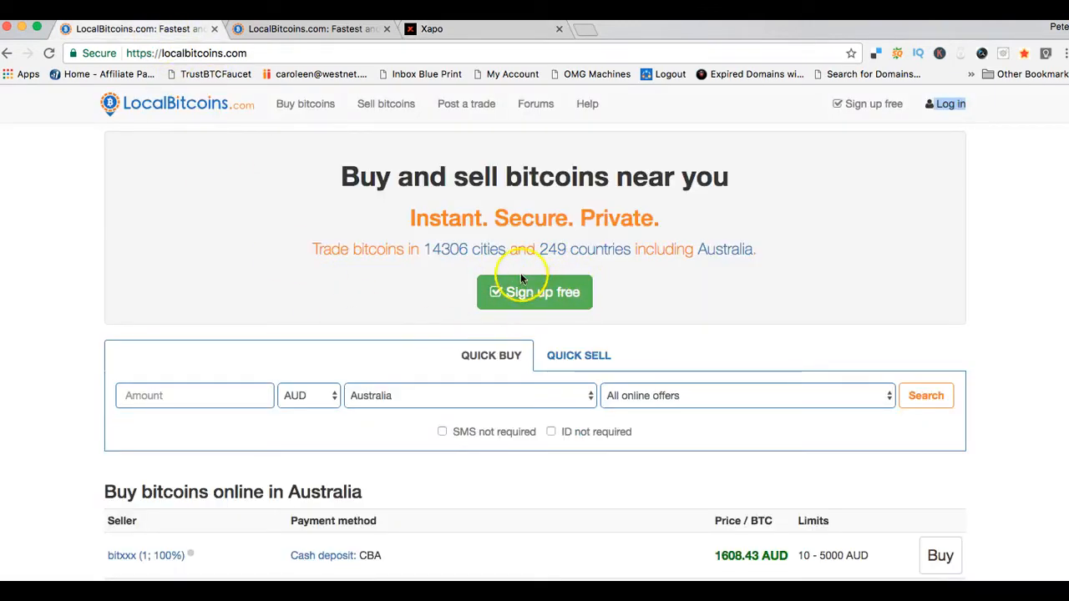
mouse_move(541, 298)
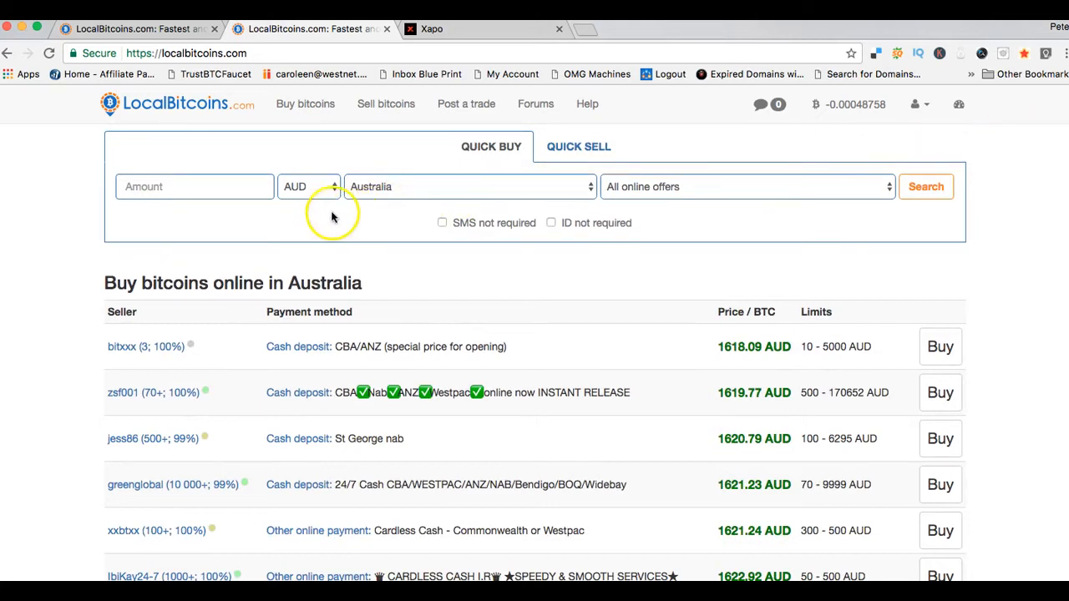
mouse_move(598, 231)
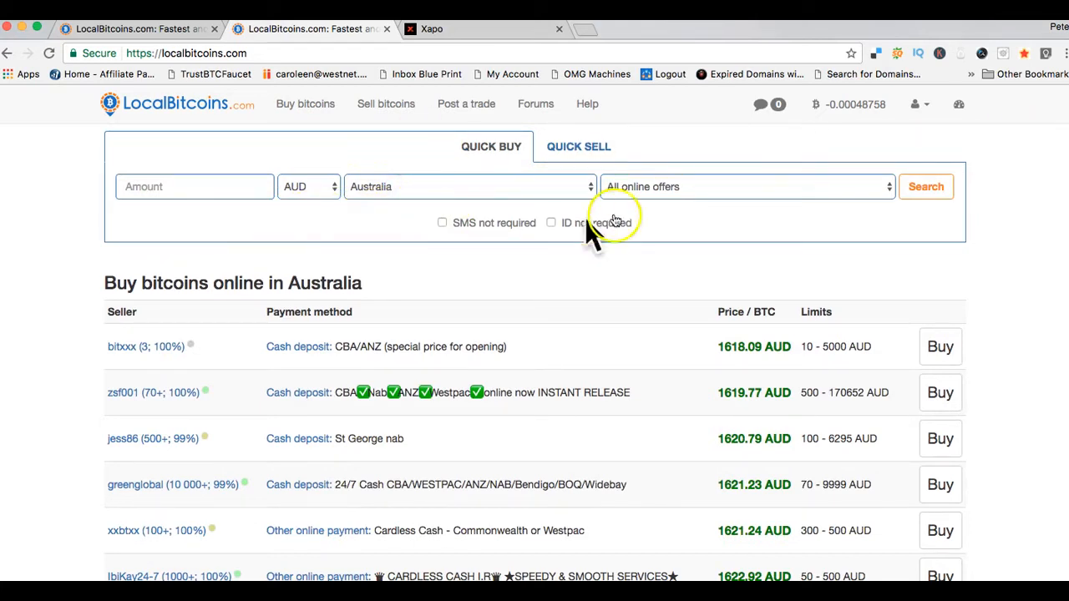
mouse_move(1002, 227)
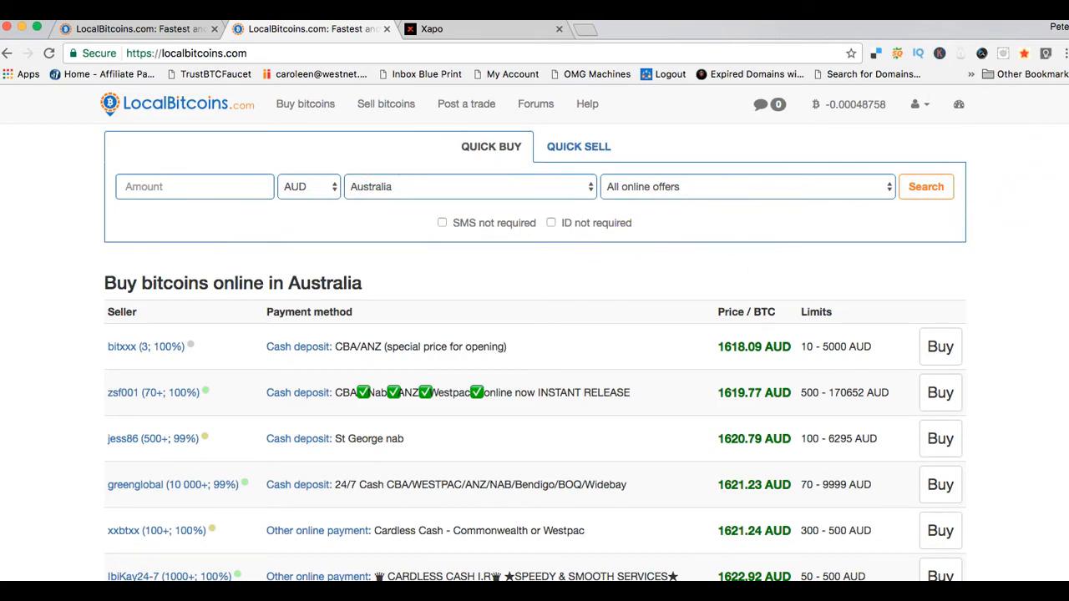
mouse_move(799, 142)
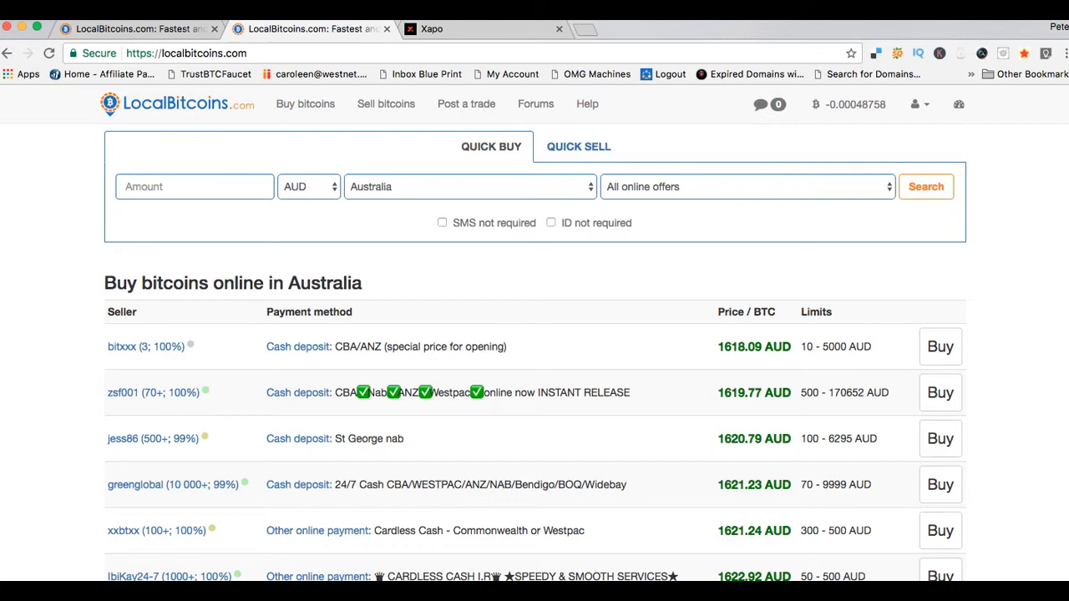
scroll(down, 3)
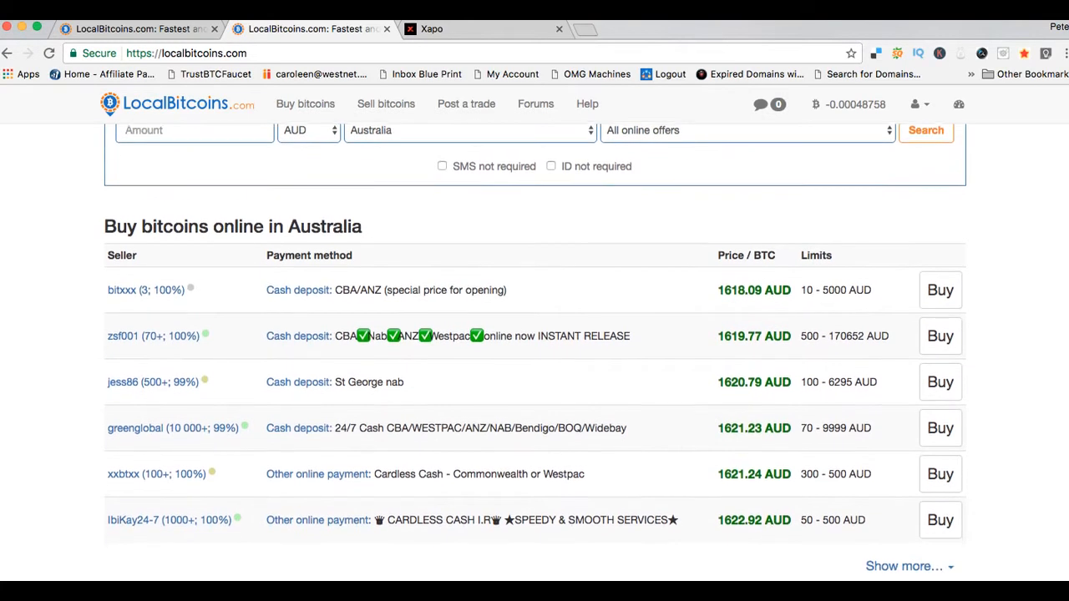
scroll(down, 3)
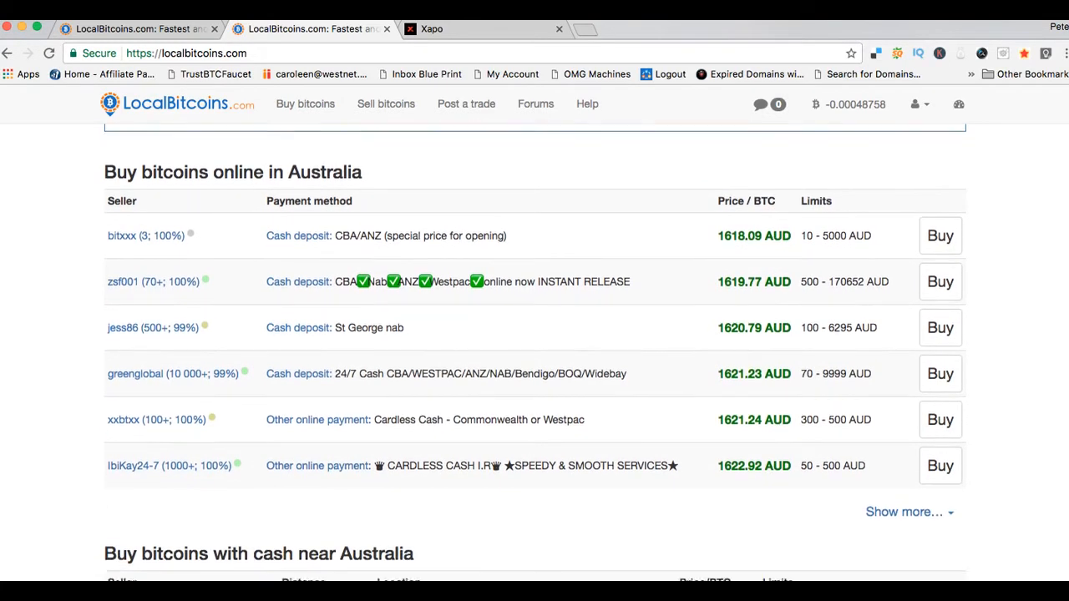
scroll(down, 3)
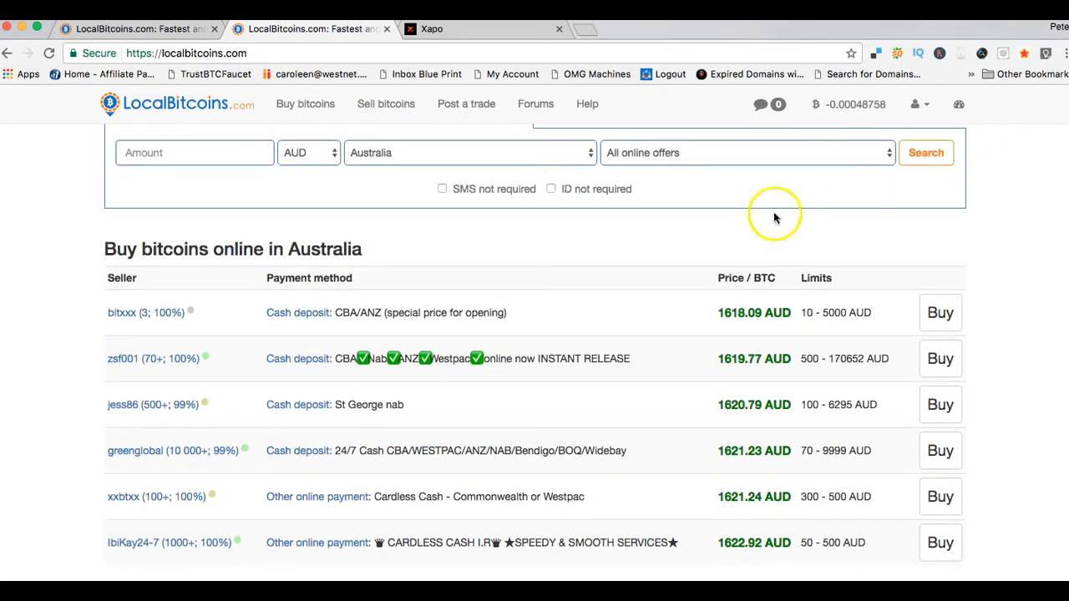
mouse_move(282, 241)
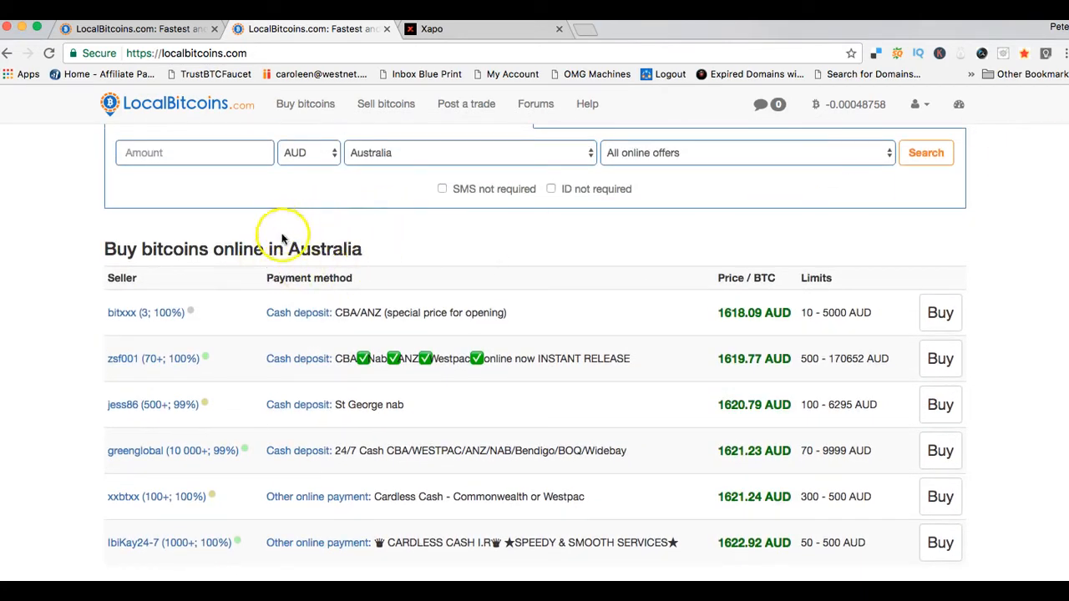
mouse_move(320, 237)
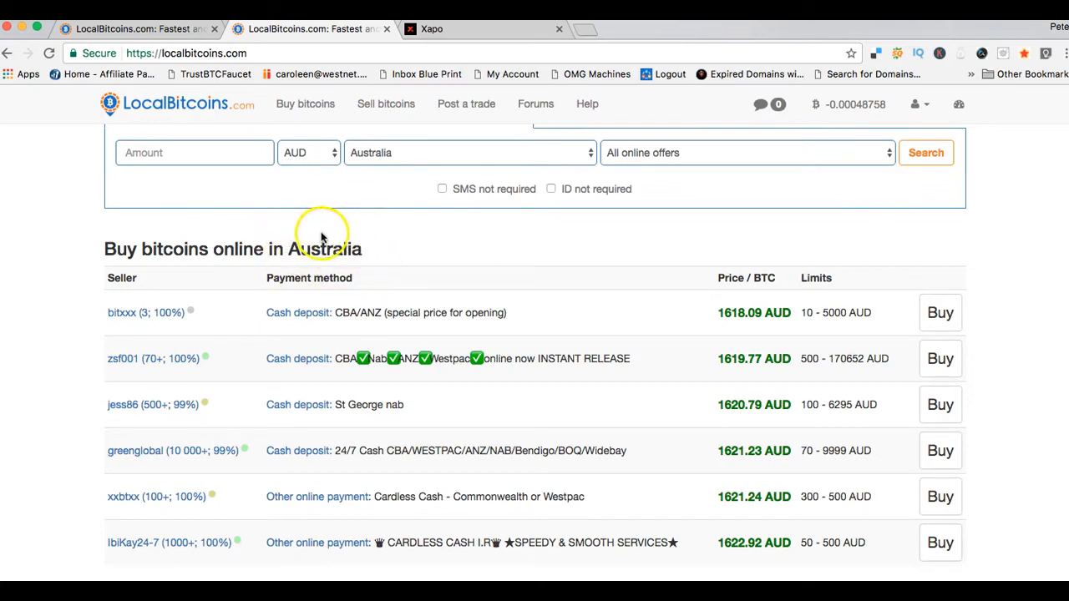
mouse_move(320, 237)
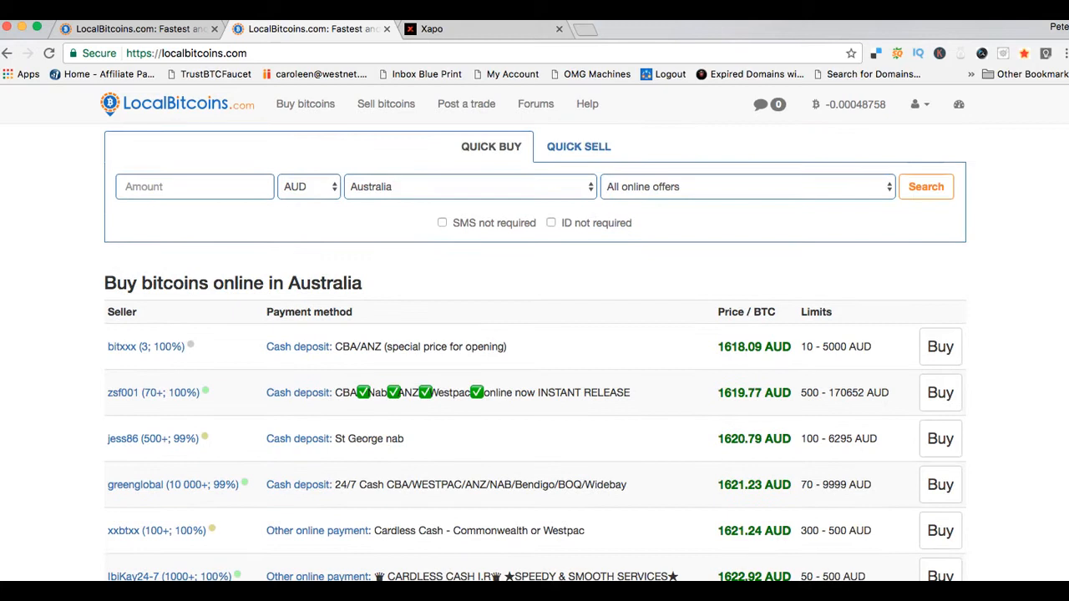
mouse_move(347, 271)
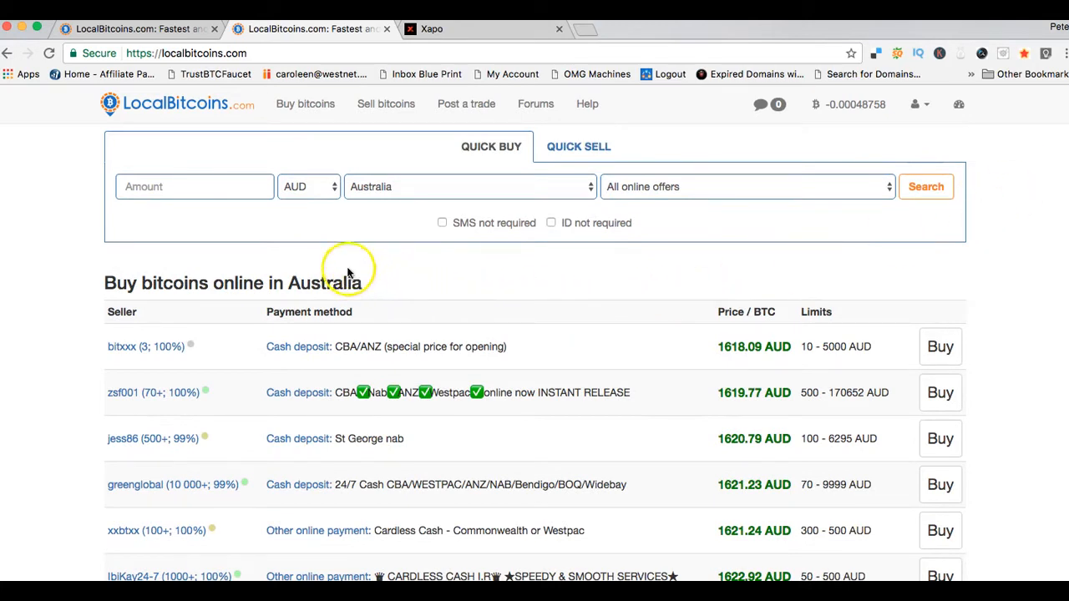
mouse_move(476, 215)
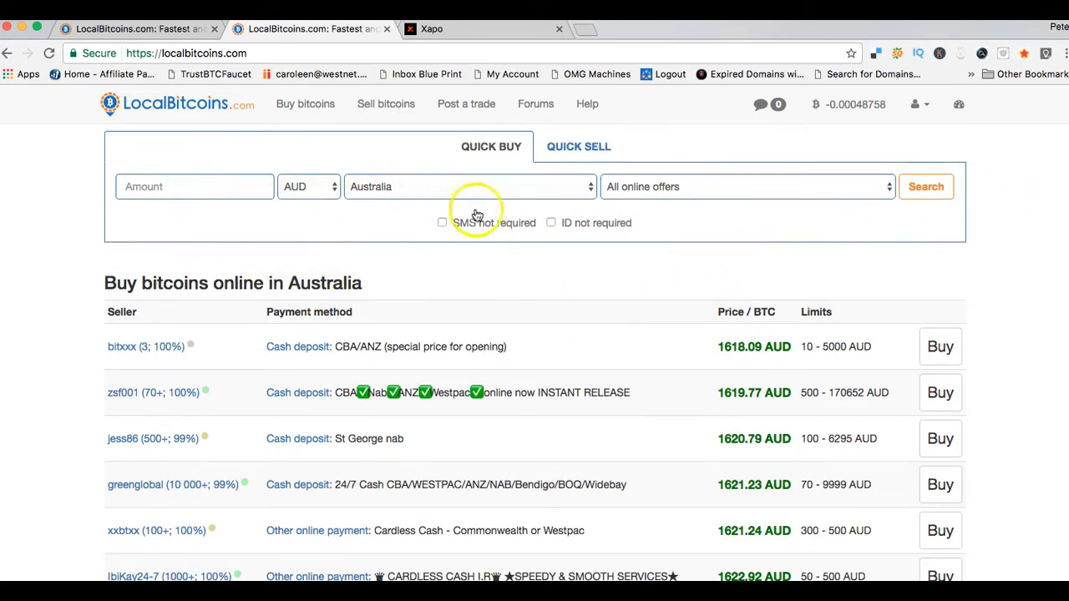
mouse_move(591, 197)
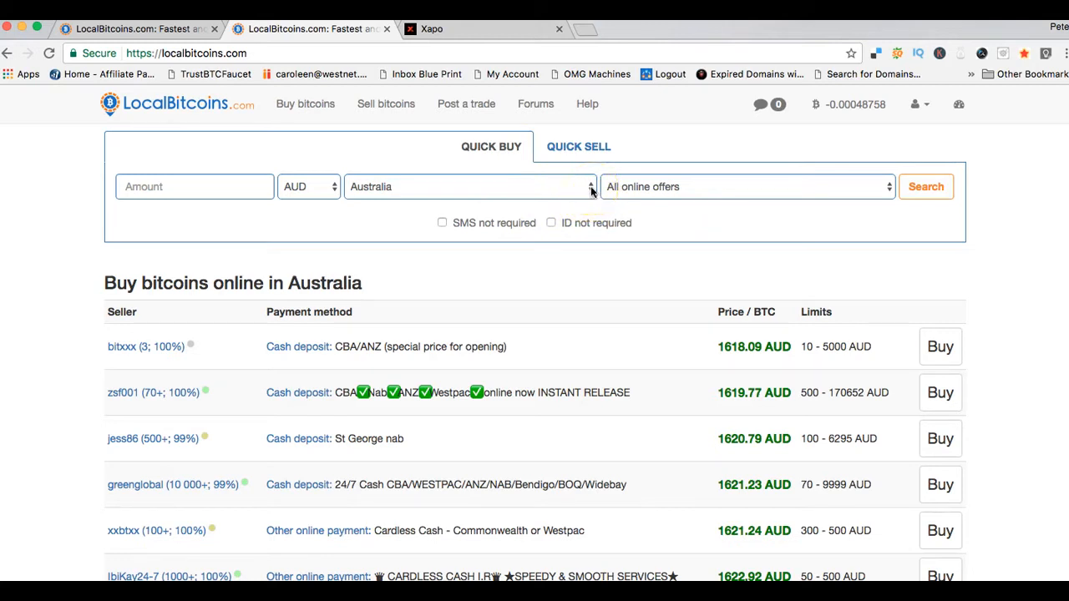
- Open the country dropdown in the Quick Buy form with Australia selected
click(471, 187)
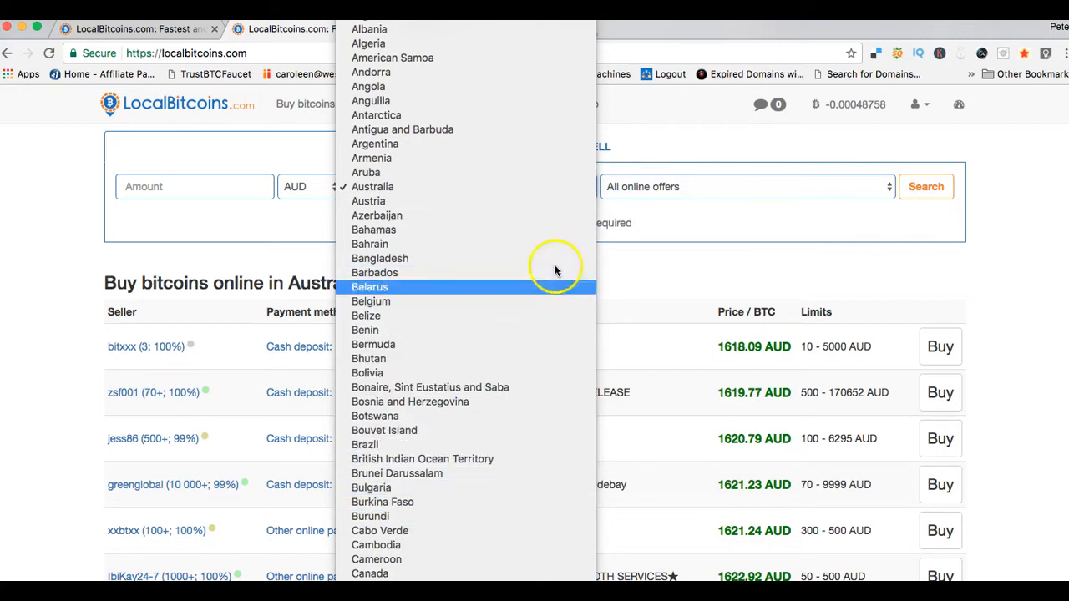
mouse_move(526, 344)
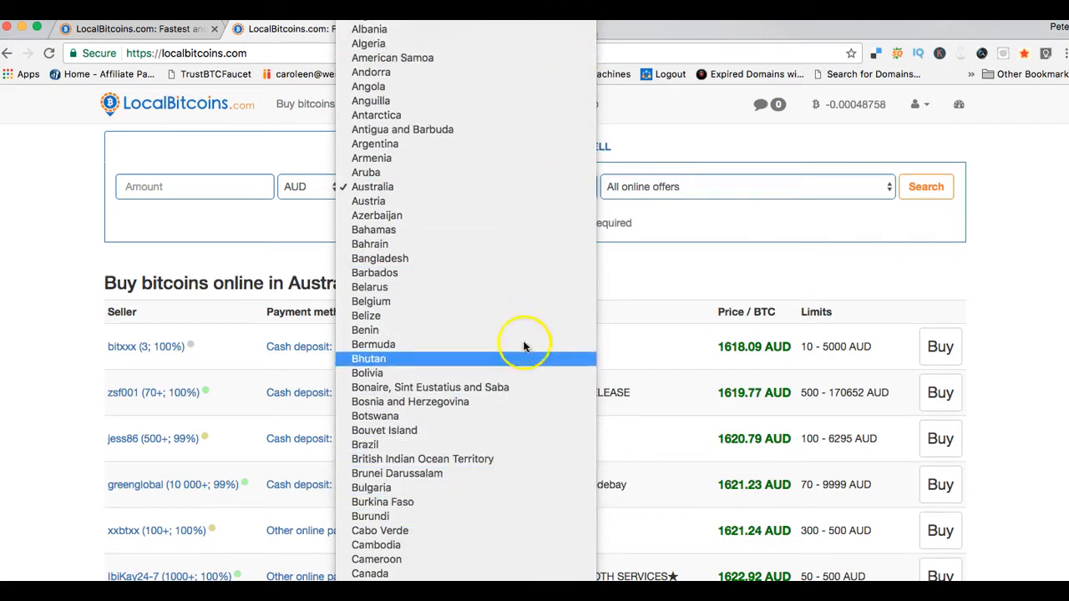
mouse_move(571, 144)
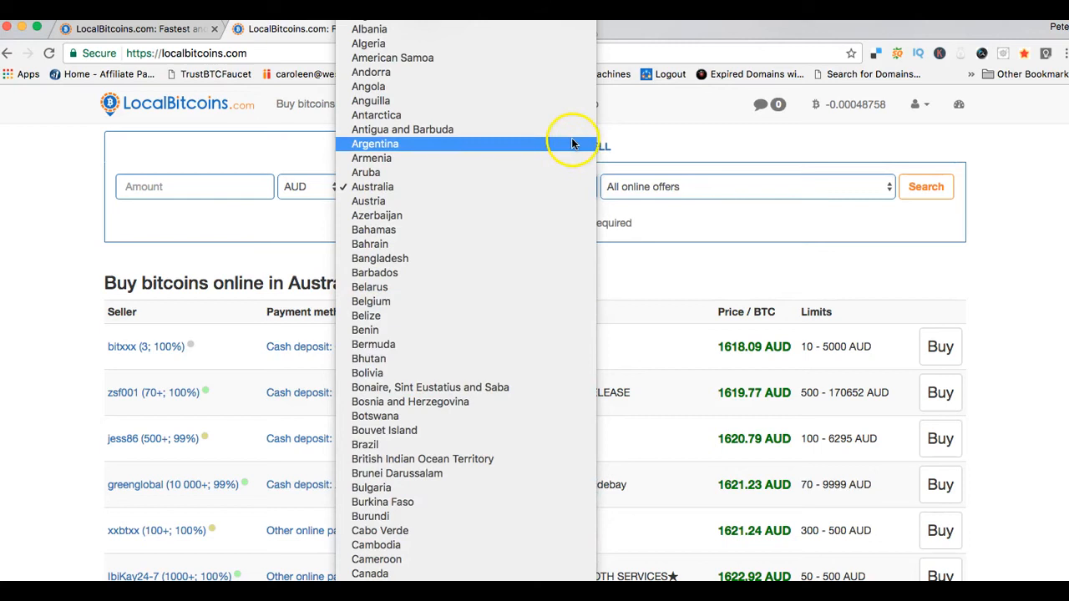
mouse_move(551, 201)
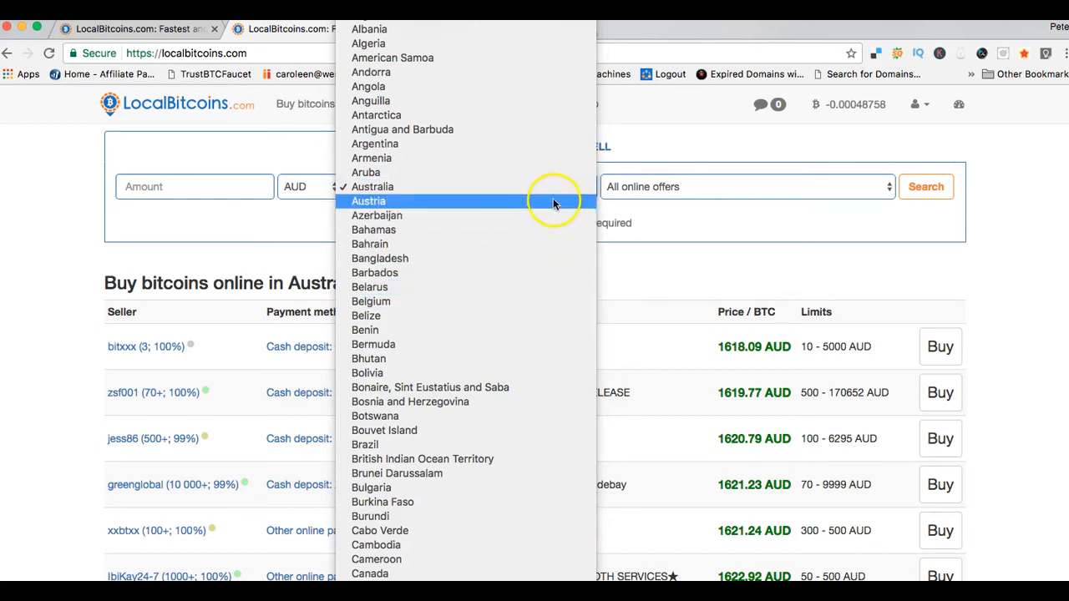
mouse_move(551, 187)
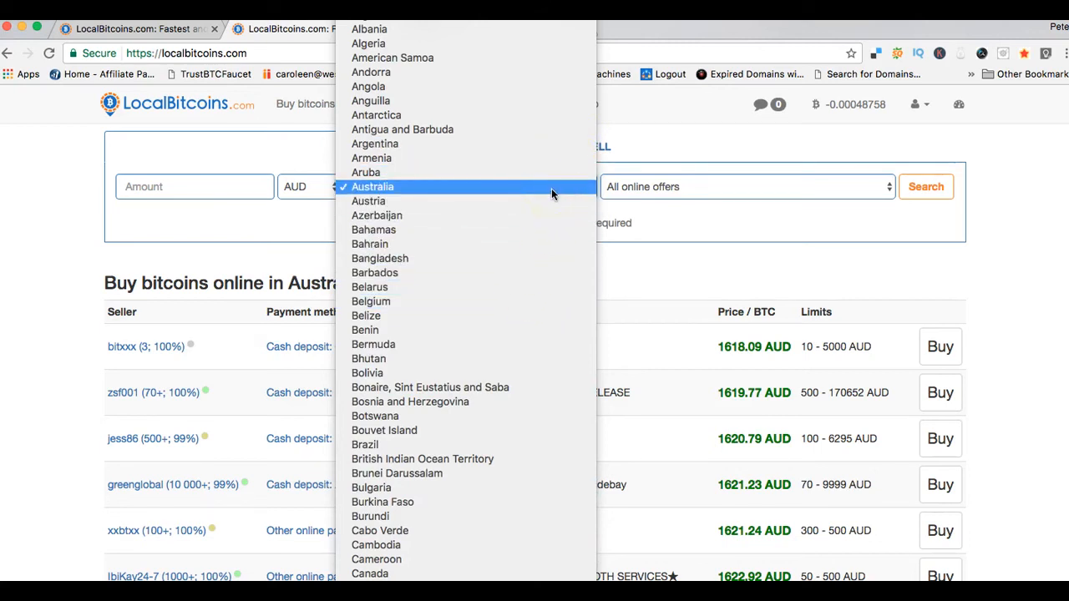
- Keep Australia as the country and All online offers as the payment method
click(372, 187)
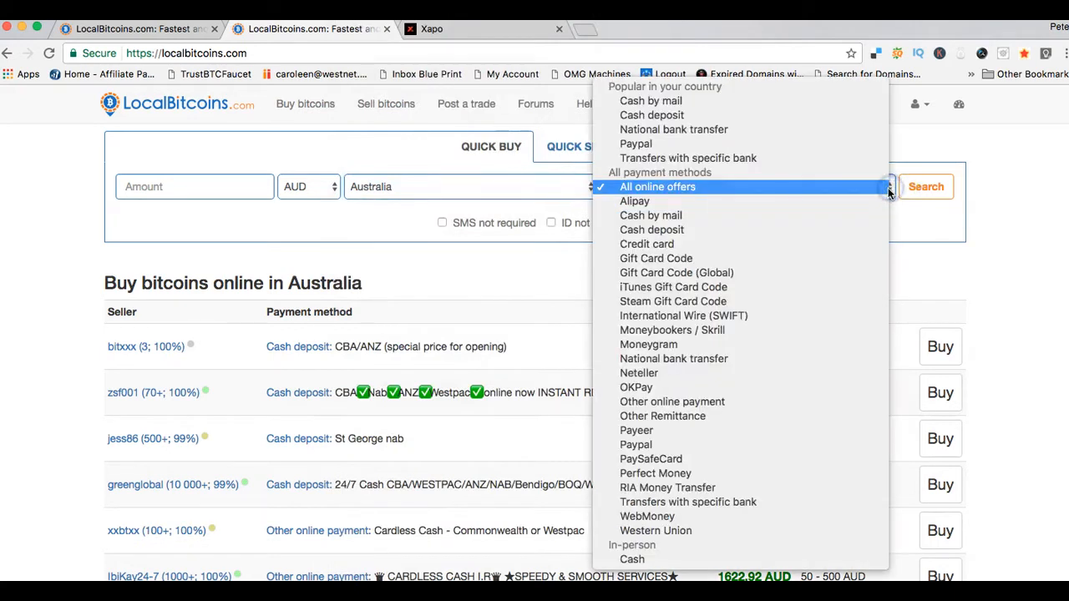
mouse_move(802, 398)
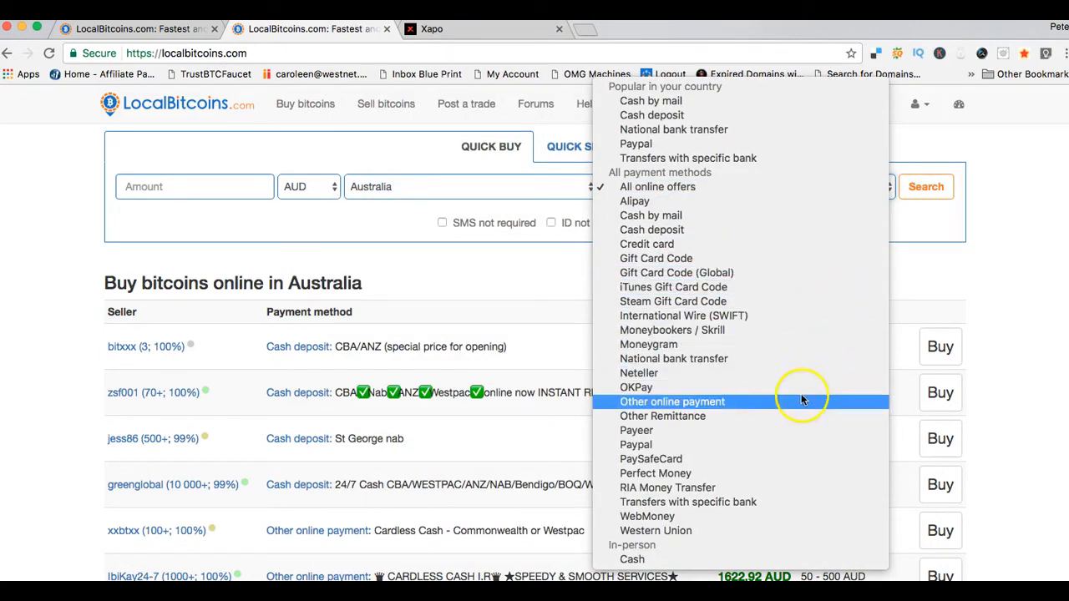
mouse_move(842, 157)
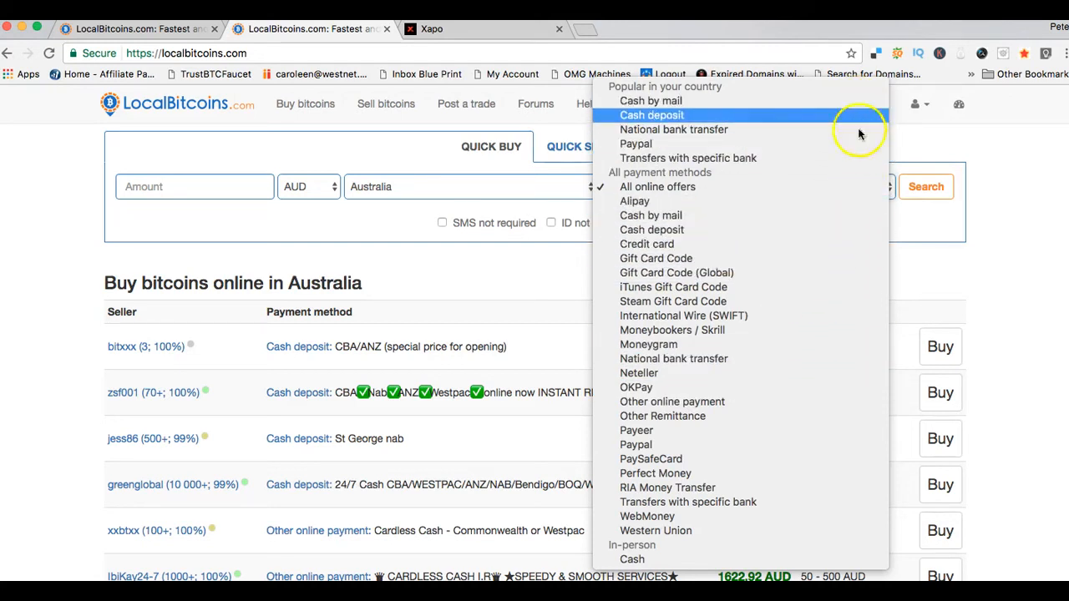
mouse_move(865, 374)
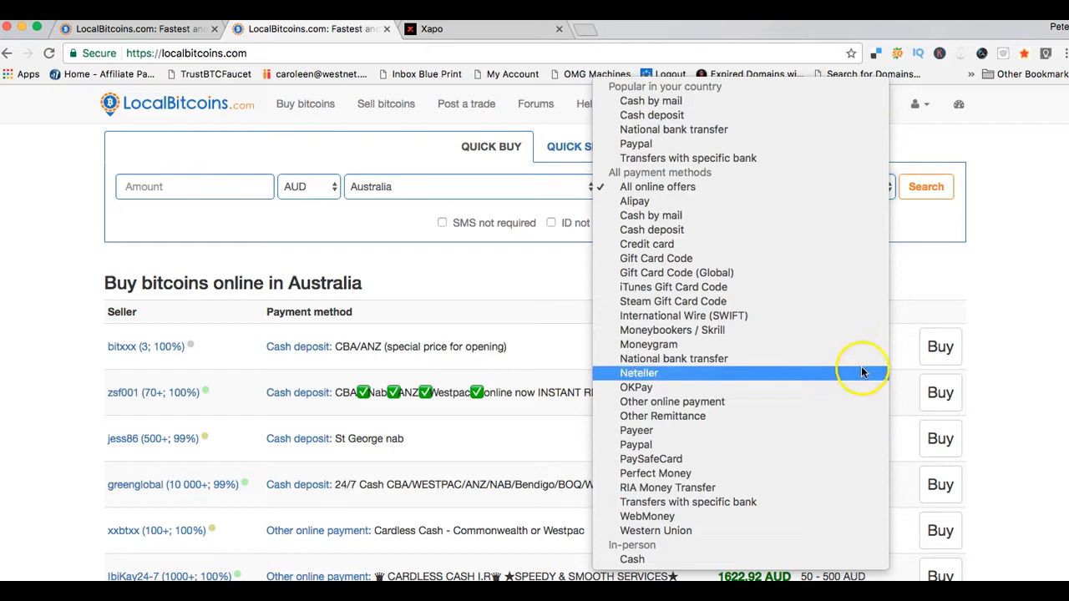
mouse_move(869, 187)
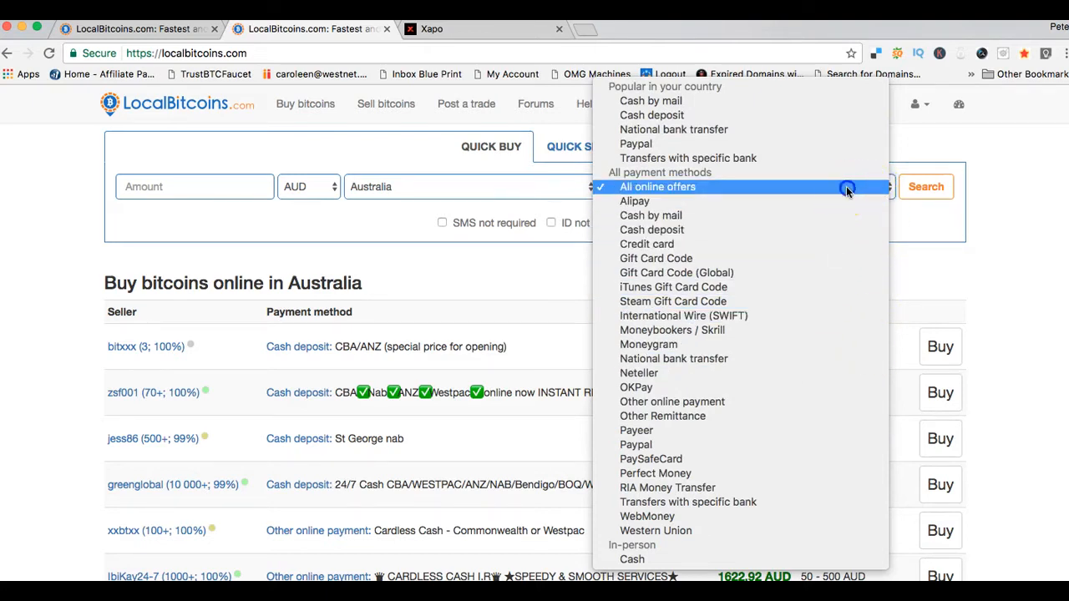
click(658, 188)
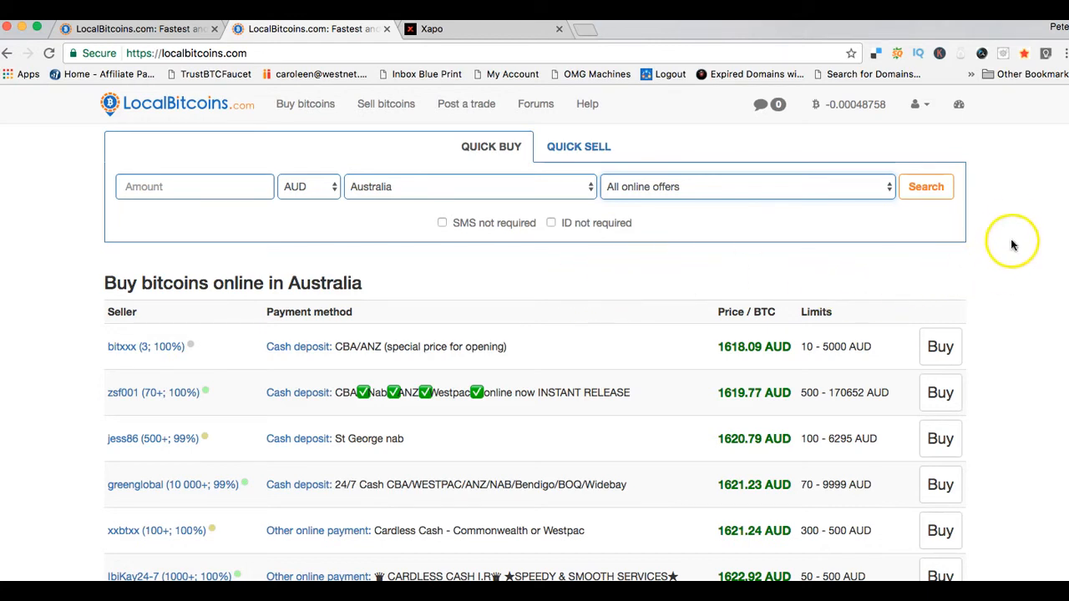
scroll(down, 3)
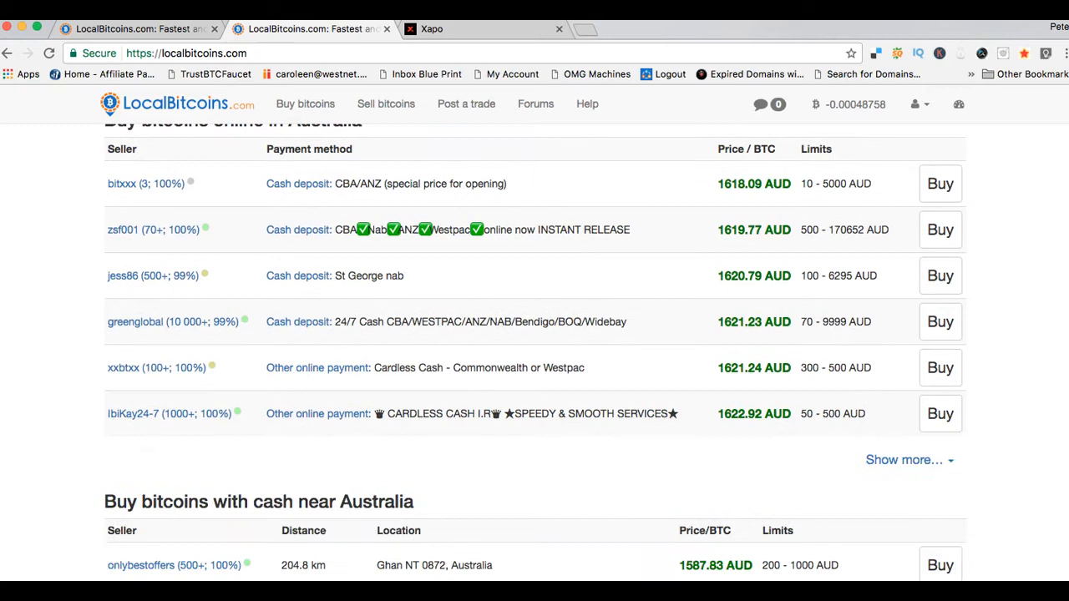
mouse_move(80, 167)
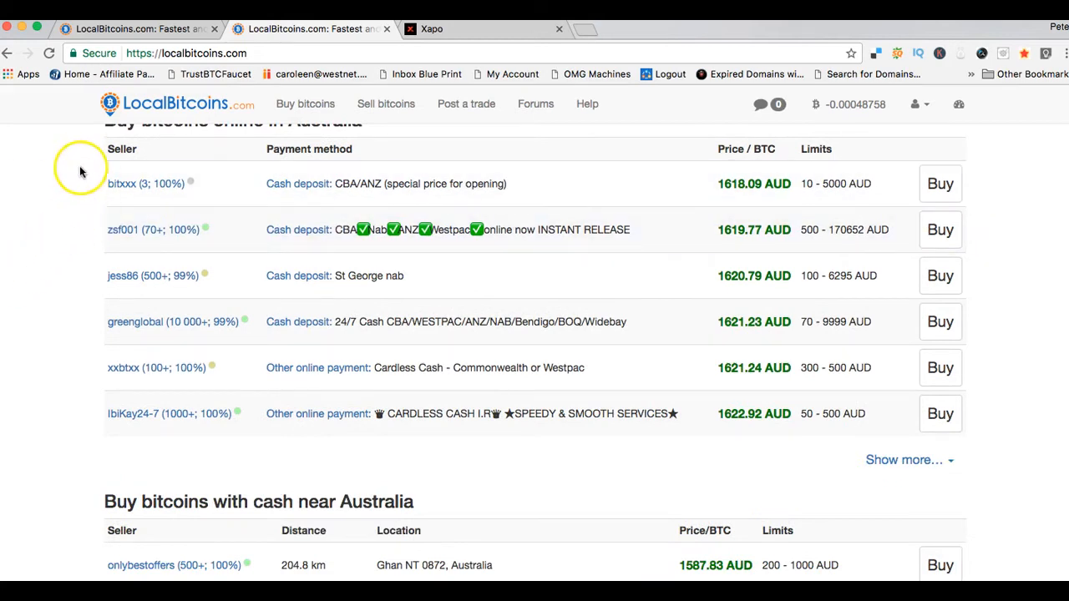
mouse_move(90, 267)
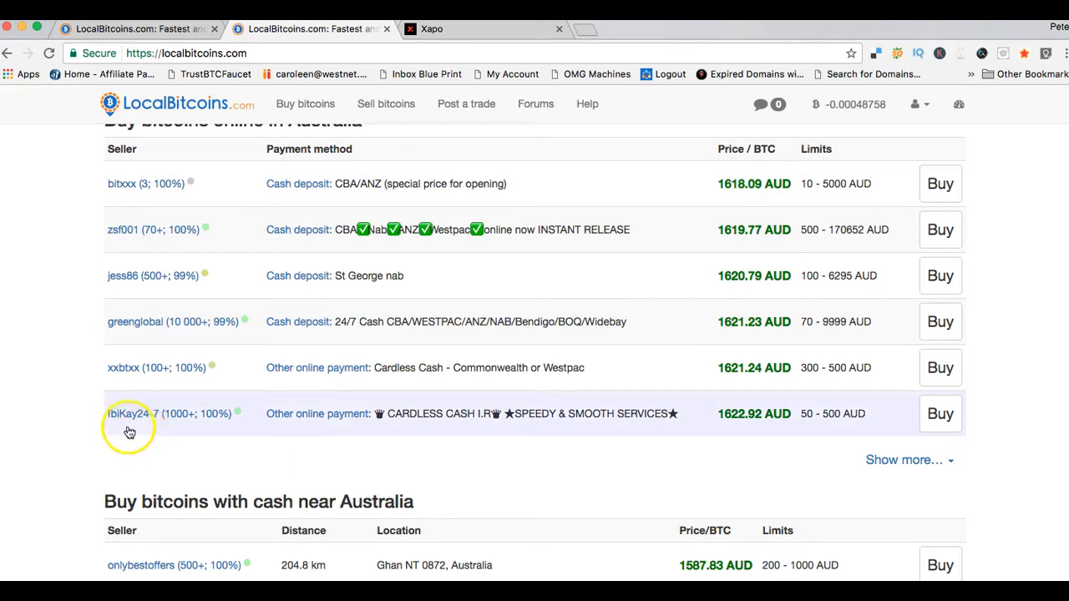
mouse_move(97, 324)
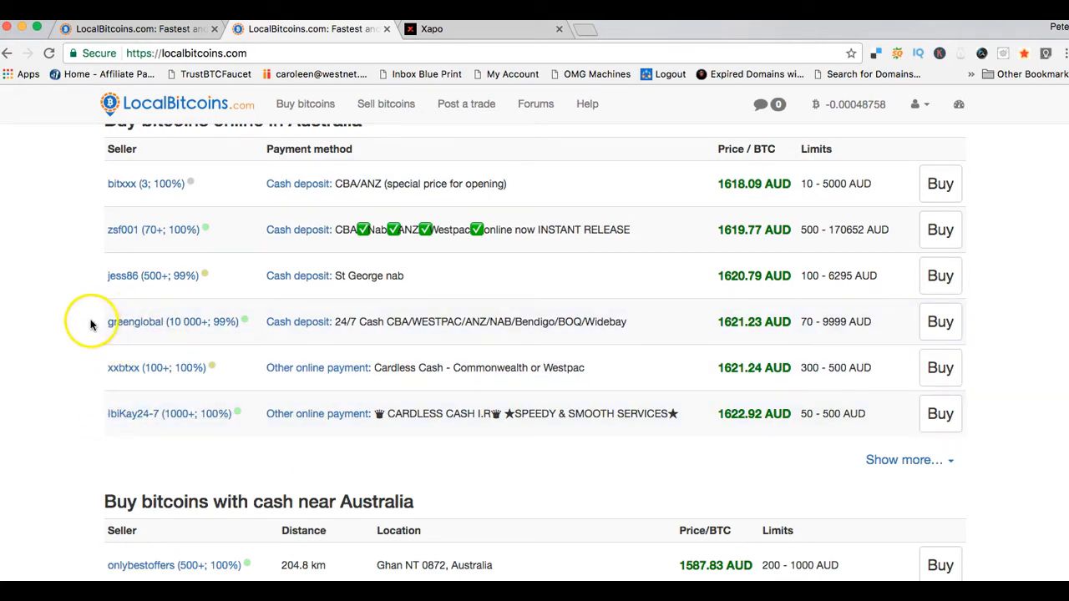
mouse_move(92, 324)
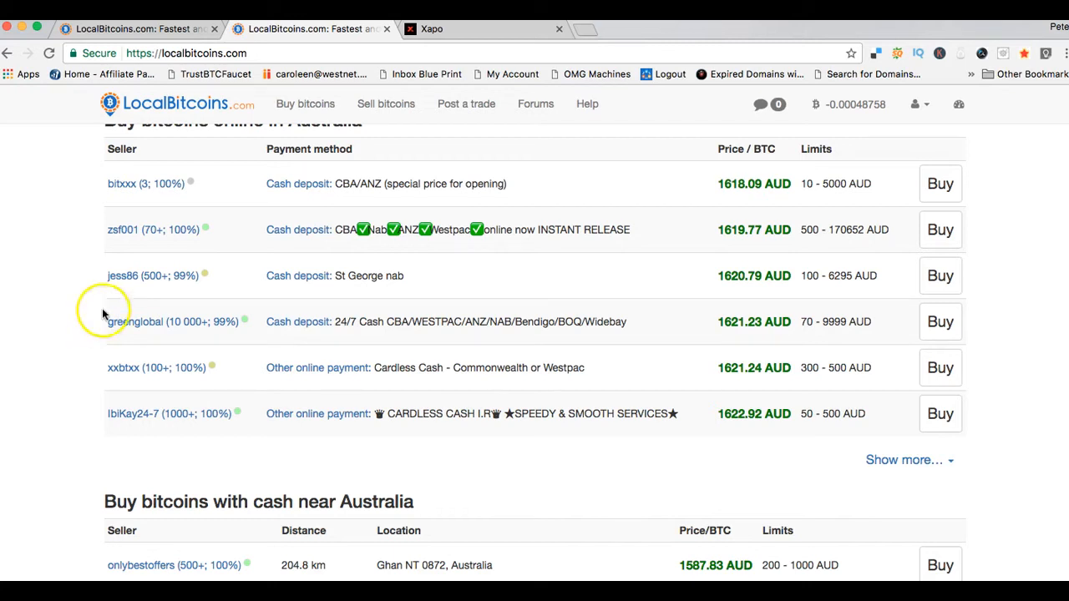
mouse_move(115, 287)
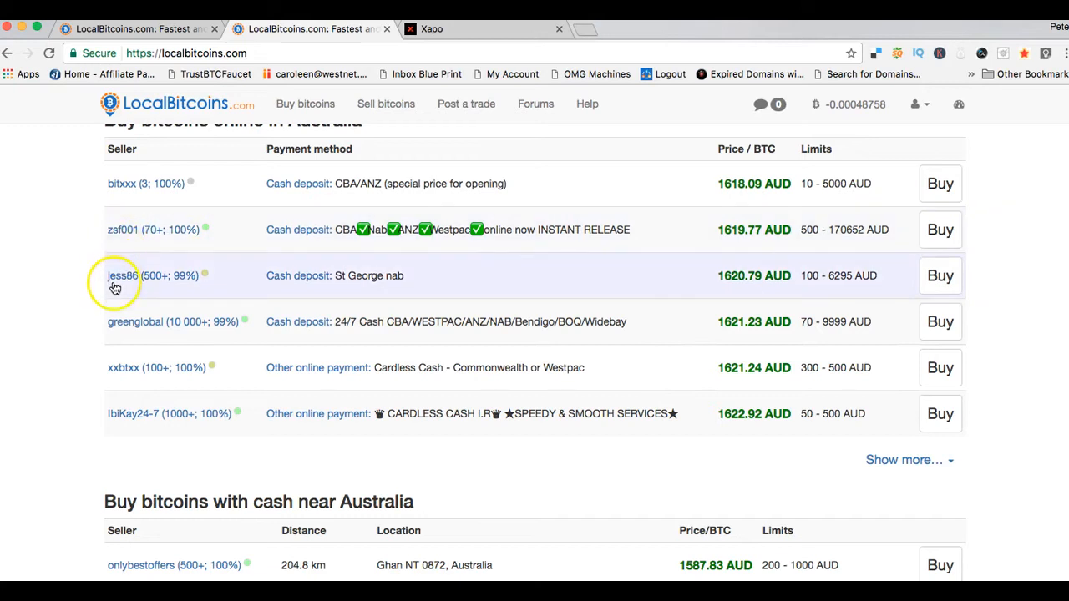
mouse_move(126, 221)
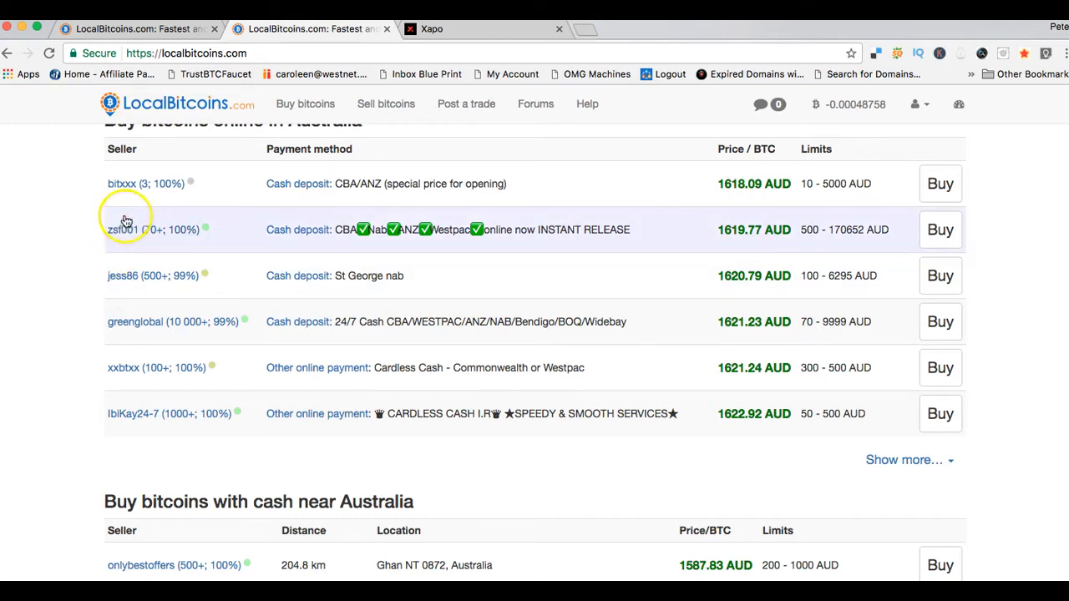
mouse_move(149, 184)
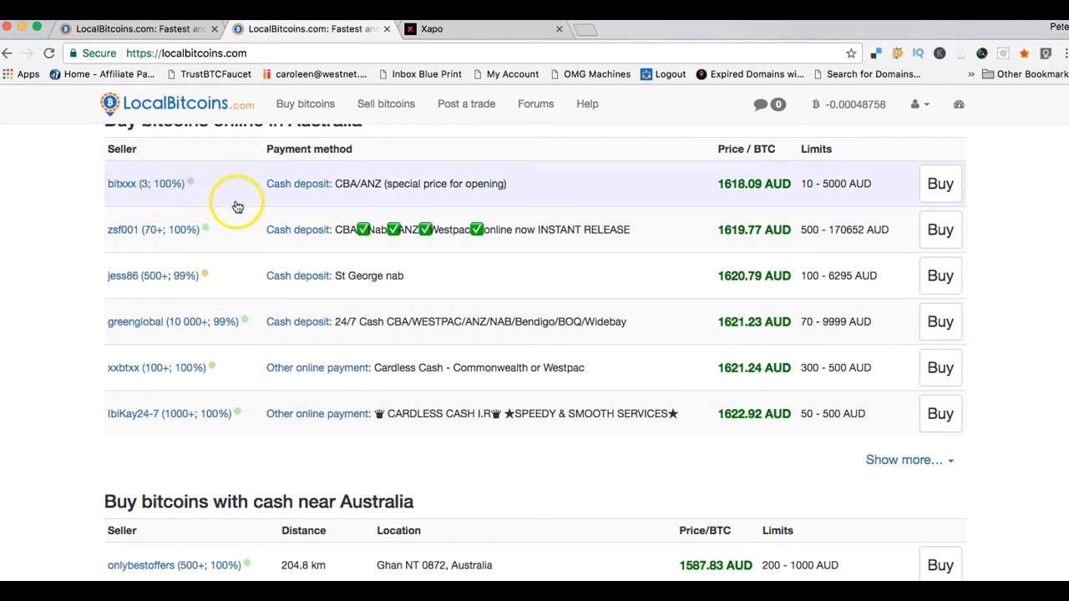
mouse_move(221, 213)
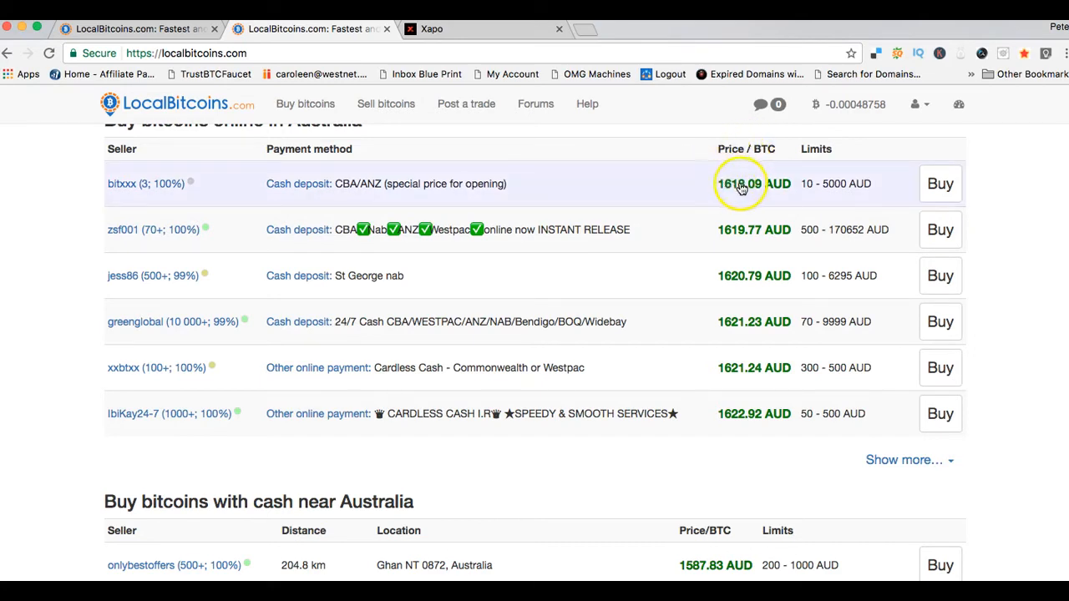
mouse_move(708, 187)
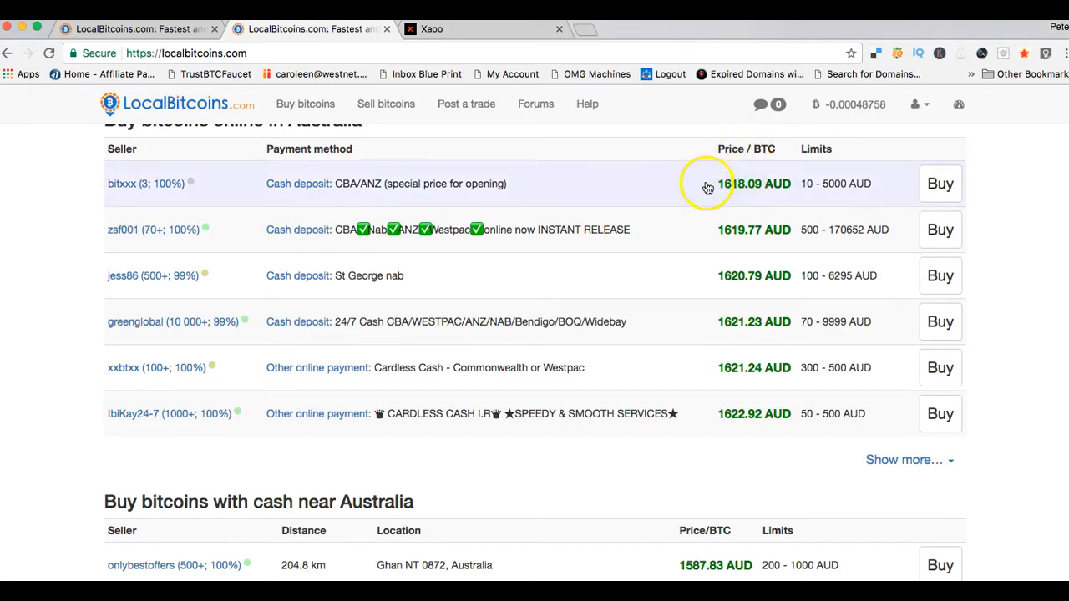
mouse_move(745, 204)
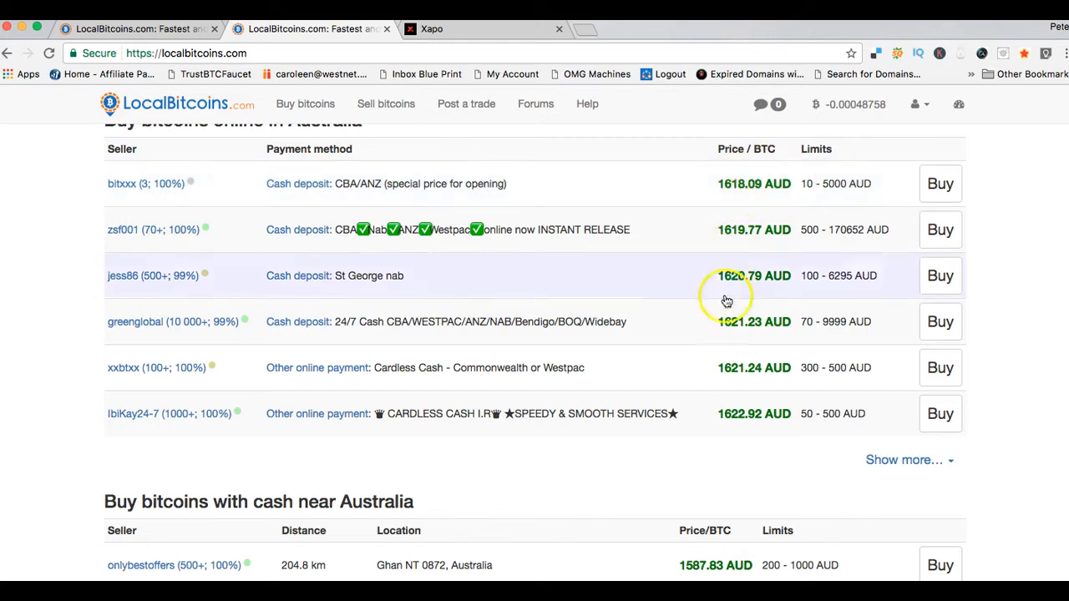
mouse_move(715, 197)
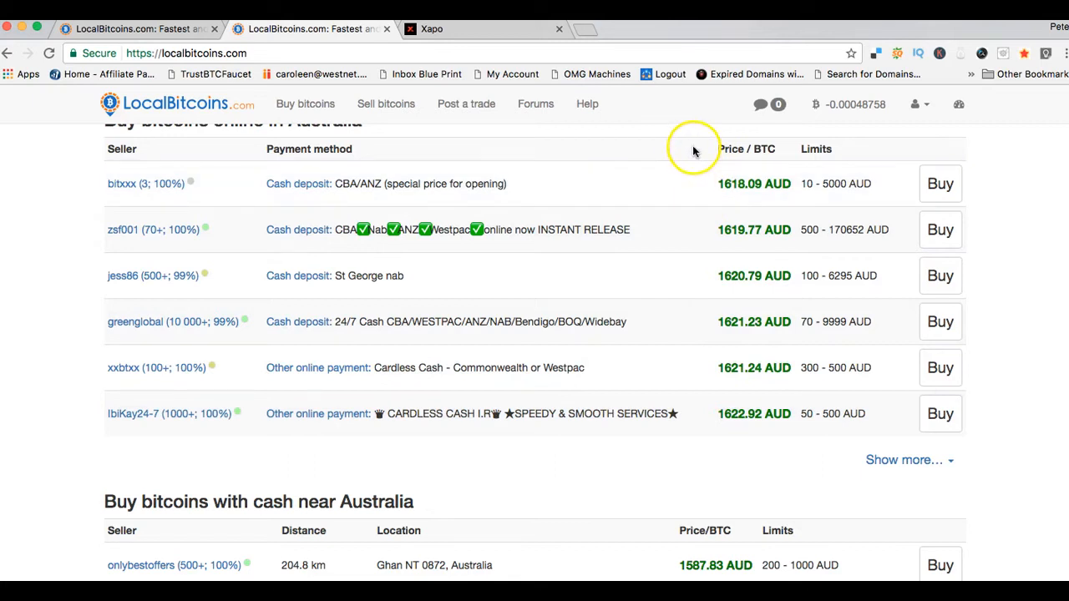
mouse_move(709, 217)
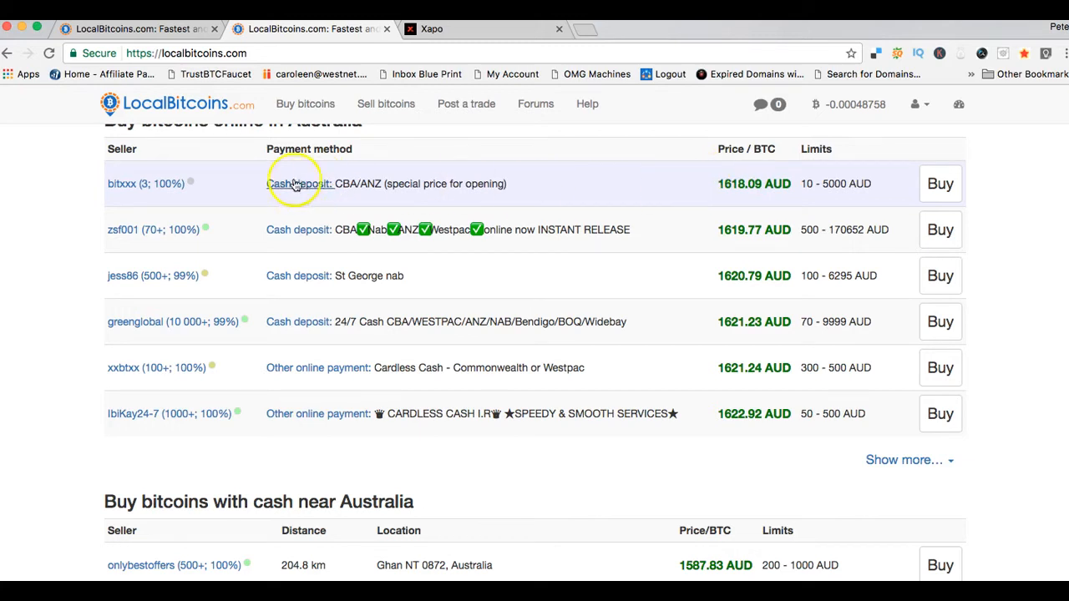
mouse_move(860, 211)
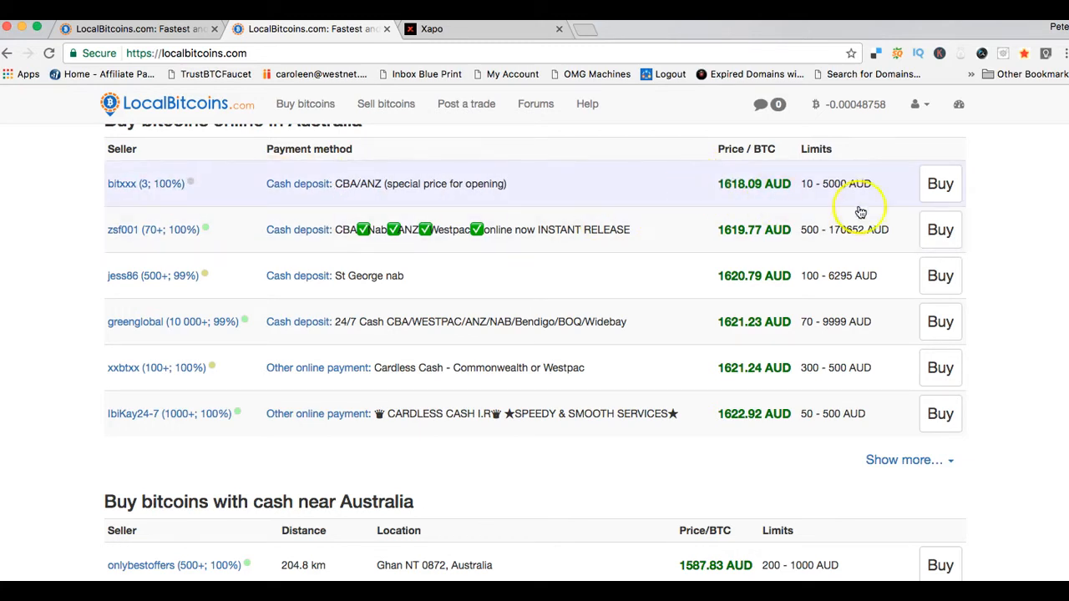
scroll(down, 3)
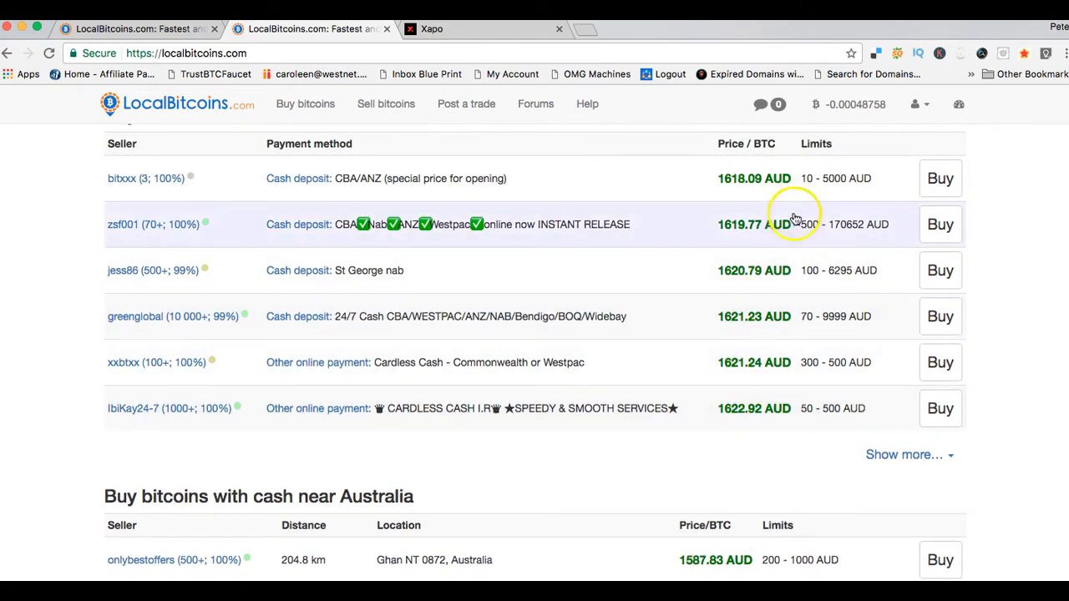
mouse_move(709, 392)
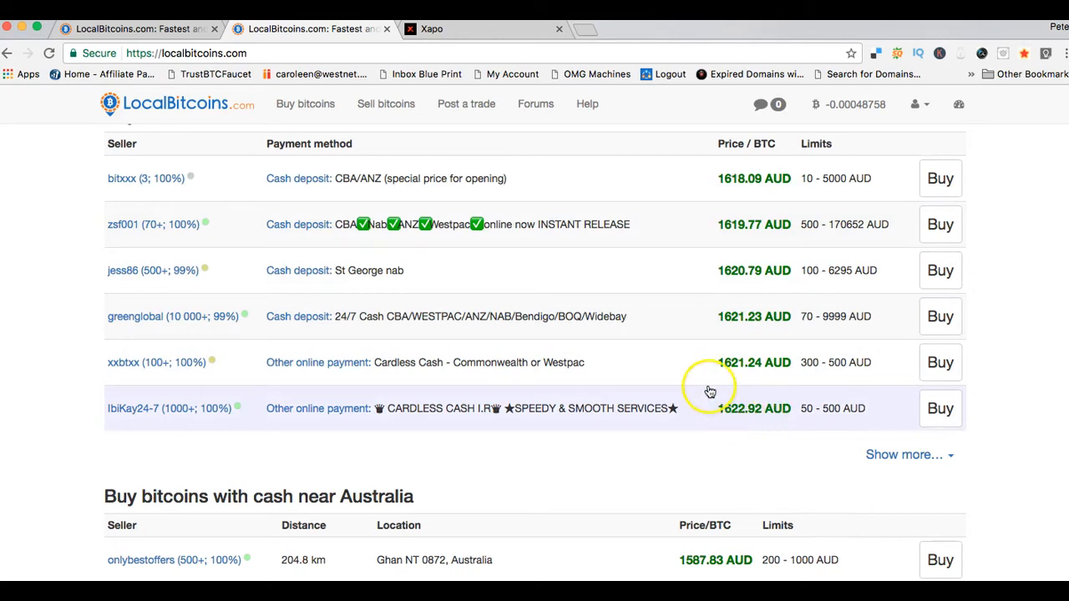
mouse_move(721, 224)
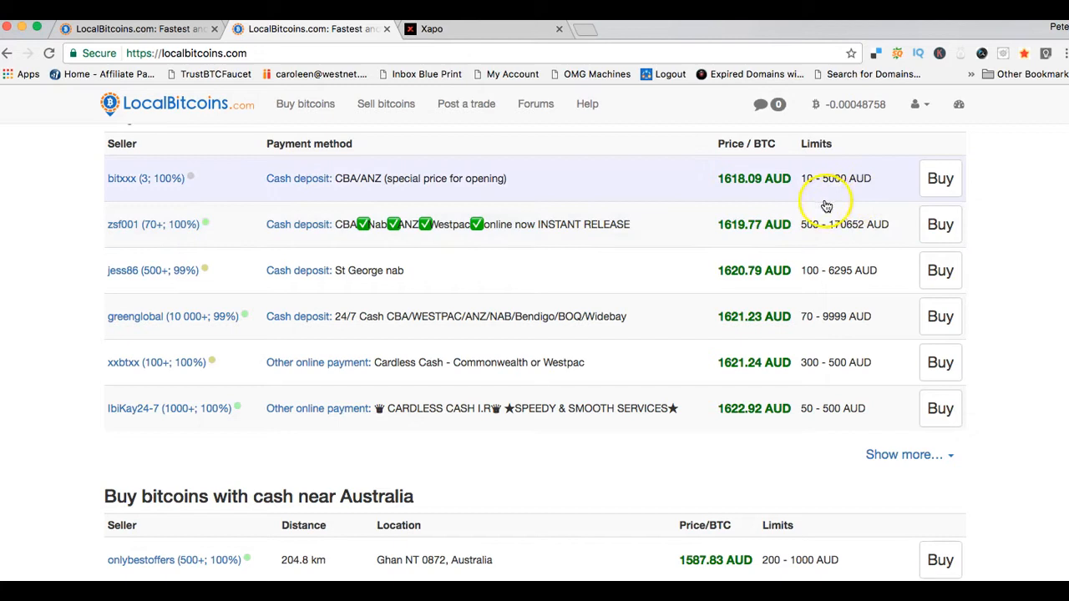
mouse_move(855, 238)
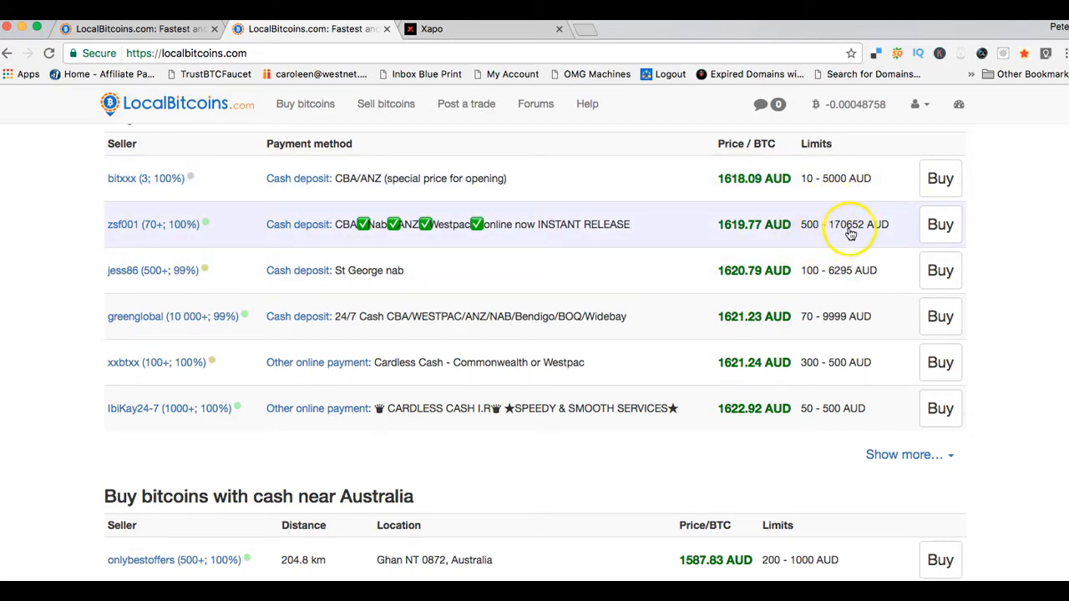
mouse_move(821, 247)
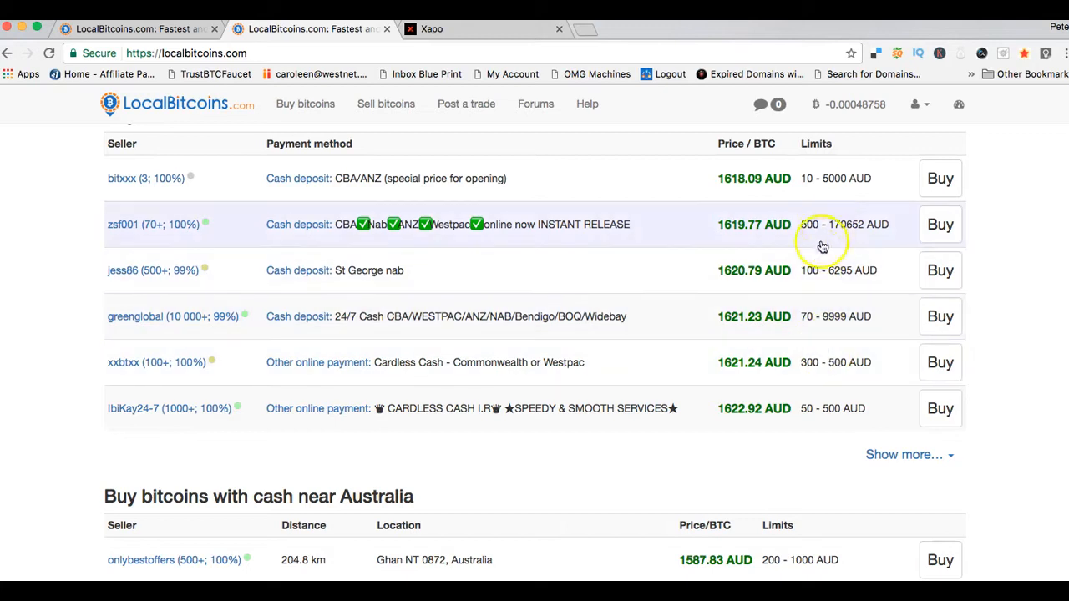
mouse_move(822, 362)
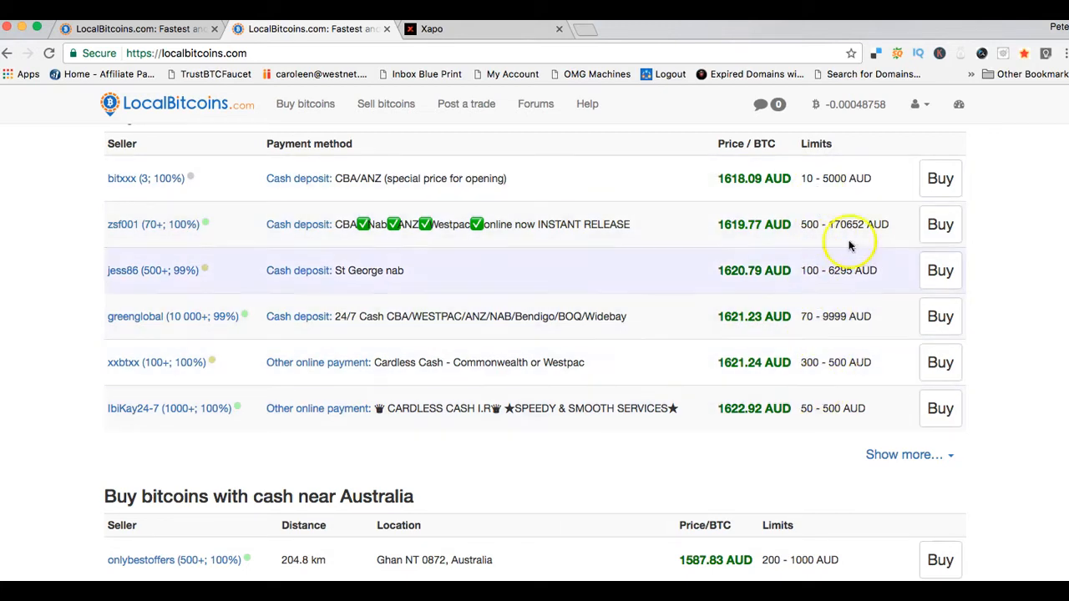
mouse_move(825, 387)
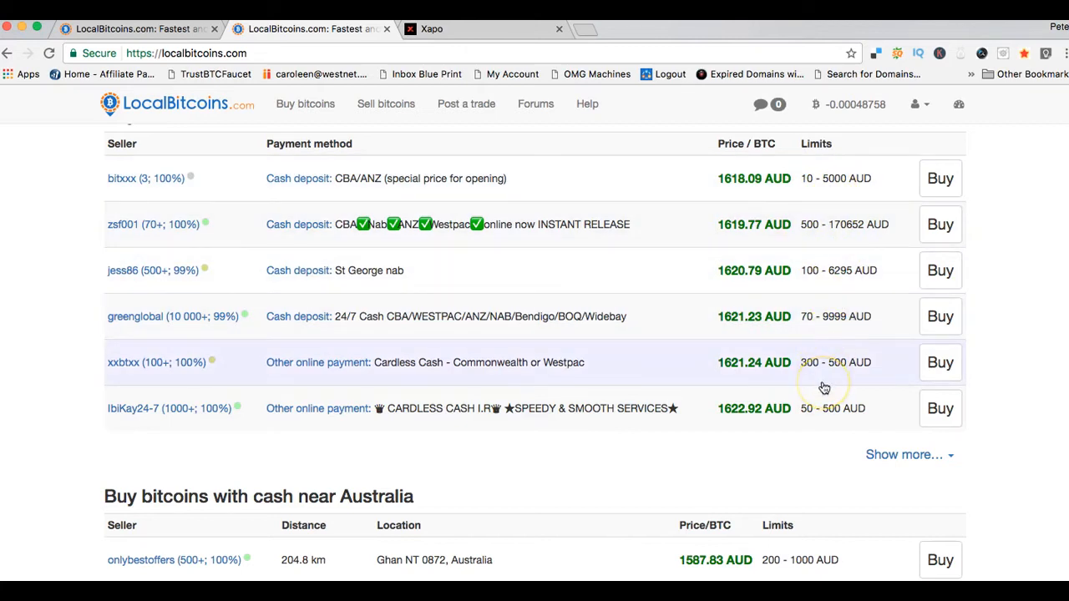
mouse_move(825, 388)
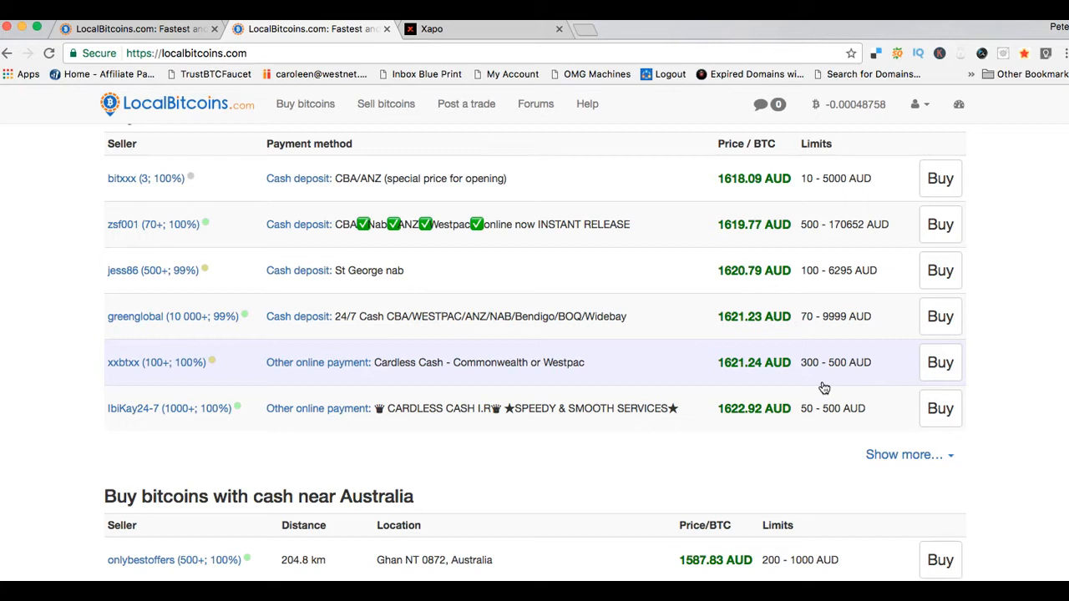
mouse_move(939, 270)
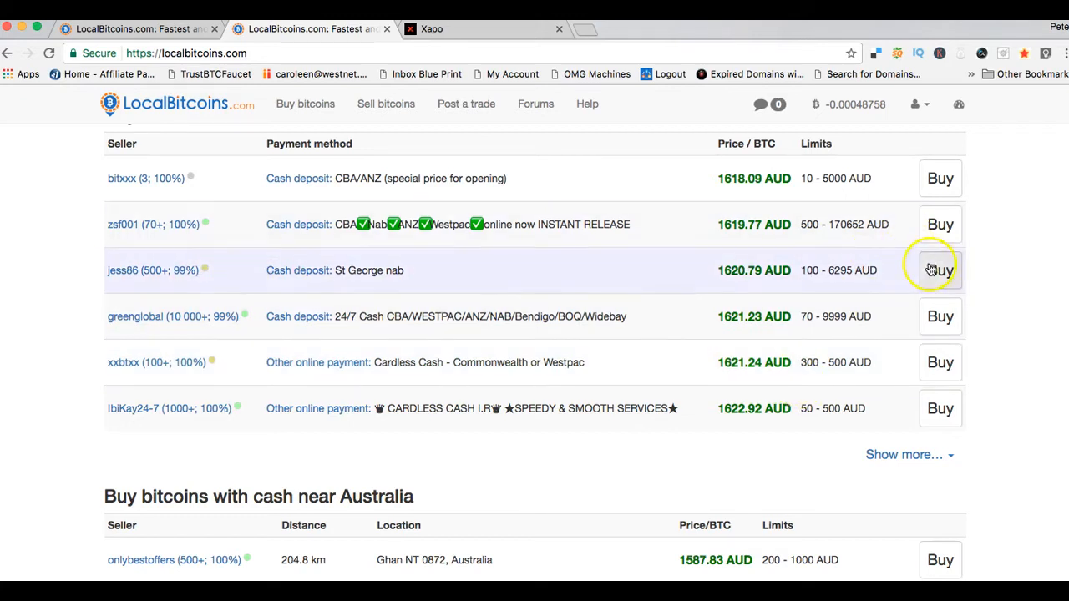
mouse_move(162, 185)
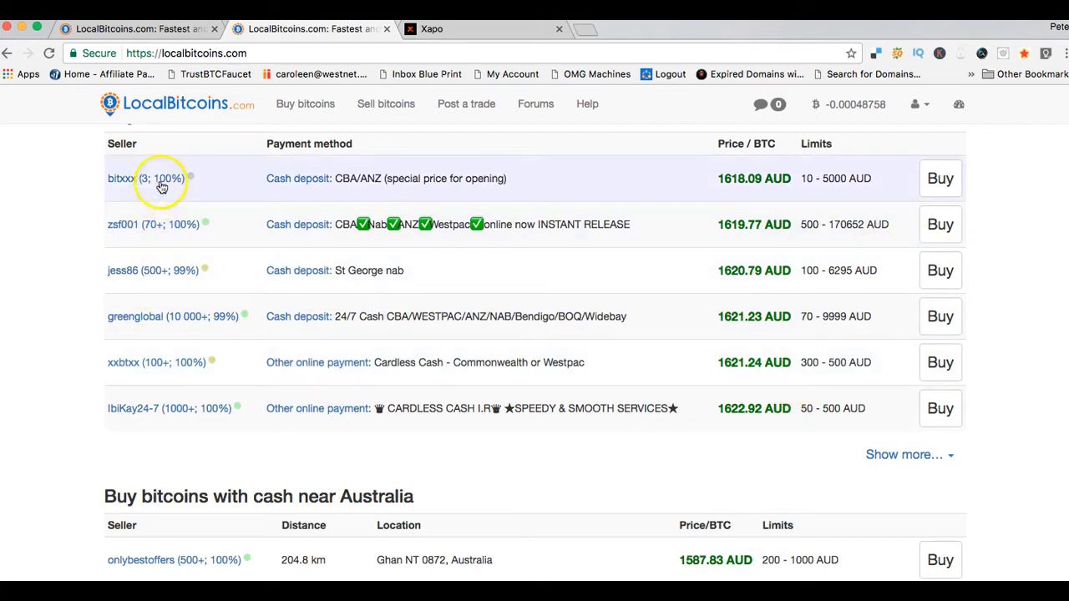
mouse_move(158, 303)
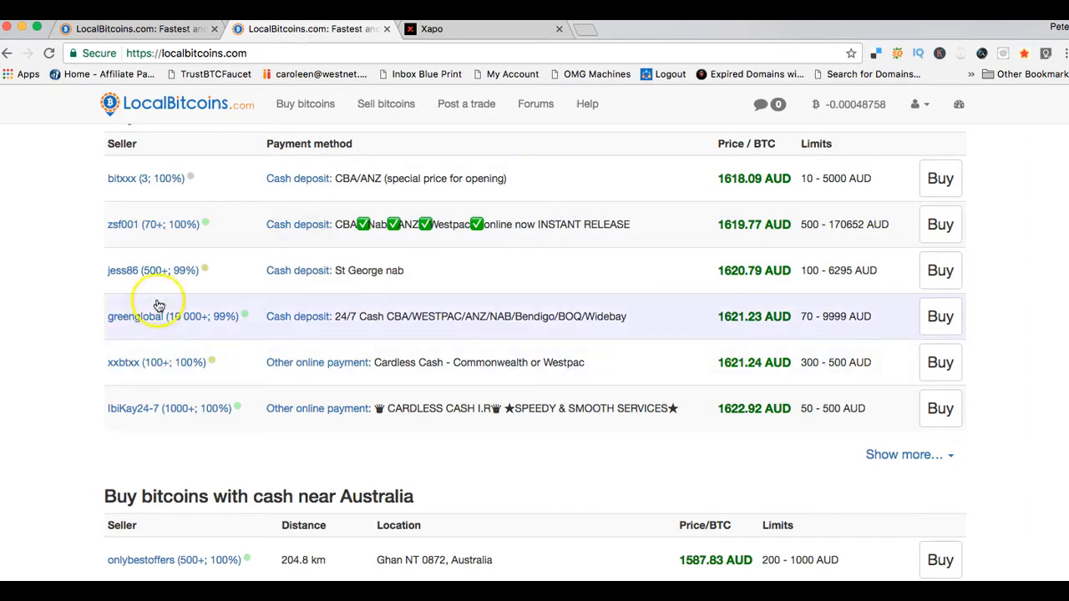
mouse_move(102, 324)
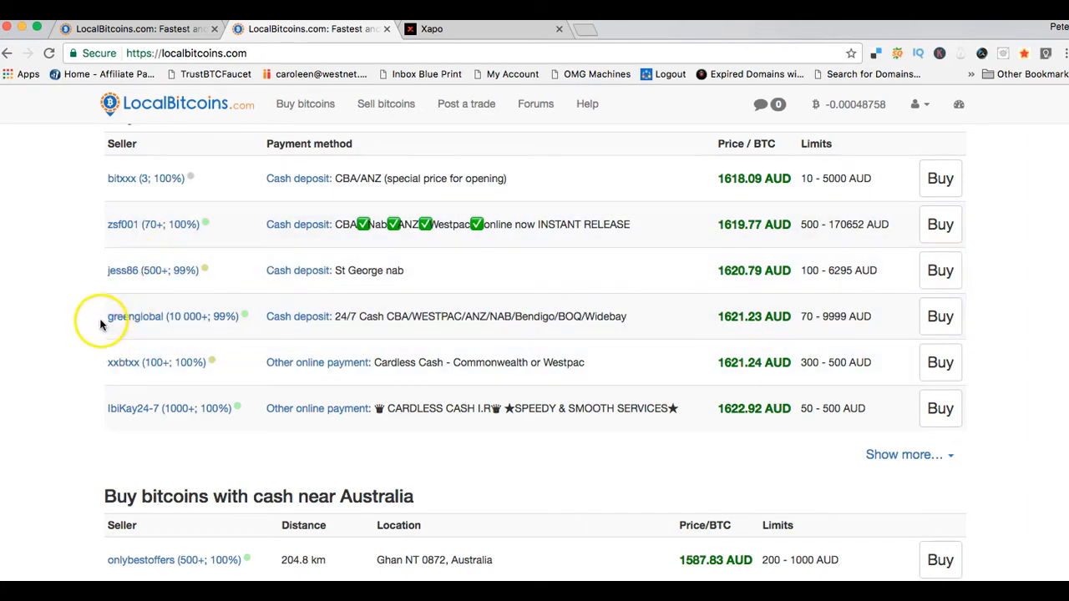
mouse_move(126, 177)
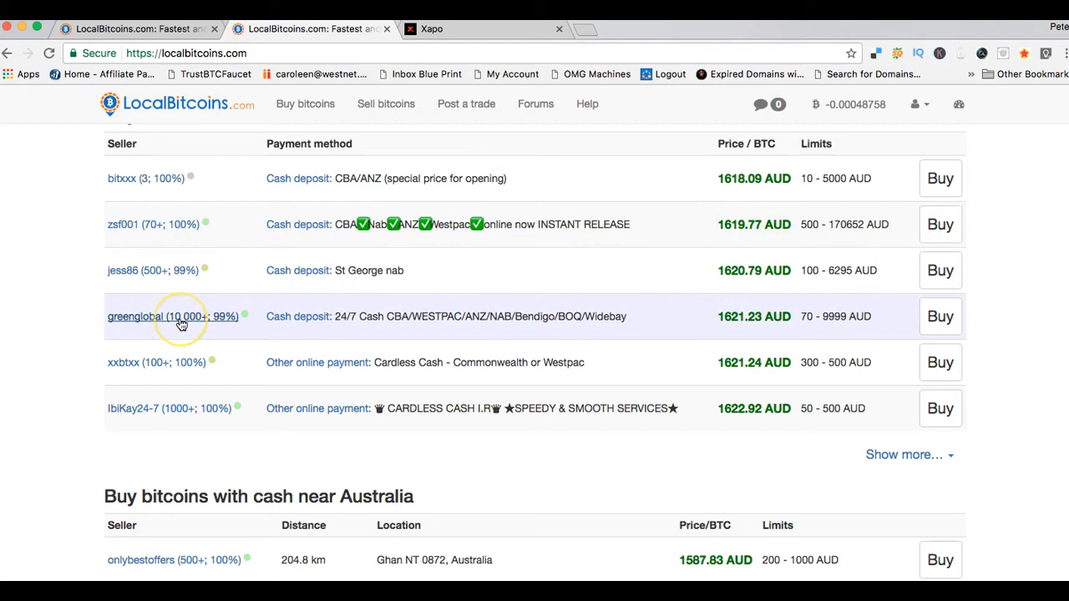
mouse_move(161, 254)
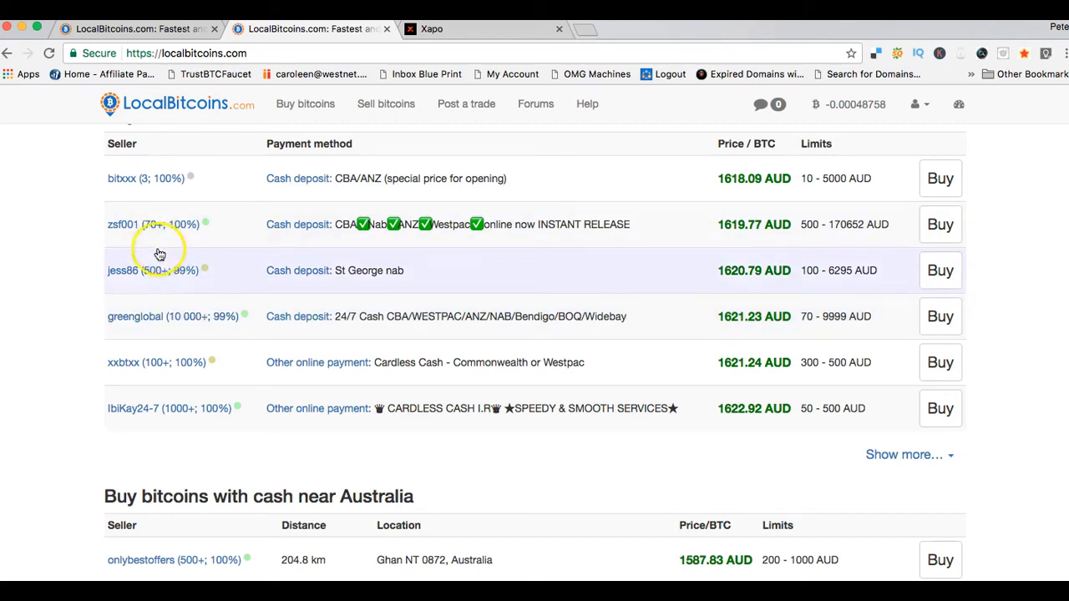
mouse_move(187, 325)
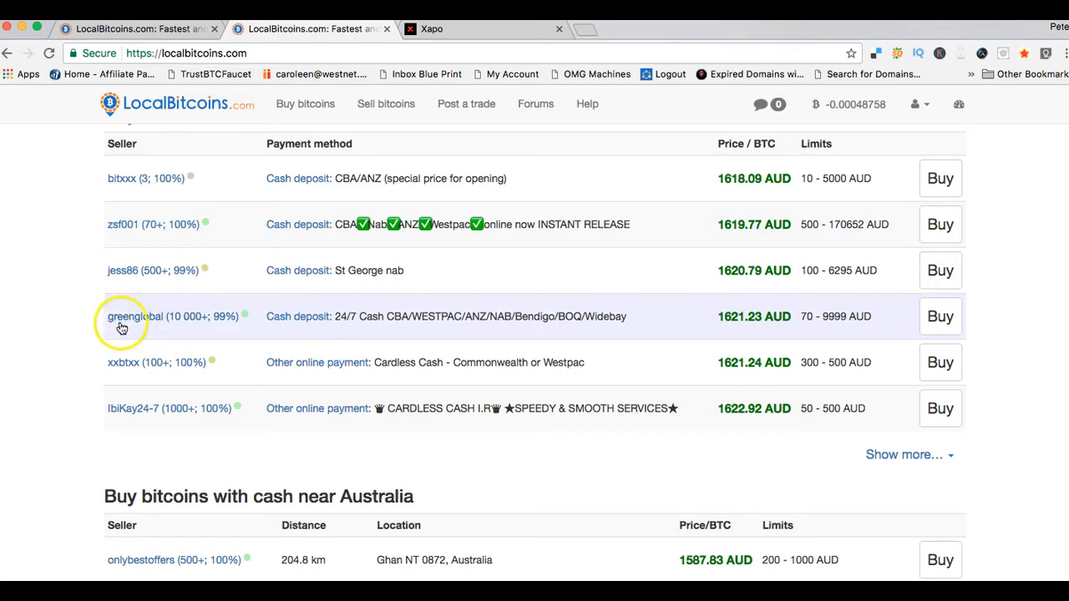
mouse_move(84, 338)
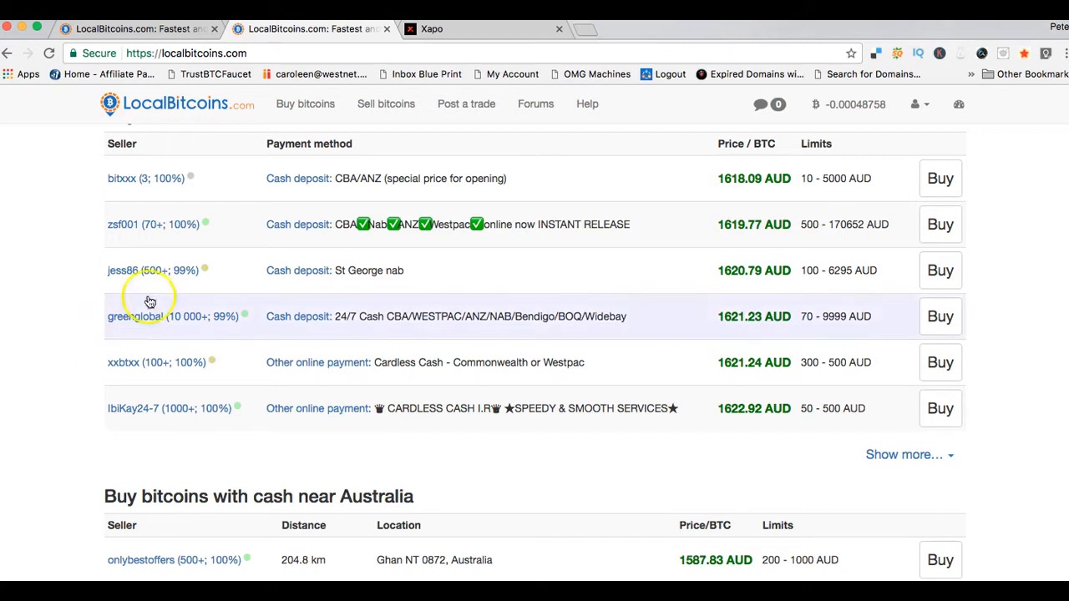
mouse_move(195, 287)
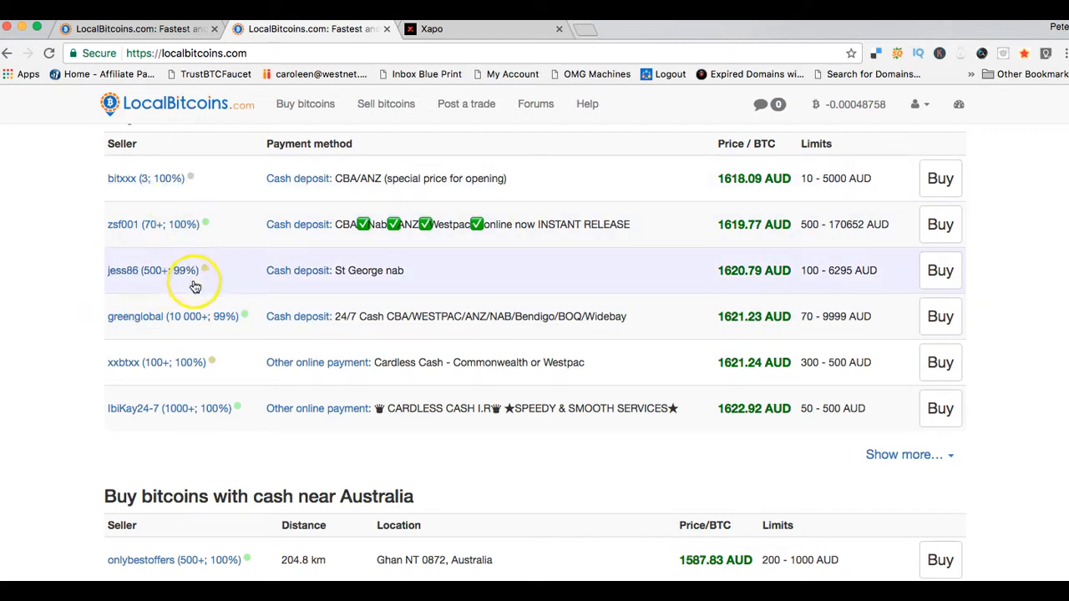
mouse_move(215, 408)
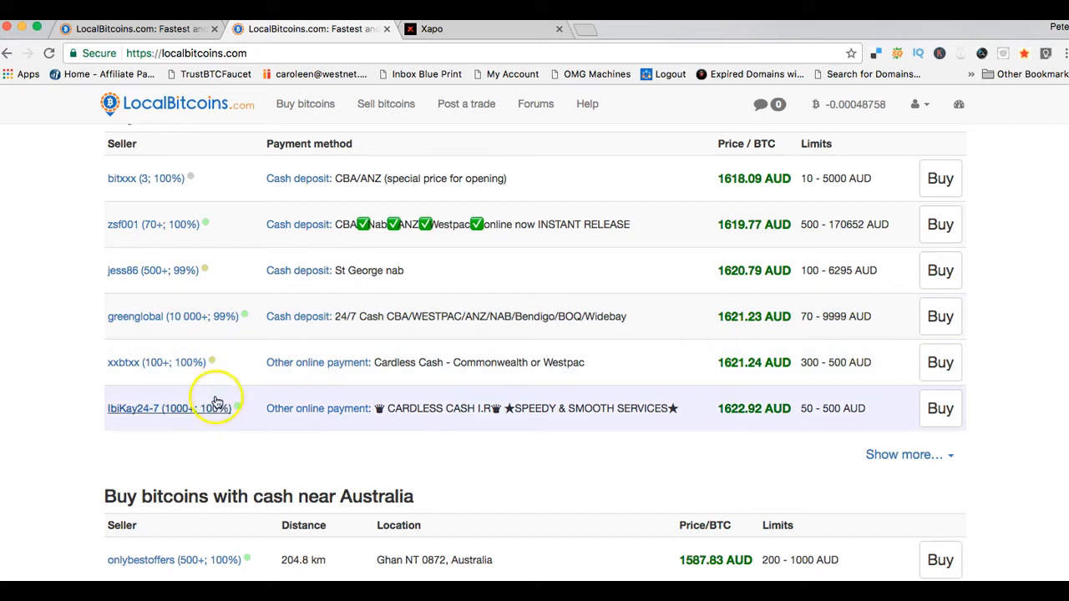
mouse_move(80, 291)
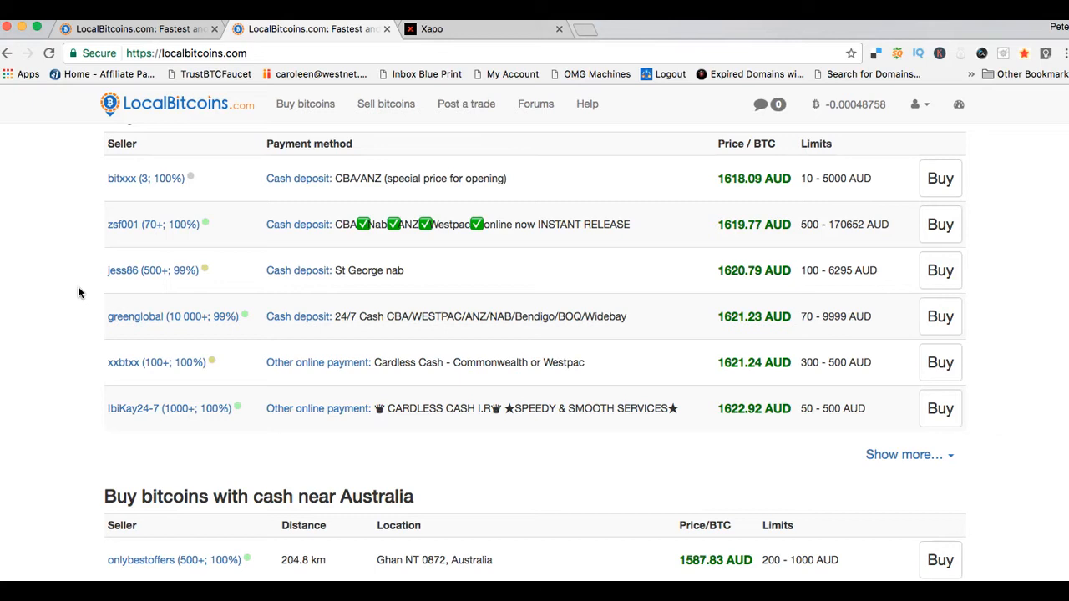
mouse_move(354, 316)
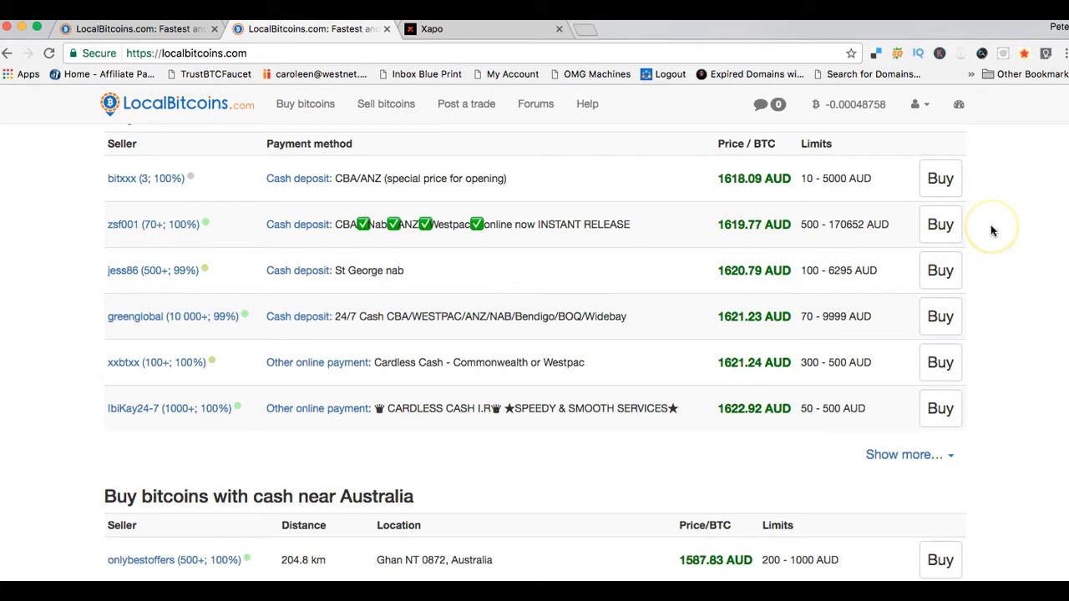
mouse_move(992, 231)
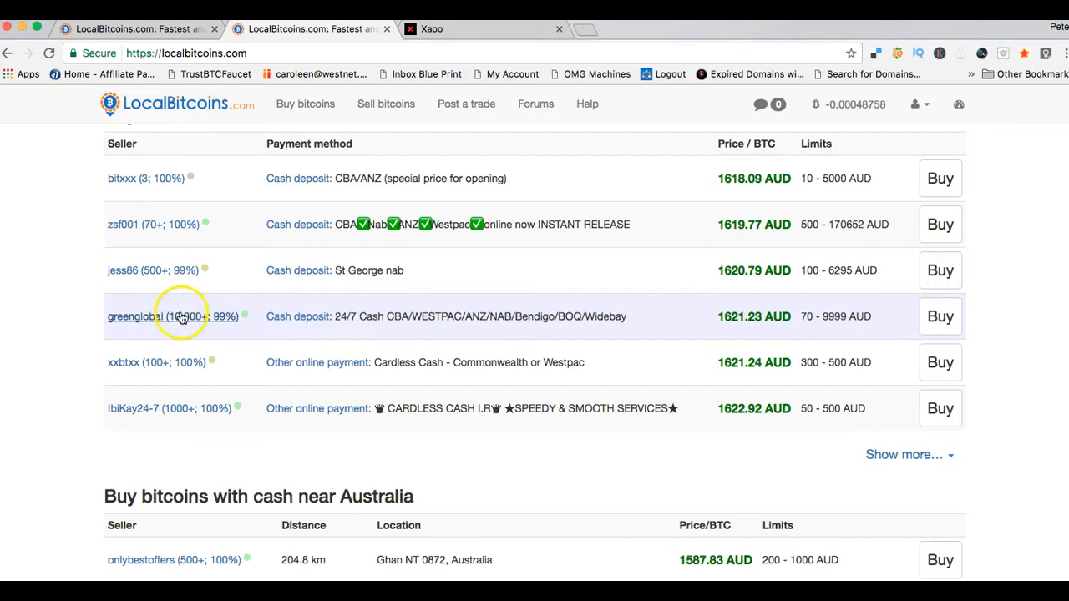
mouse_move(192, 350)
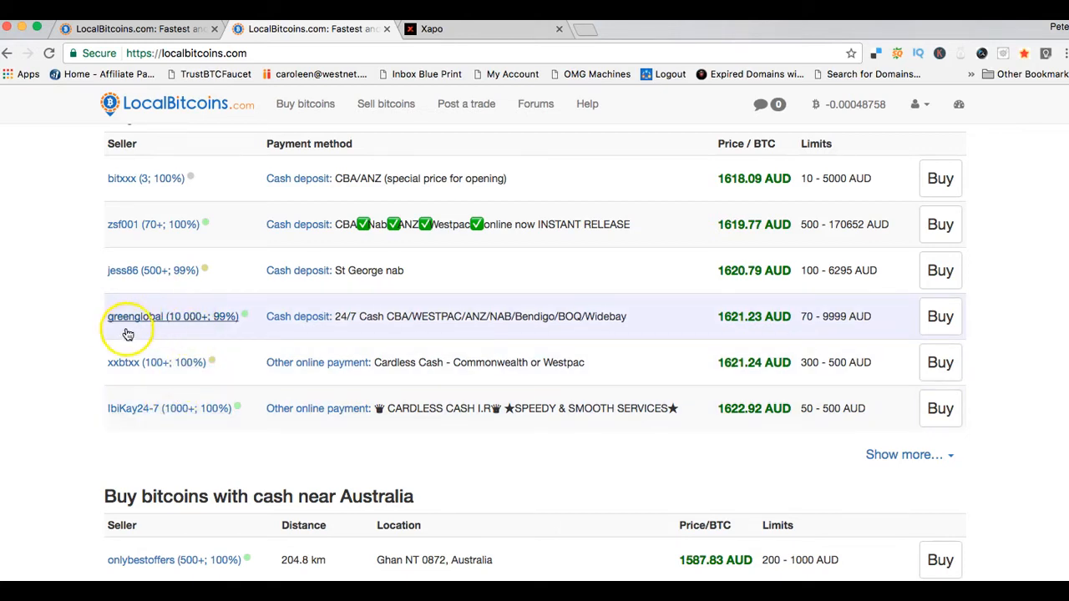
mouse_move(81, 325)
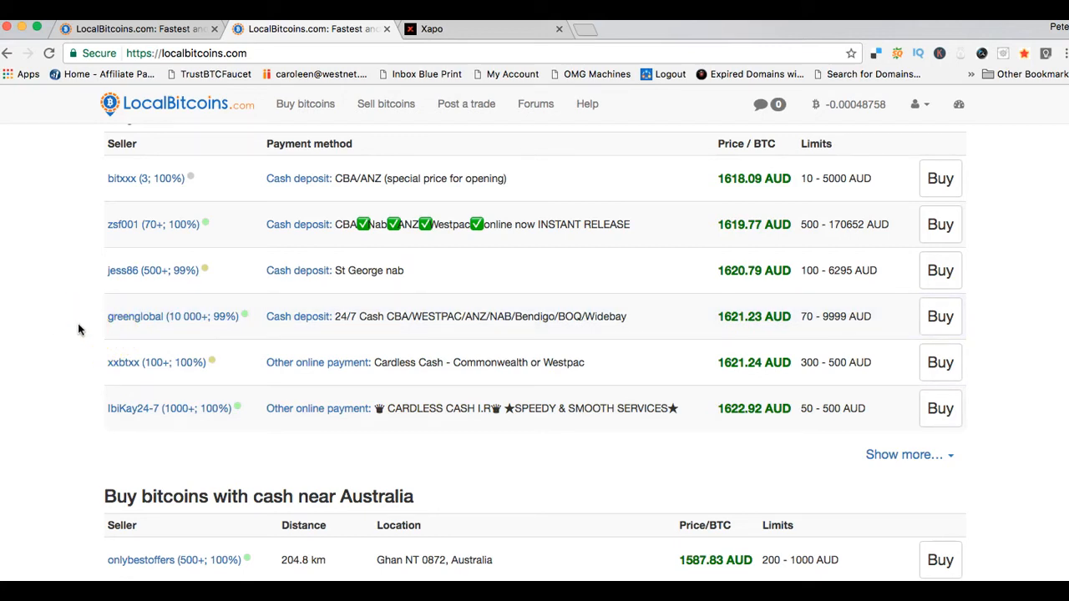
mouse_move(167, 344)
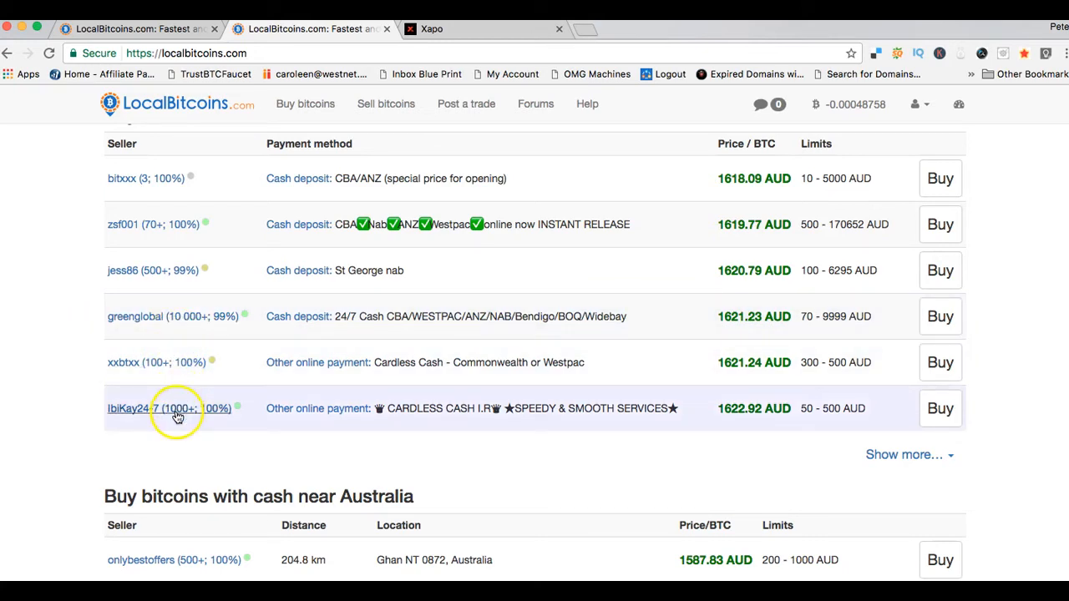
mouse_move(177, 316)
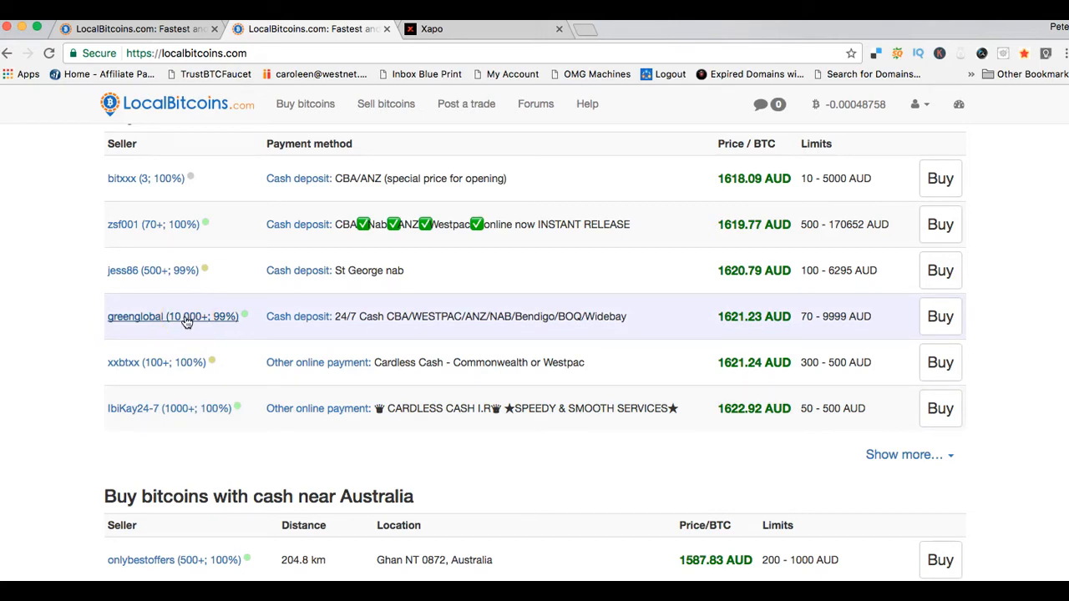
click(183, 324)
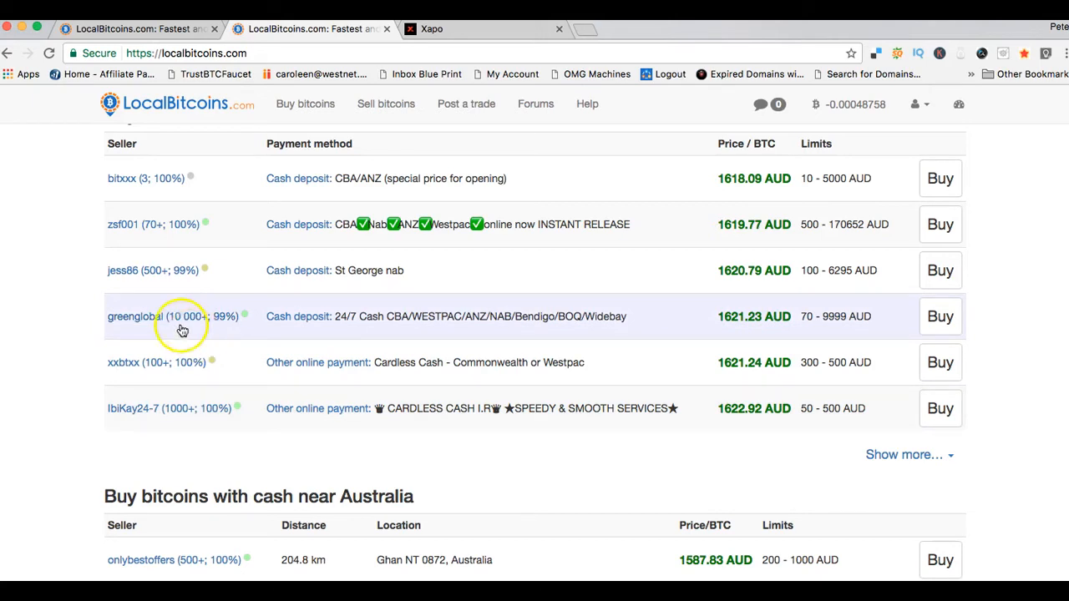
mouse_move(77, 309)
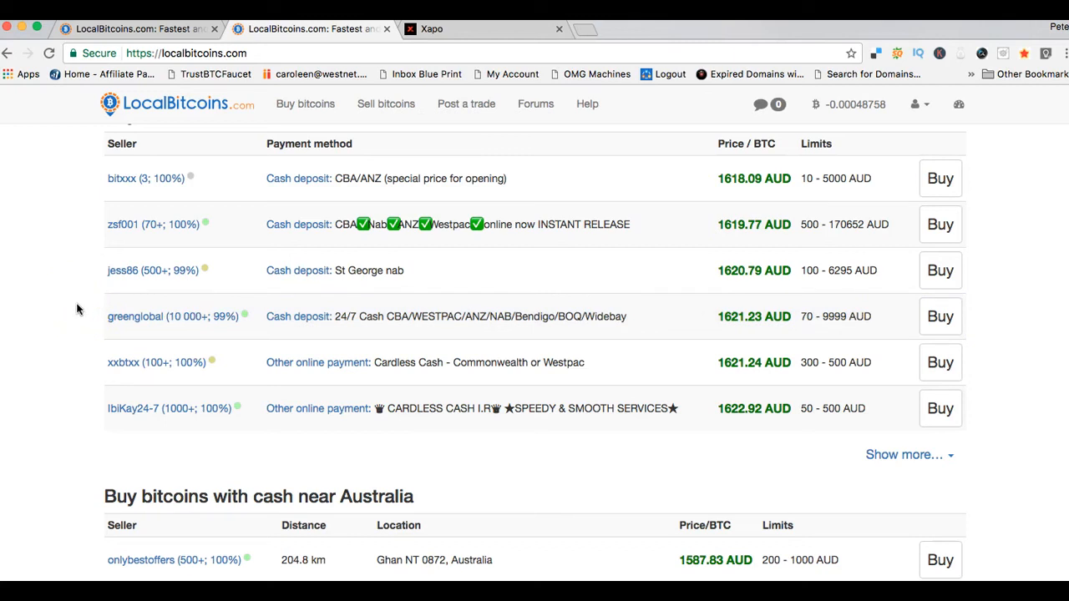
mouse_move(214, 259)
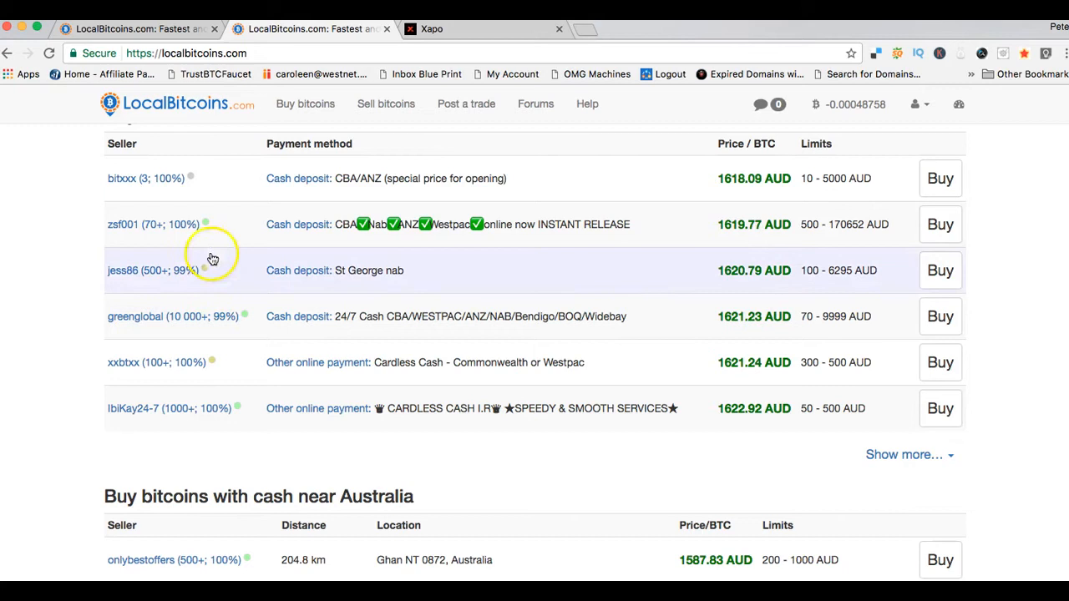
mouse_move(194, 183)
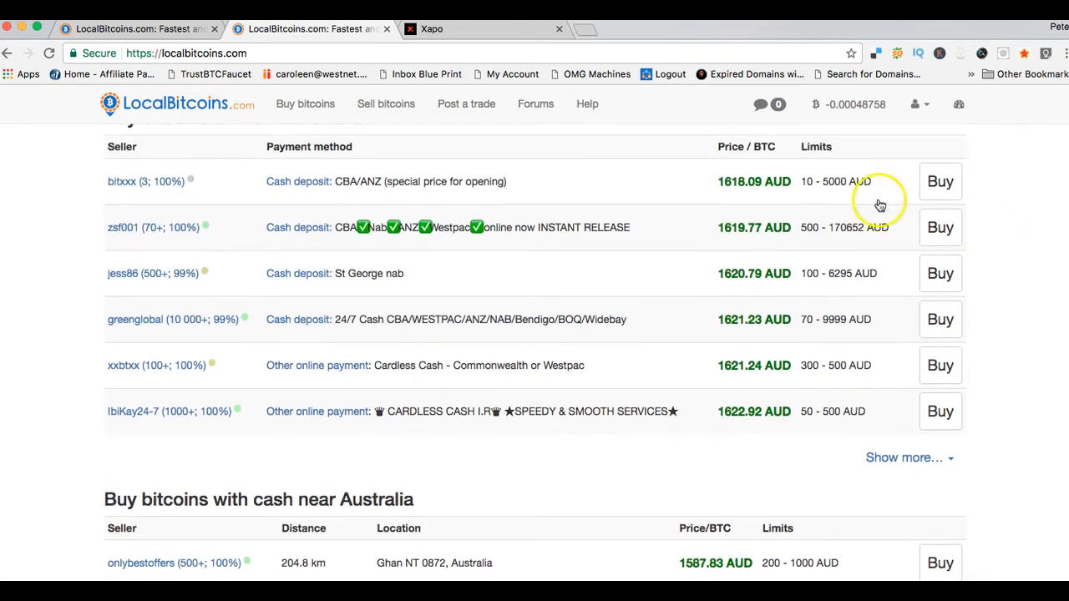
mouse_move(150, 410)
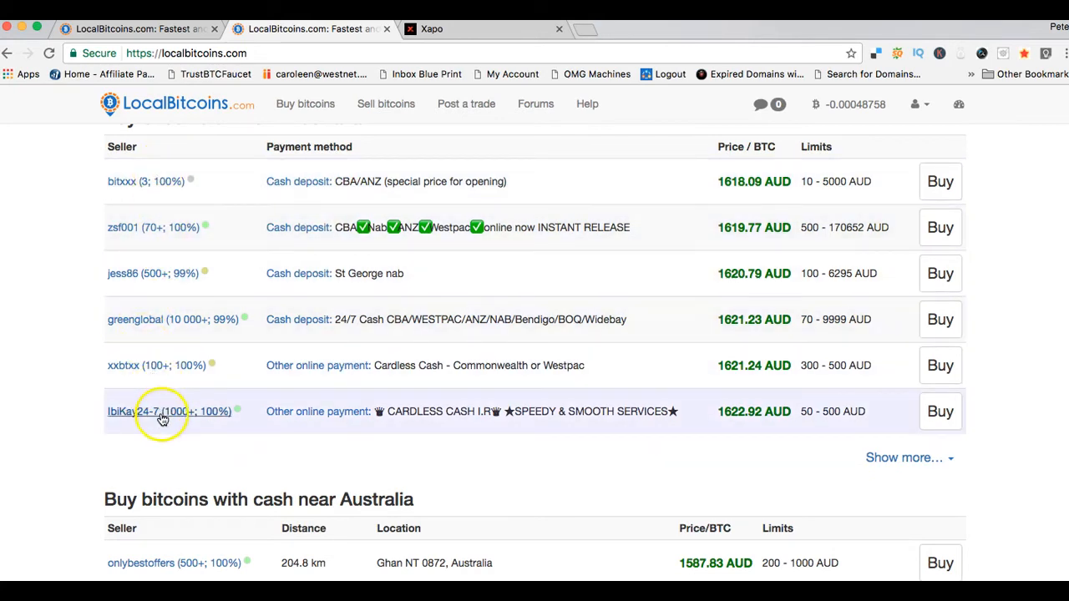
mouse_move(170, 180)
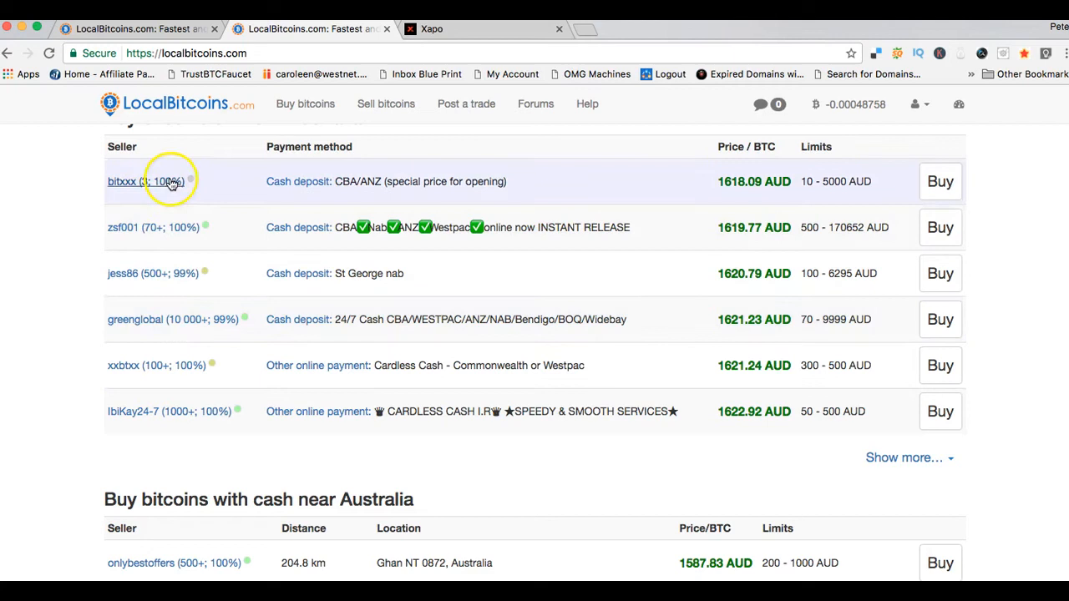
mouse_move(543, 364)
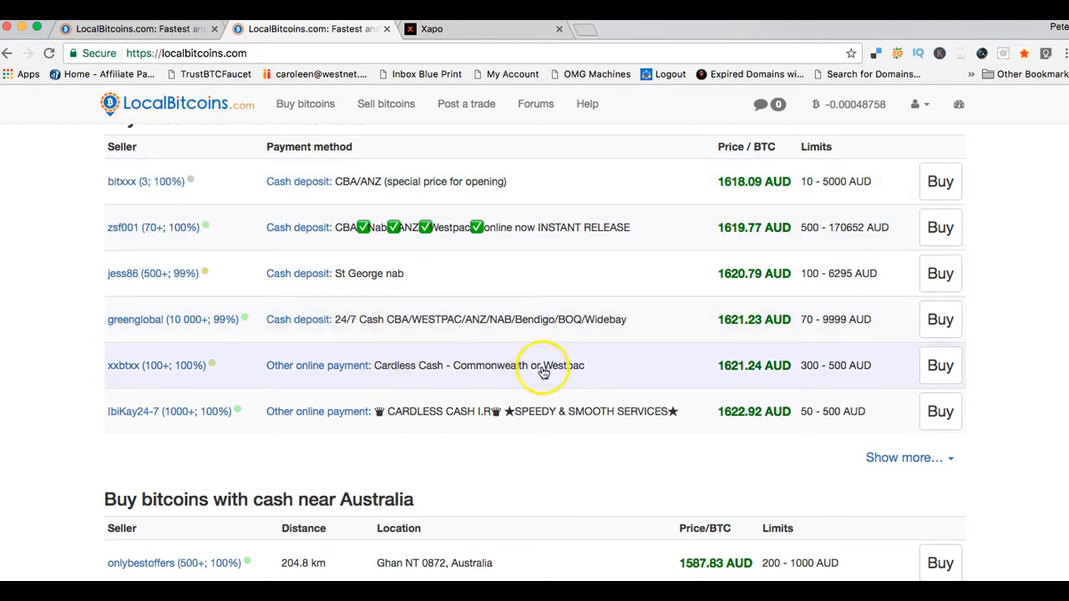
mouse_move(1036, 421)
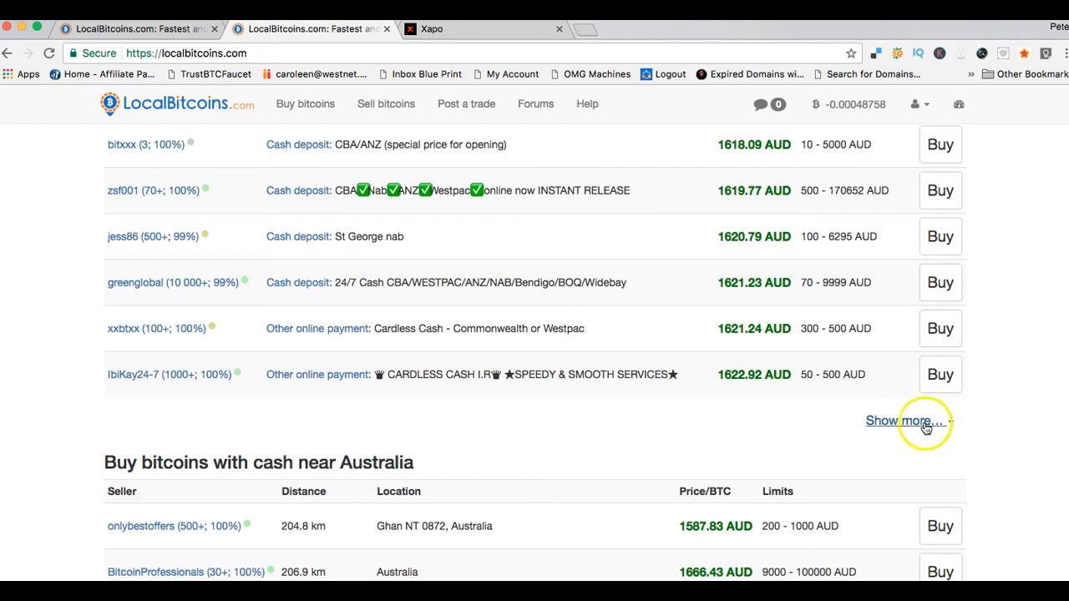
- Use Show more… to open the All in Australia listing of online buy offers
click(902, 421)
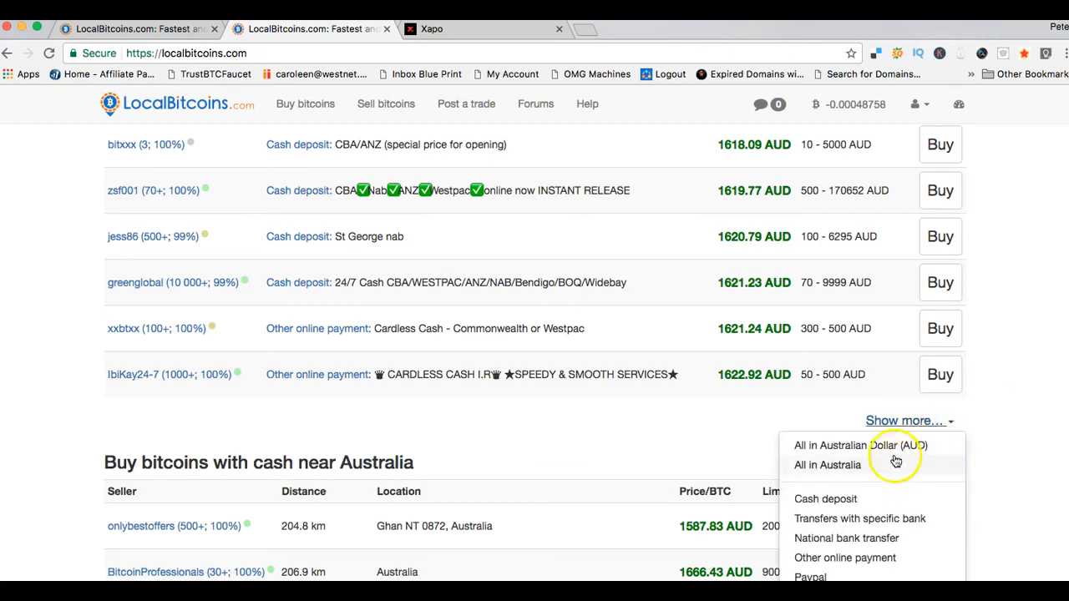
scroll(down, 3)
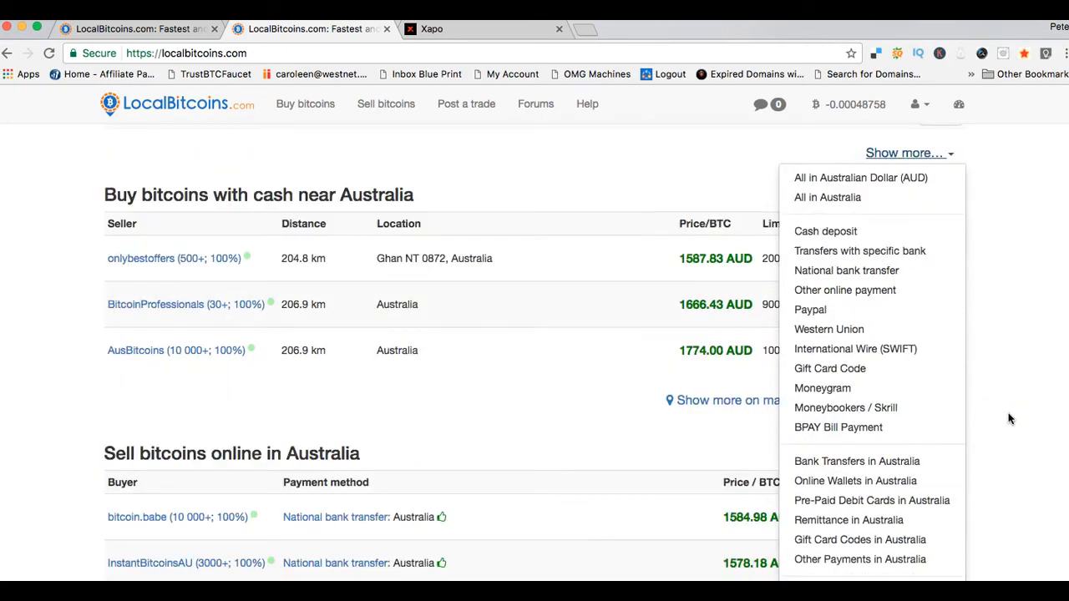
scroll(down, 3)
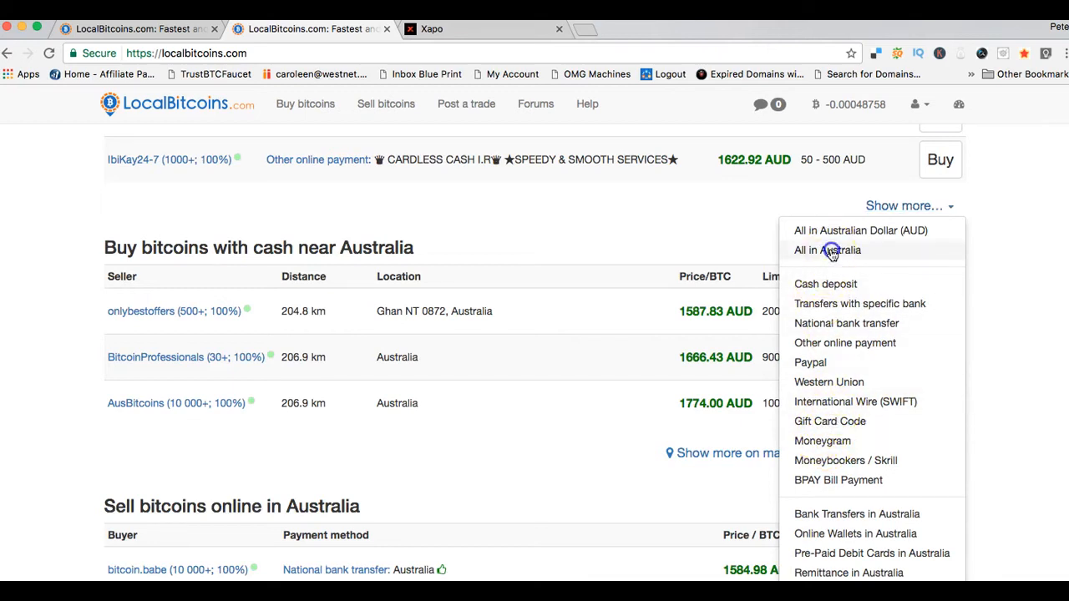
click(827, 251)
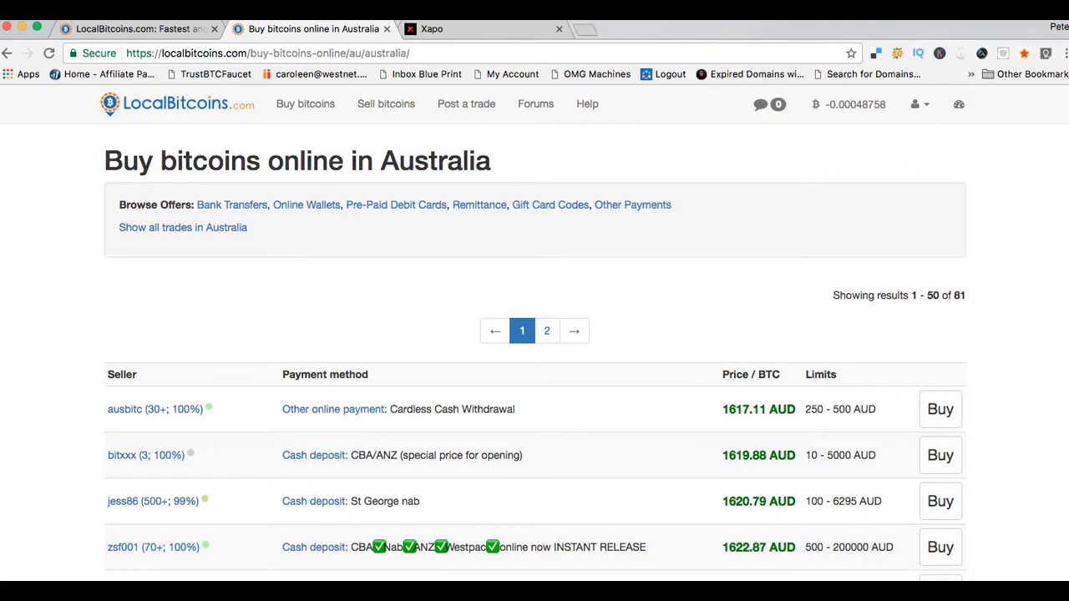
scroll(down, 3)
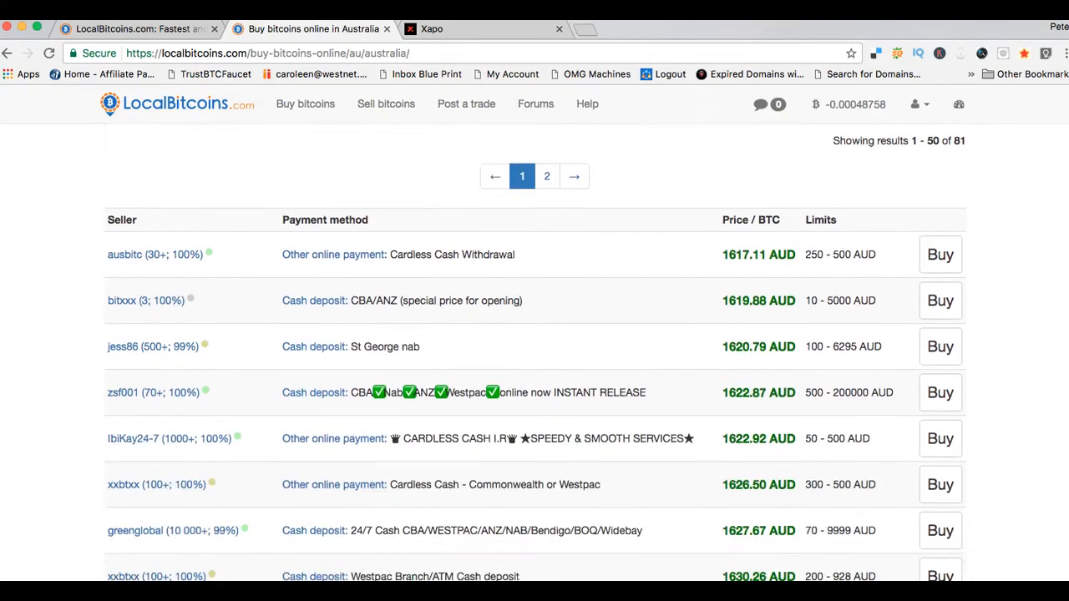
scroll(down, 3)
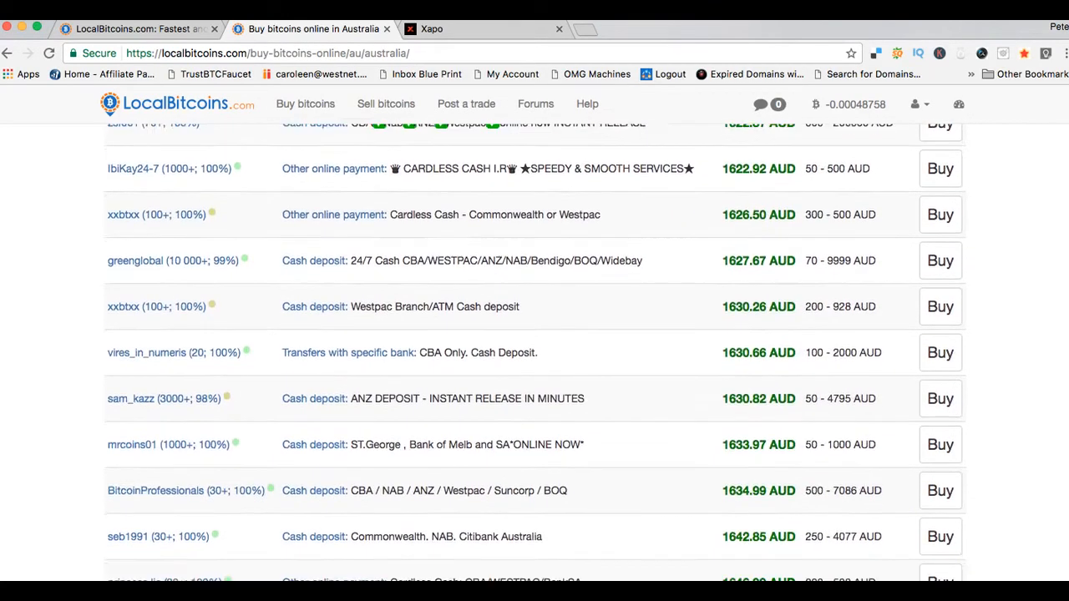
scroll(down, 3)
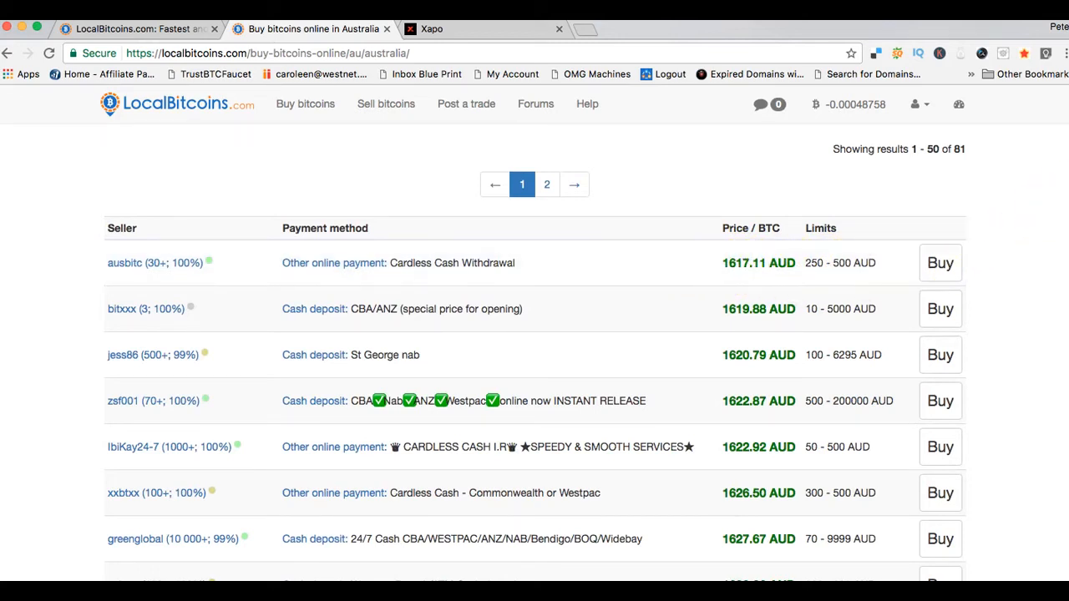
scroll(down, 3)
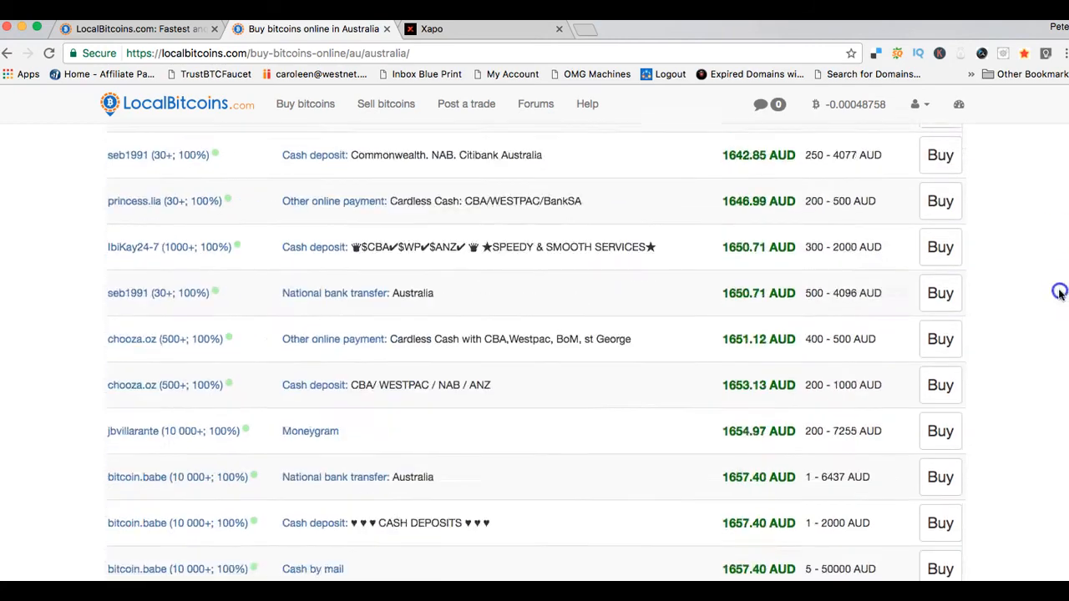
scroll(down, 3)
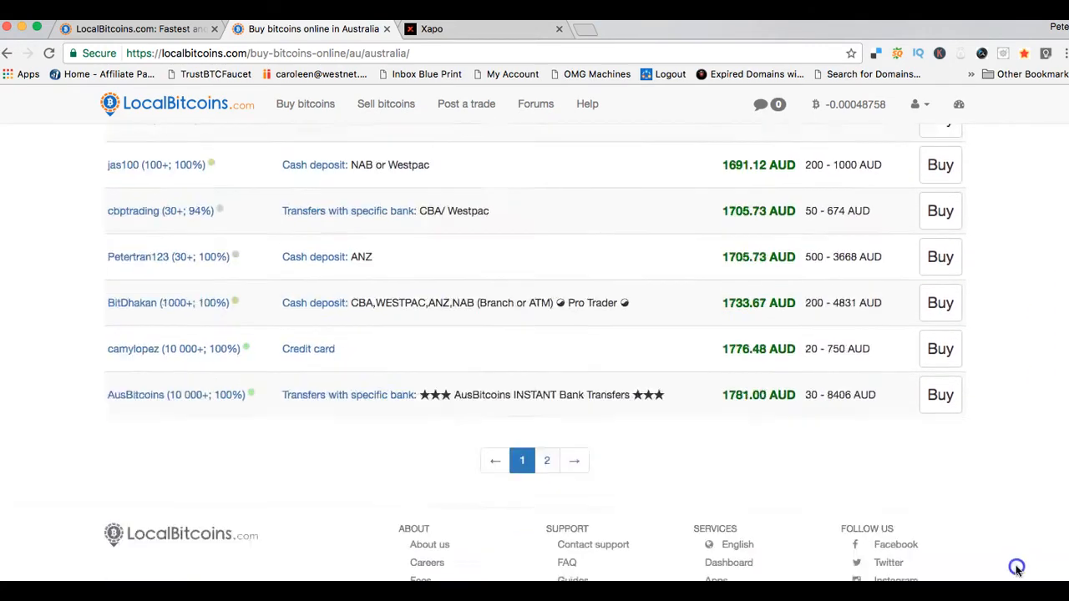
scroll(down, 3)
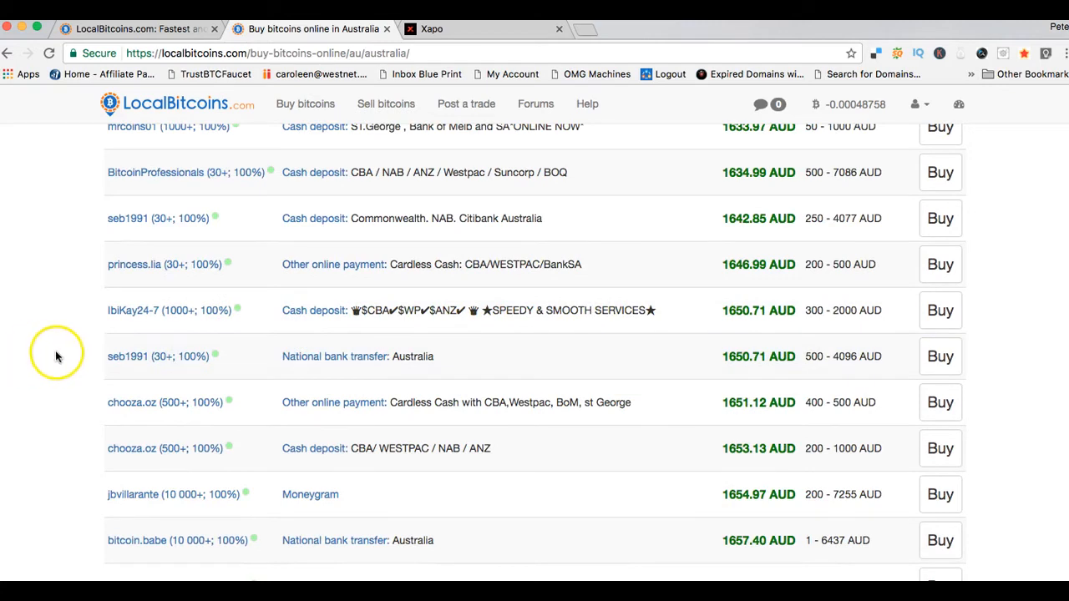
scroll(up, 3)
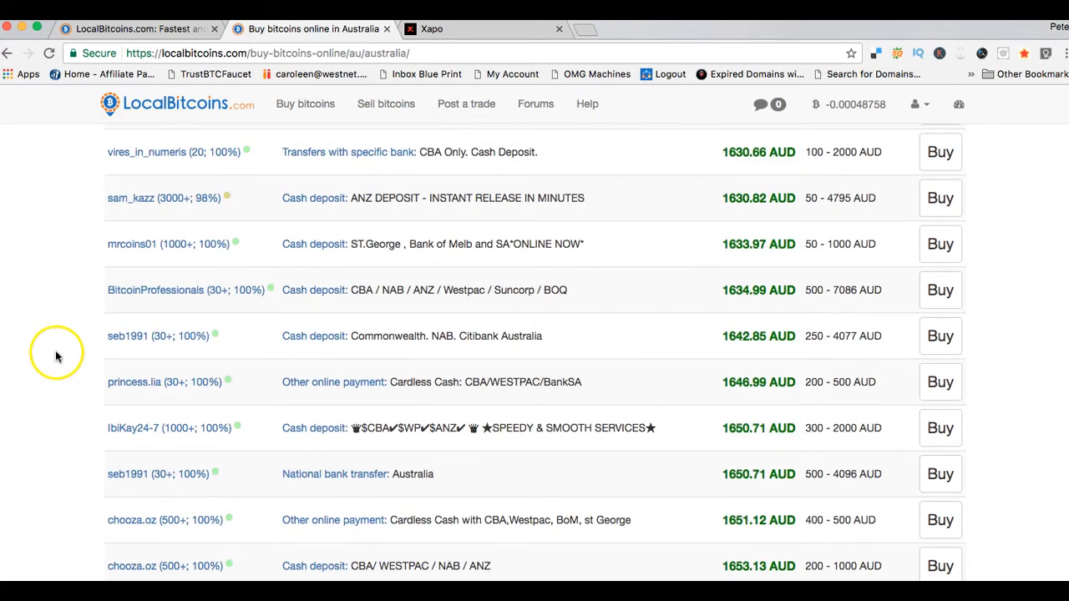
scroll(up, 3)
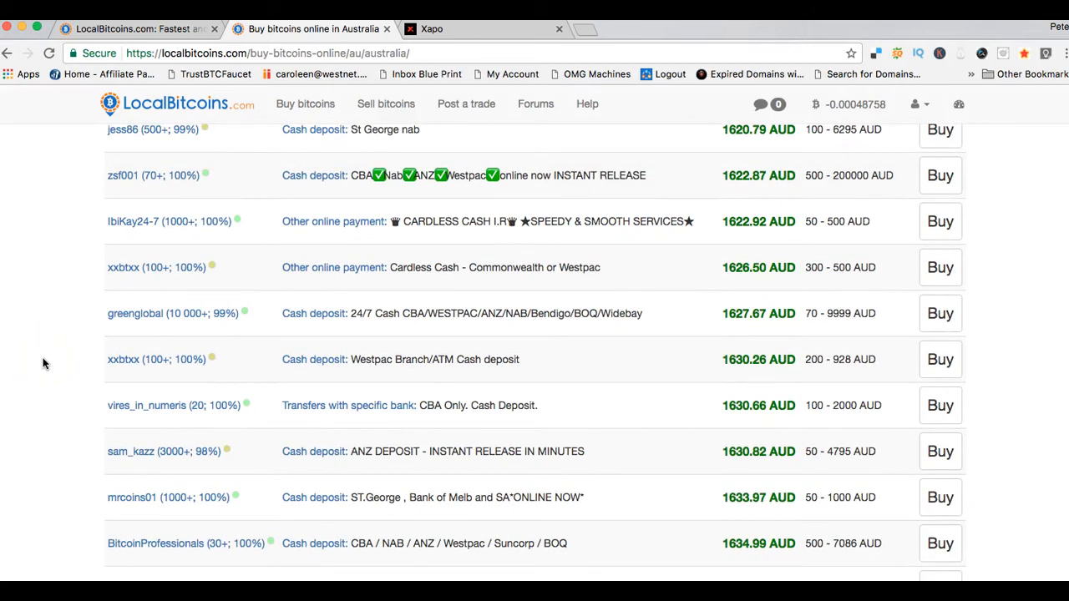
scroll(down, 3)
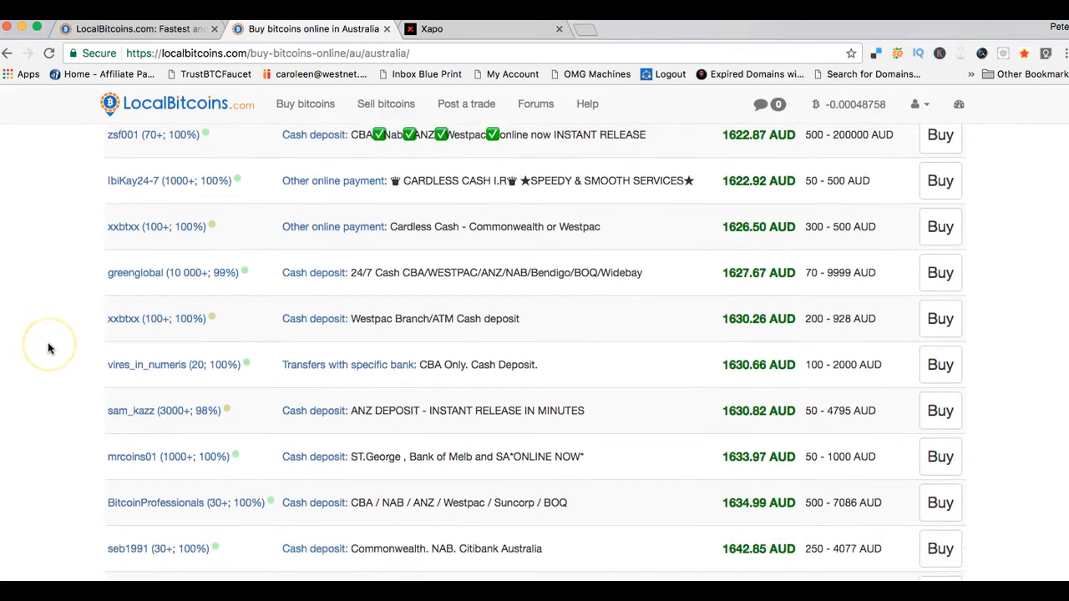
scroll(down, 3)
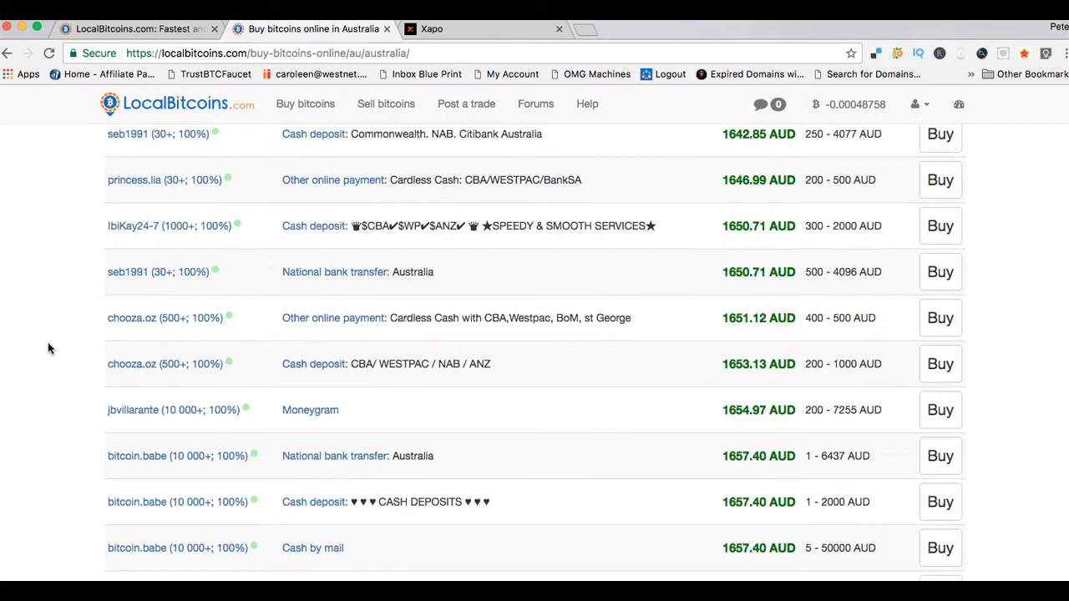
scroll(down, 3)
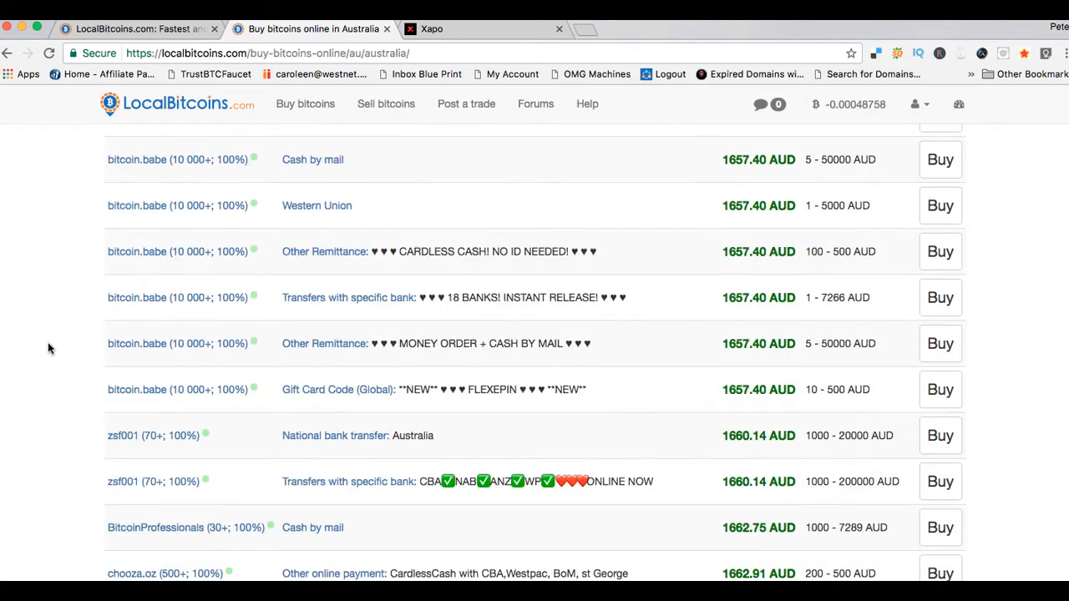
mouse_move(127, 297)
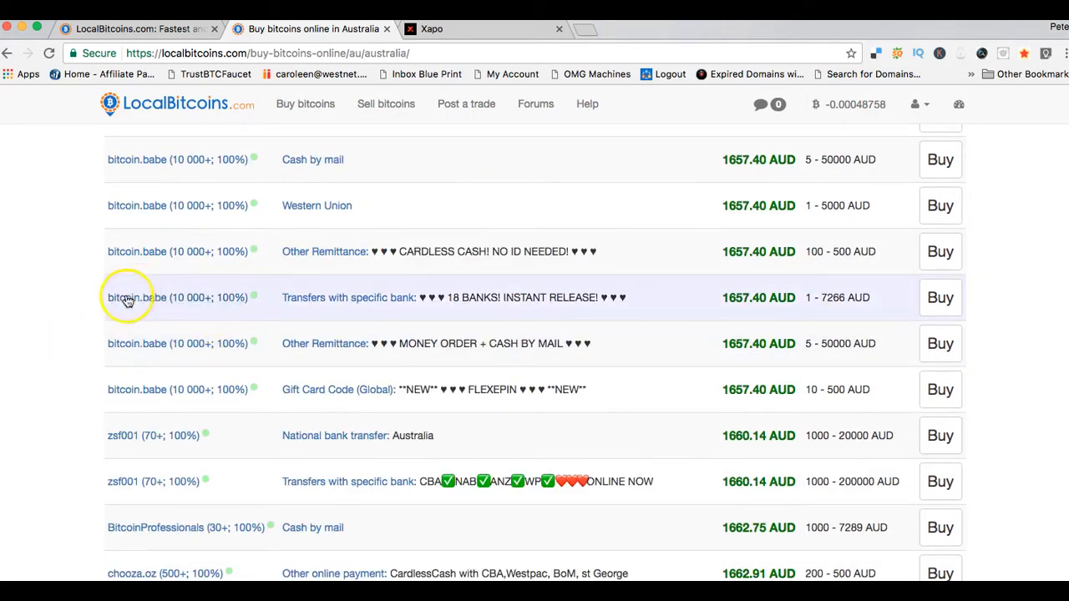
mouse_move(137, 251)
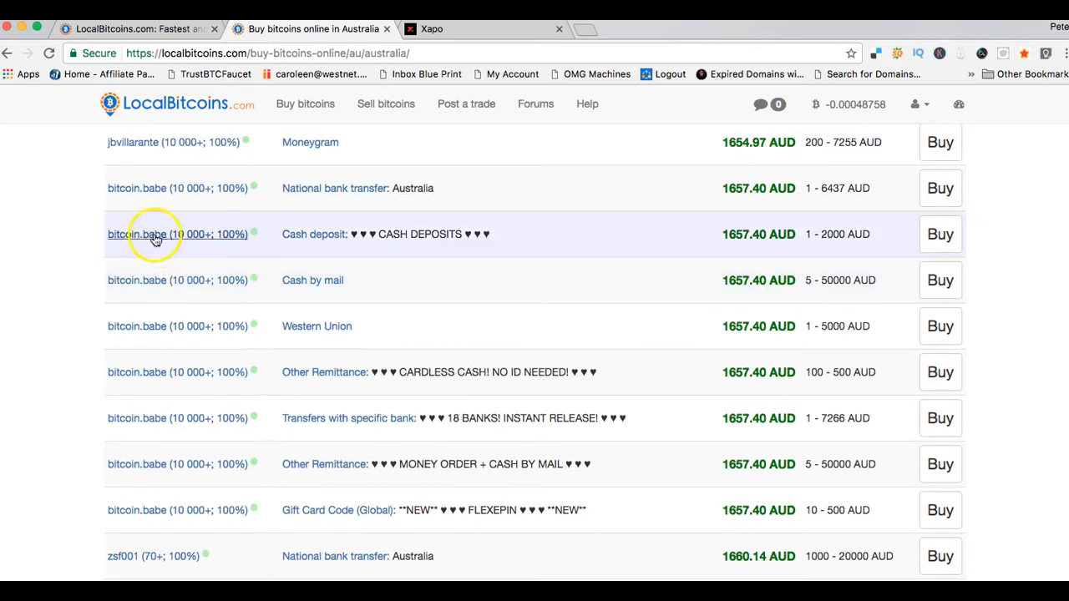
mouse_move(137, 187)
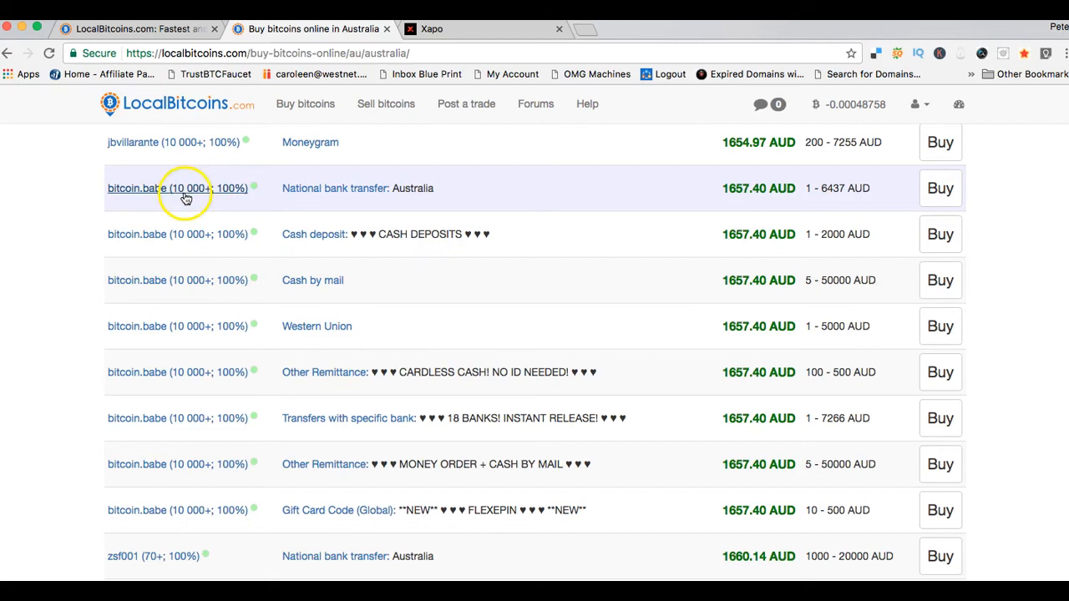
mouse_move(199, 197)
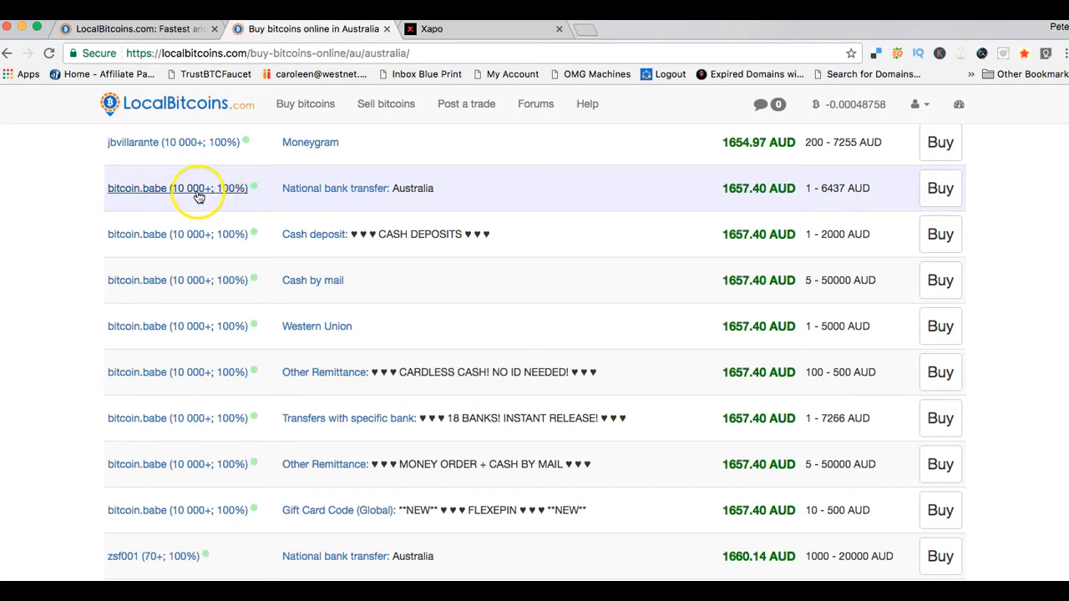
mouse_move(241, 224)
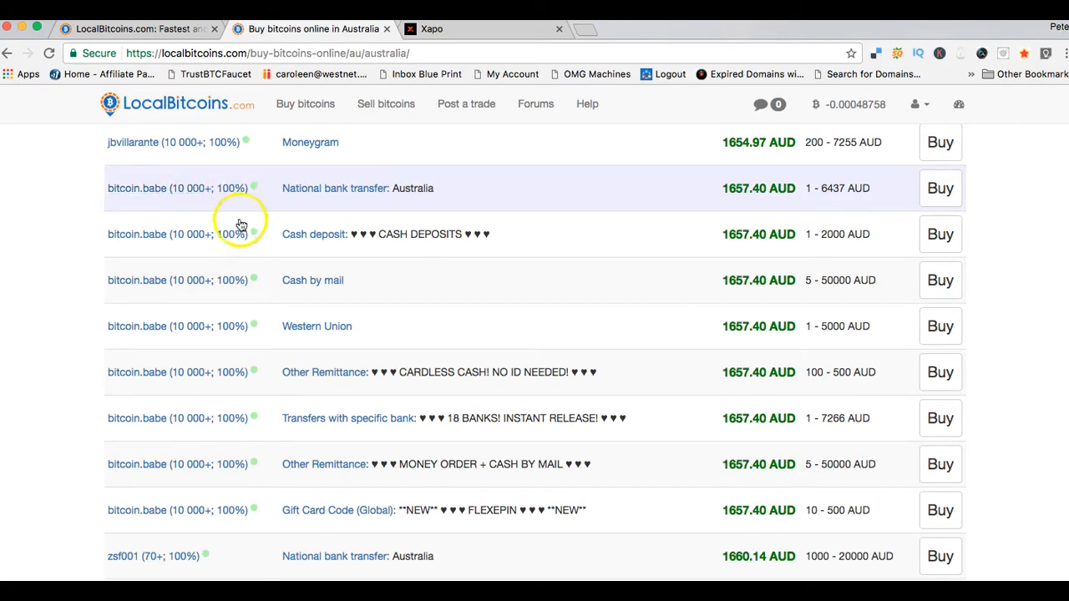
mouse_move(237, 280)
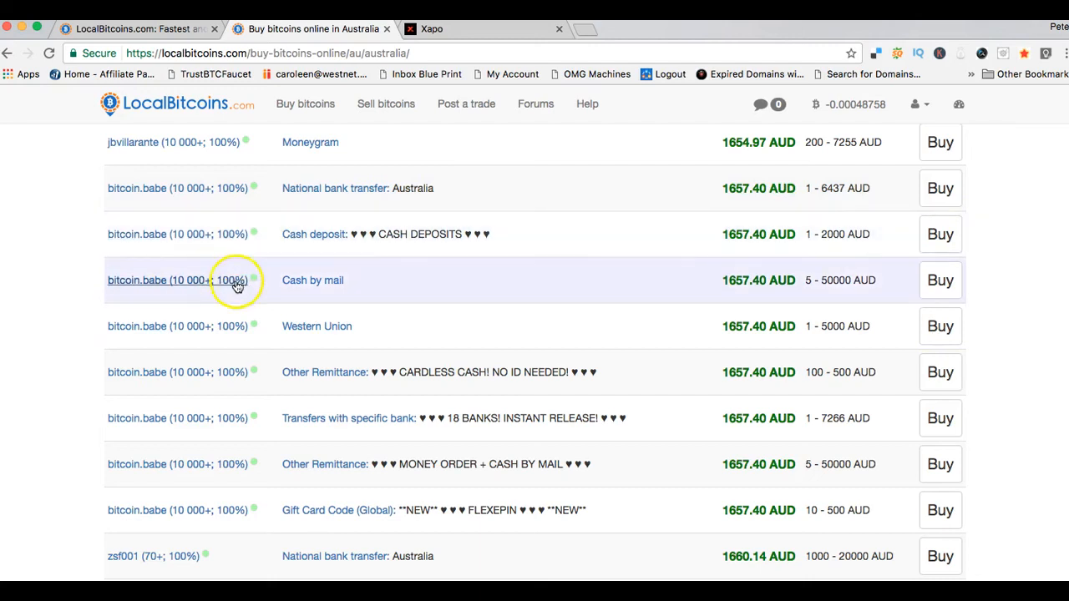
mouse_move(280, 309)
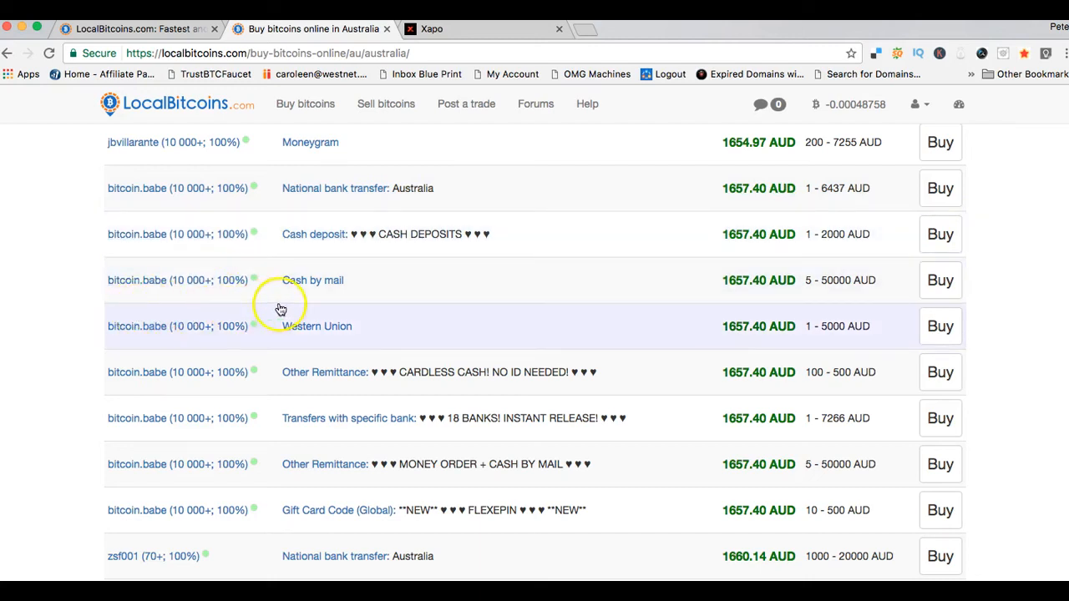
mouse_move(116, 301)
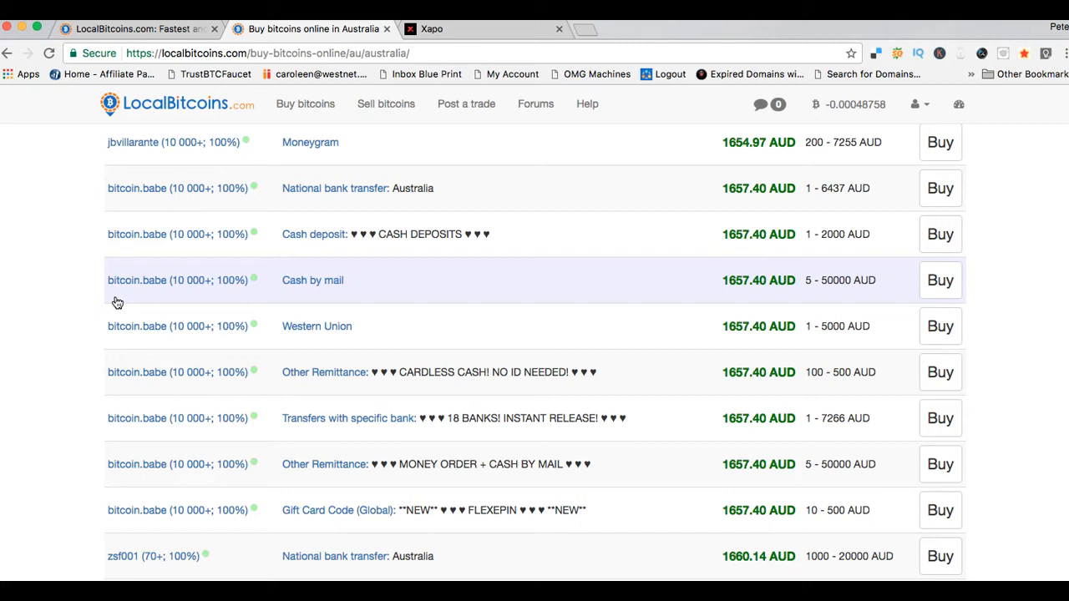
mouse_move(994, 300)
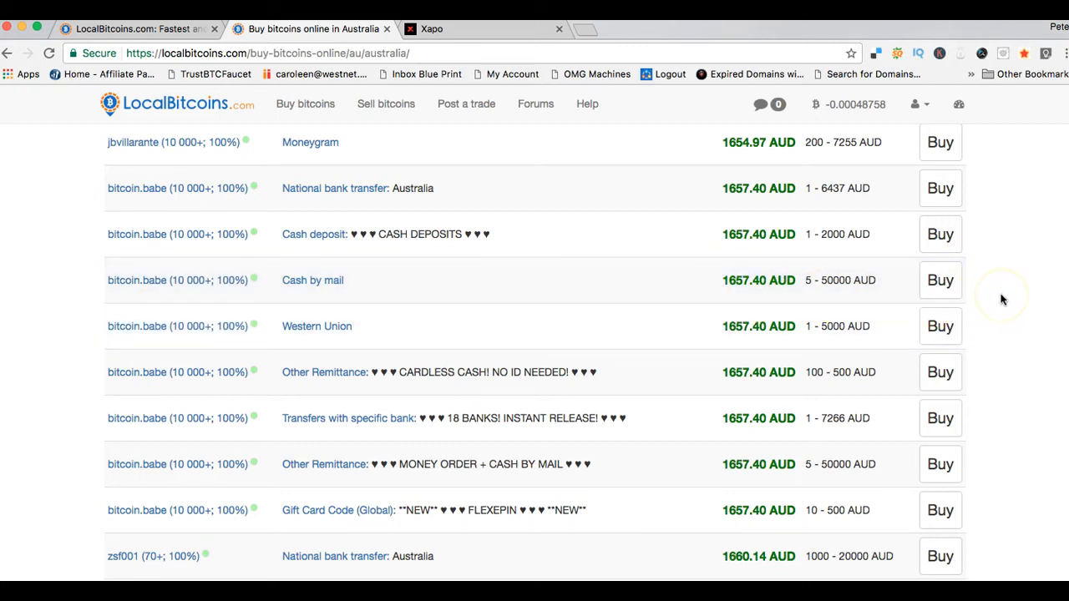
mouse_move(370, 233)
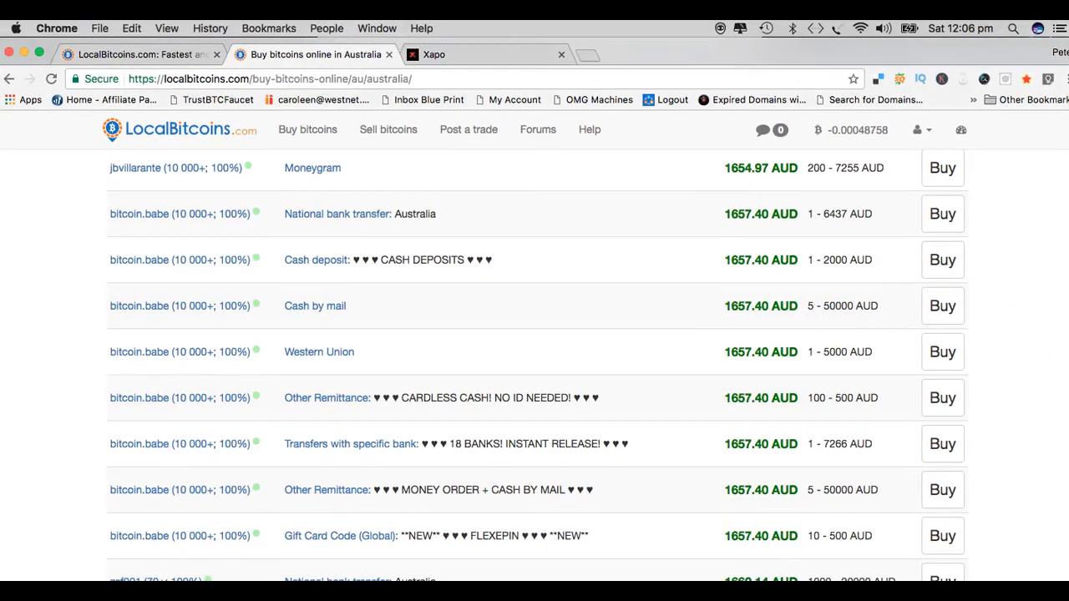
scroll(up, 3)
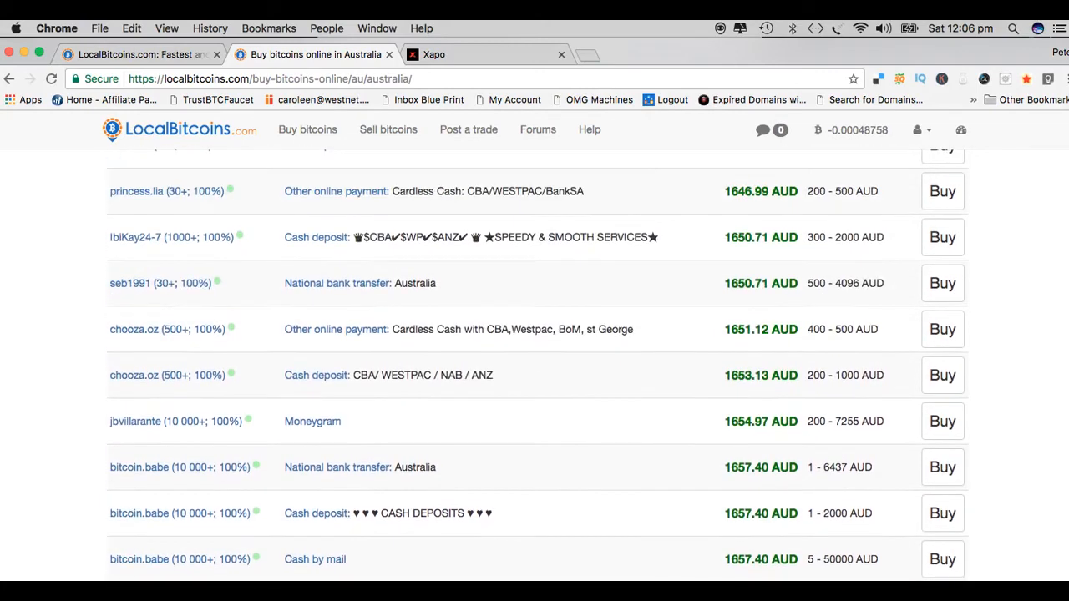
scroll(up, 3)
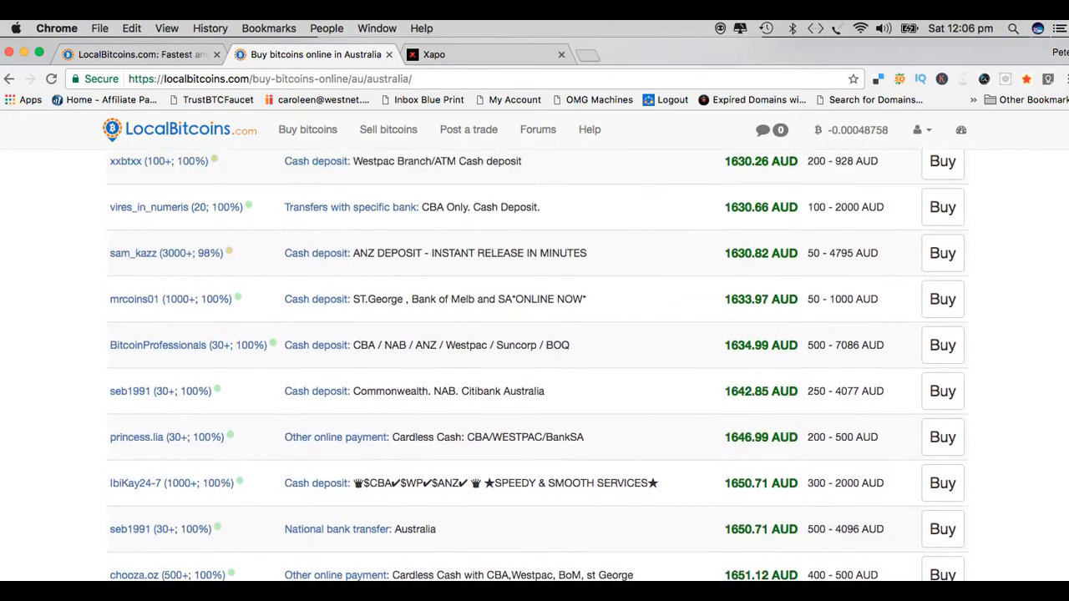
scroll(up, 3)
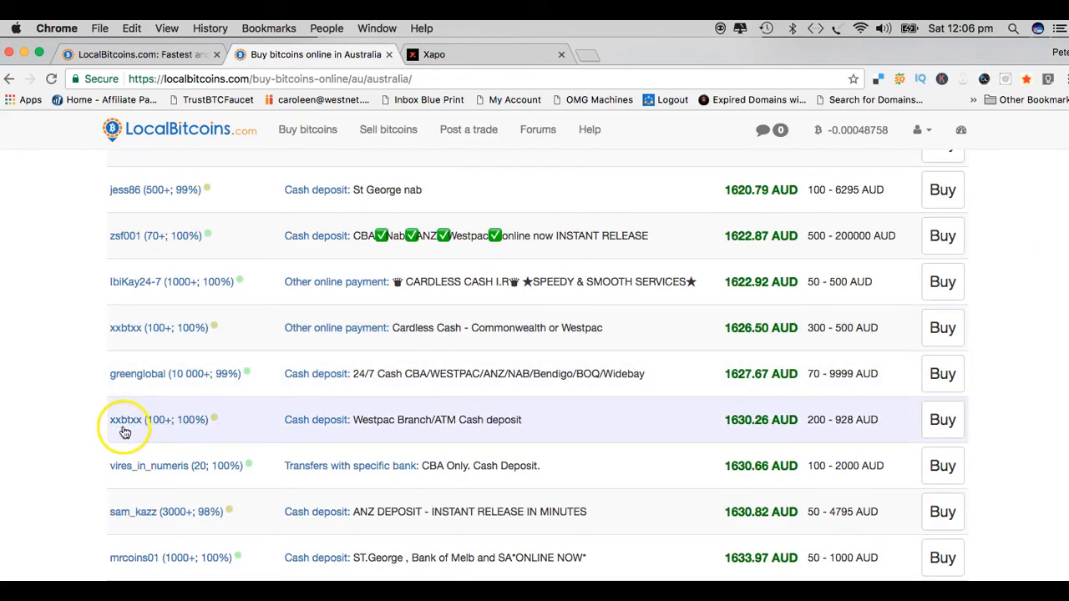
mouse_move(334, 434)
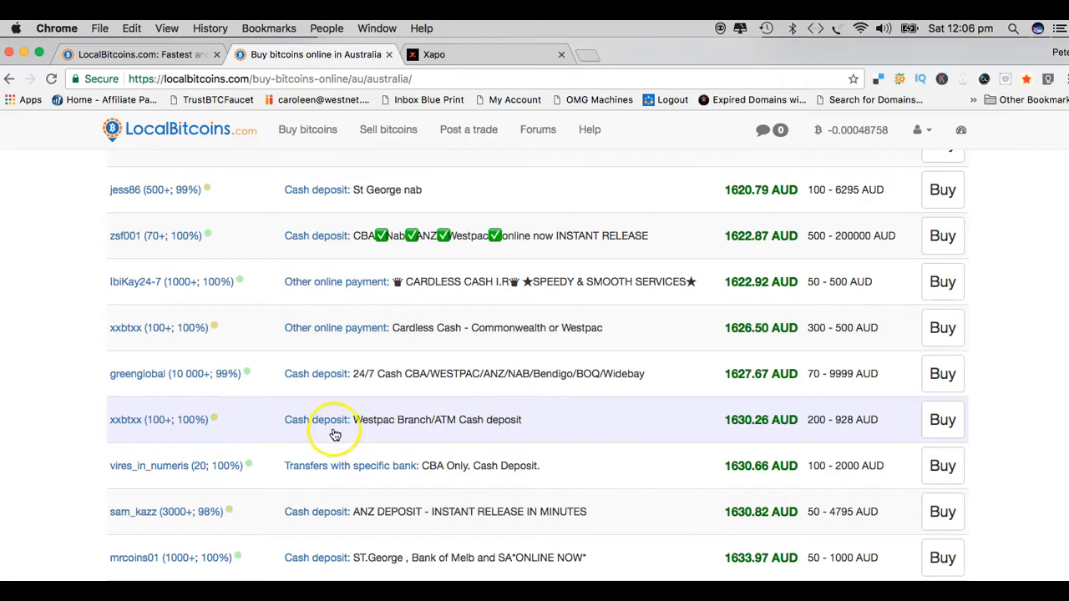
mouse_move(315, 426)
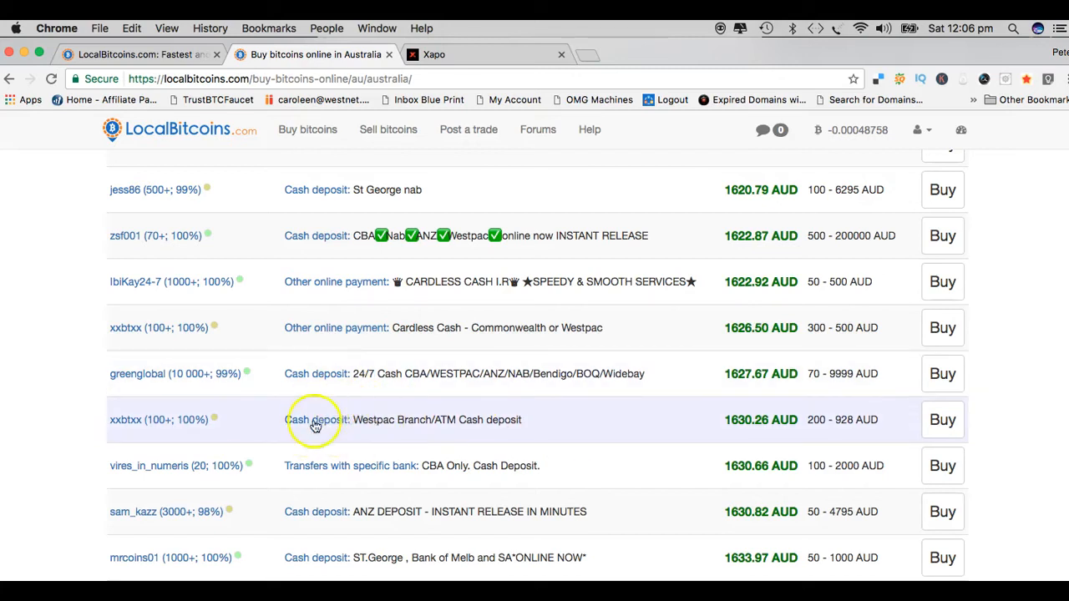
mouse_move(828, 426)
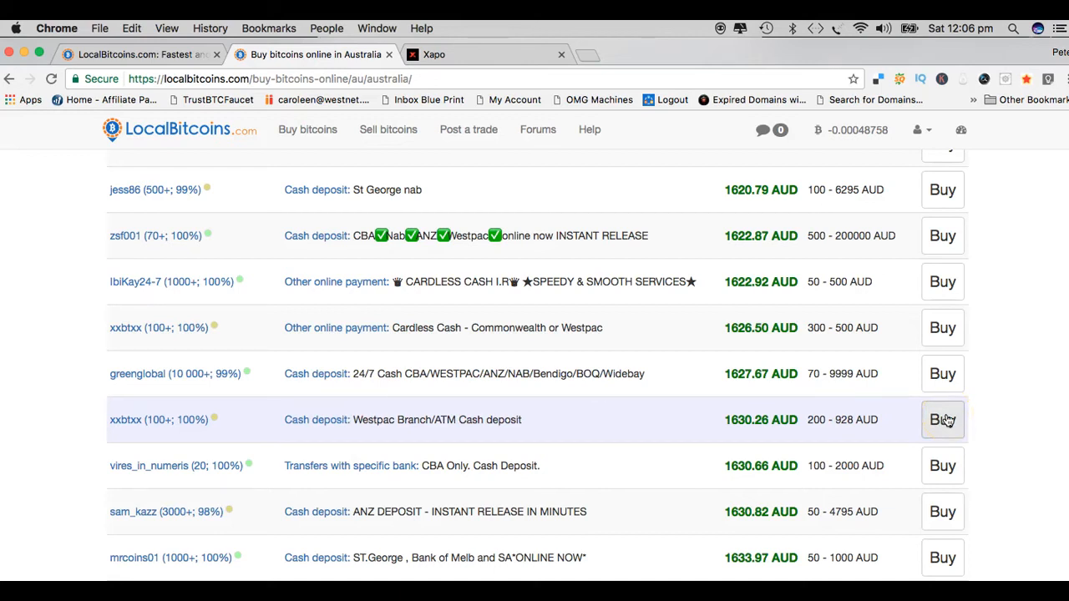
click(942, 419)
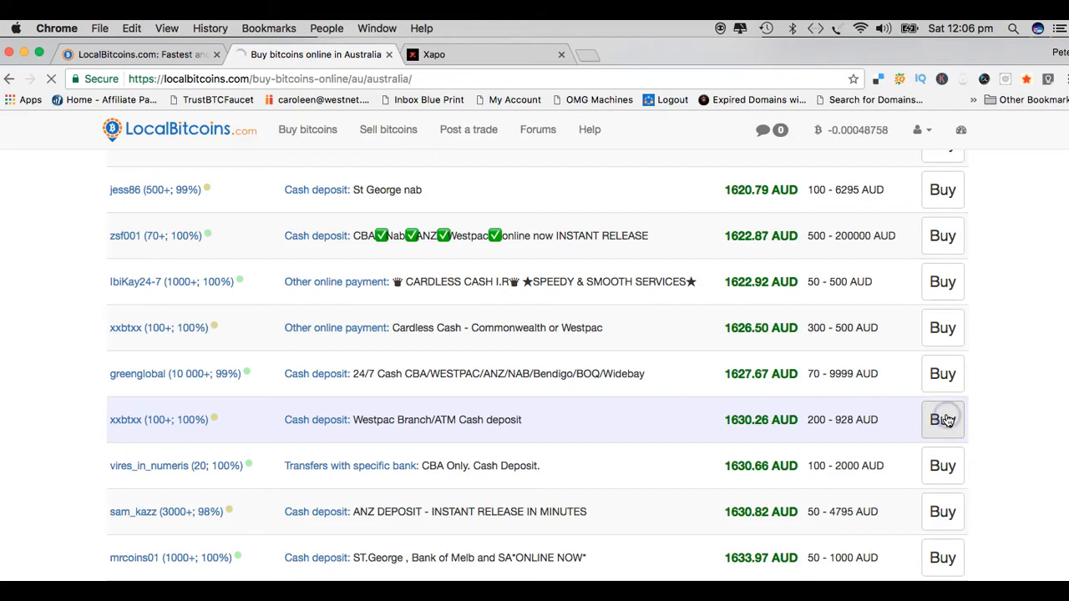
- Load the Westpac cash deposit offer page and read through its price, limits and terms of trade
click(942, 419)
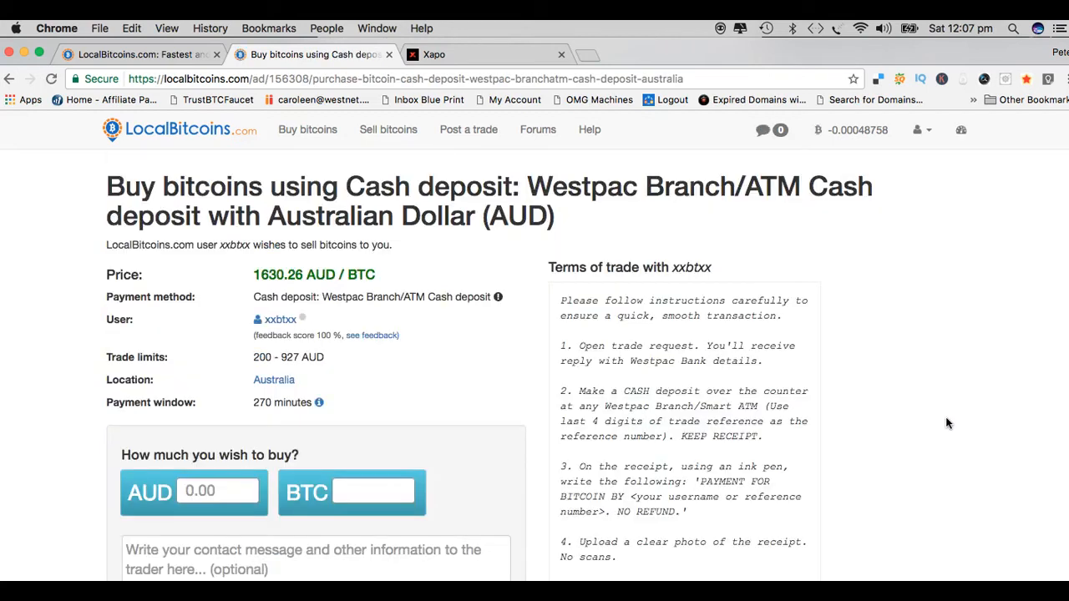
mouse_move(999, 304)
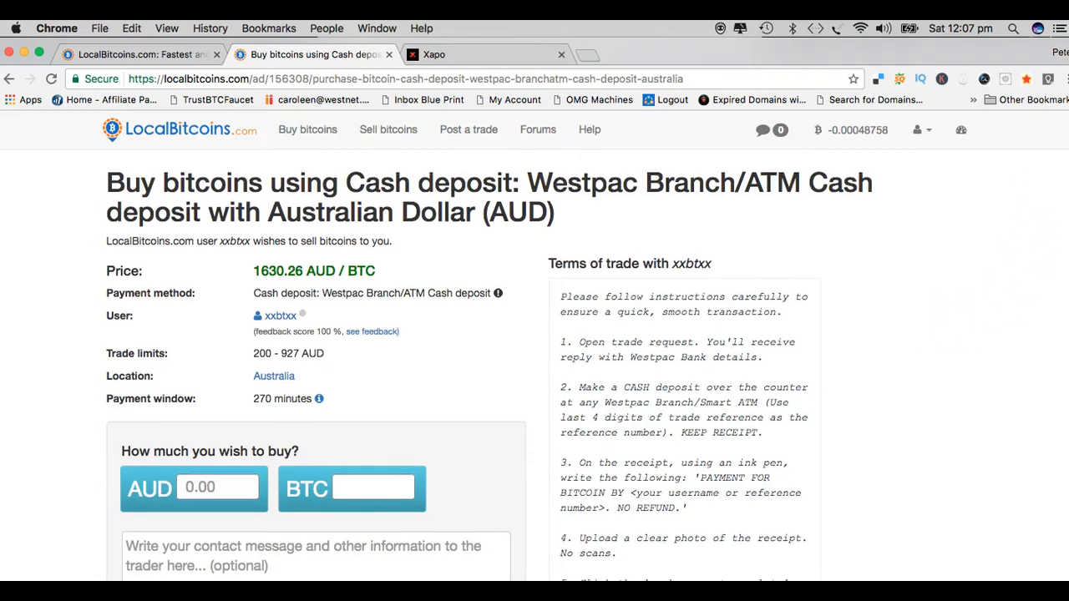
scroll(down, 3)
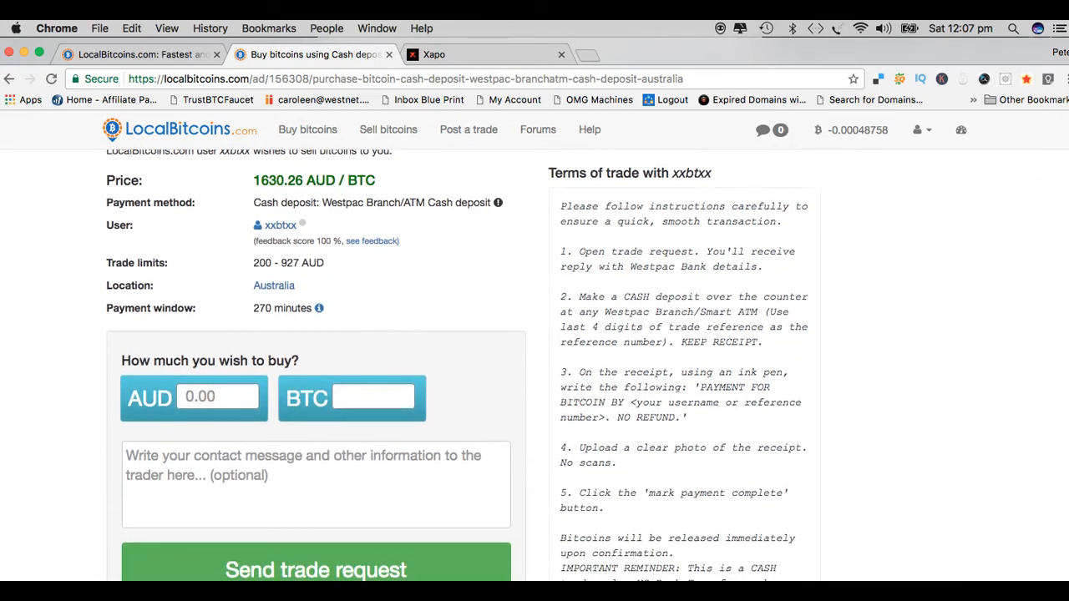
scroll(down, 3)
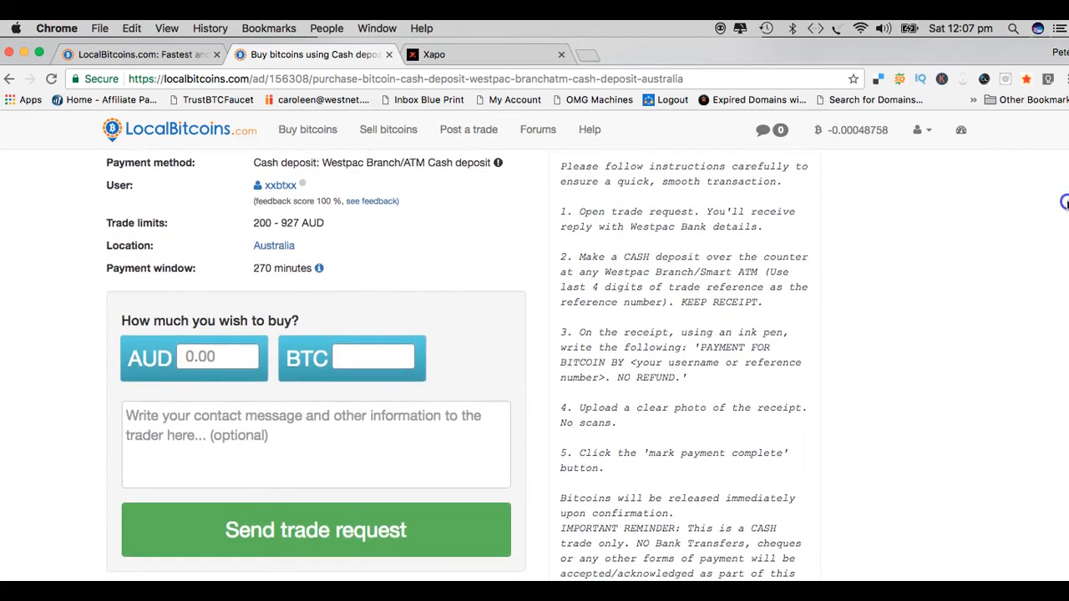
scroll(down, 3)
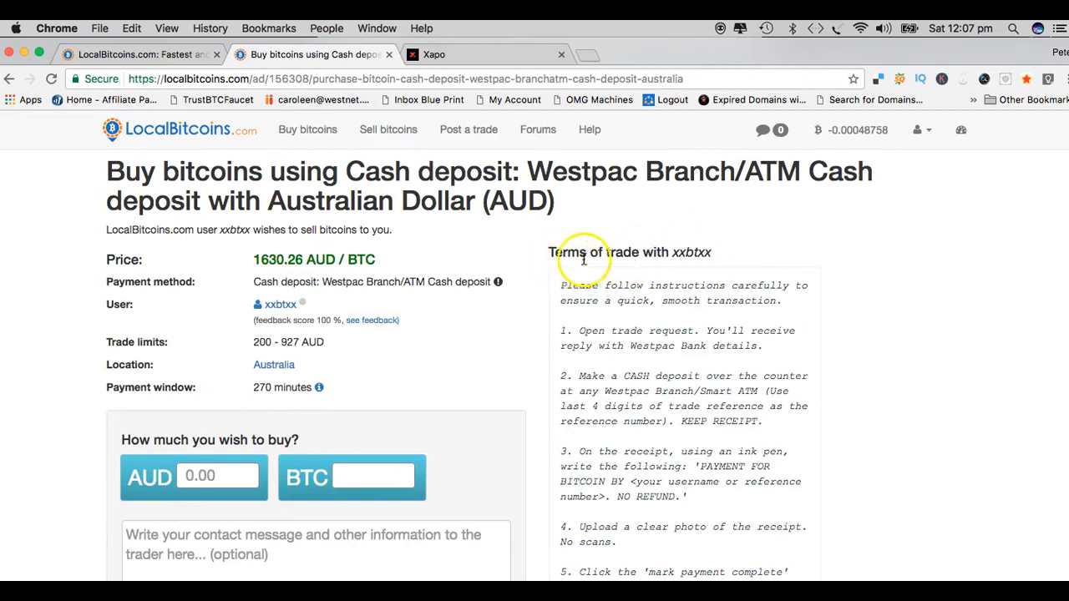
mouse_move(689, 257)
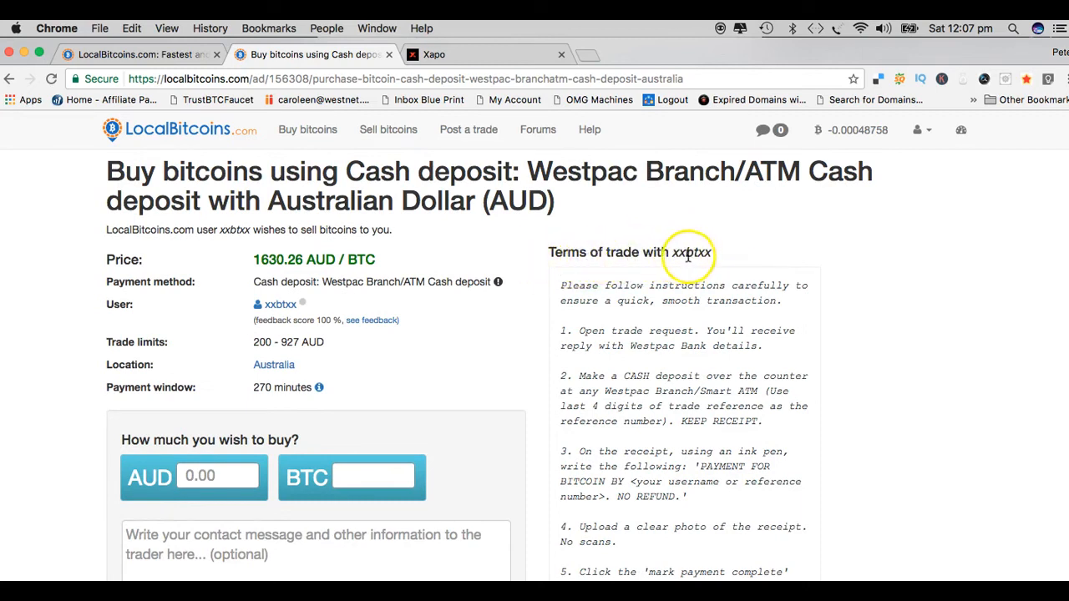
mouse_move(723, 260)
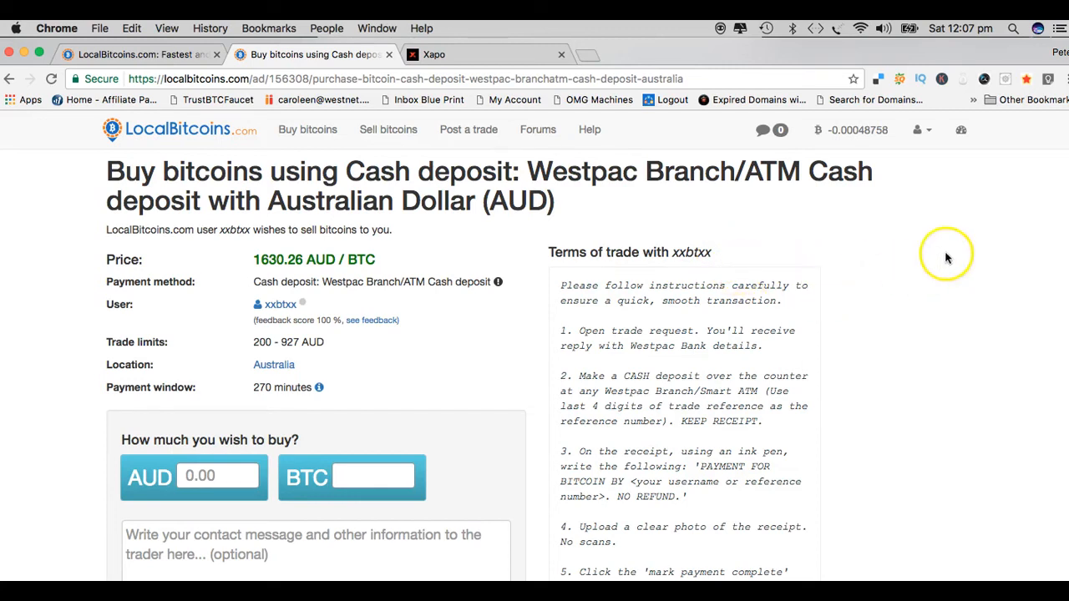
scroll(down, 3)
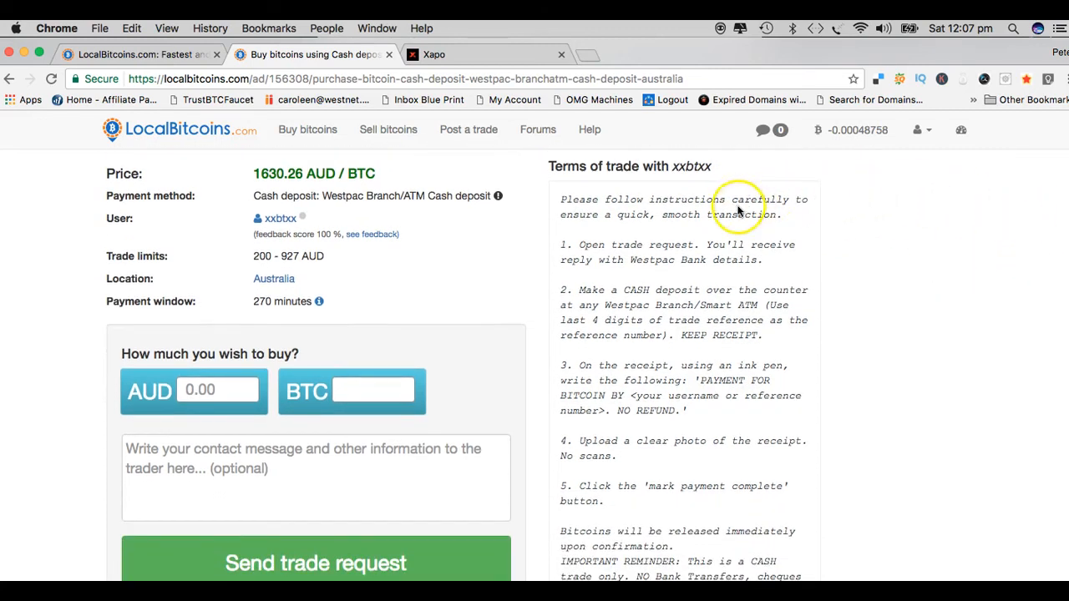
mouse_move(755, 481)
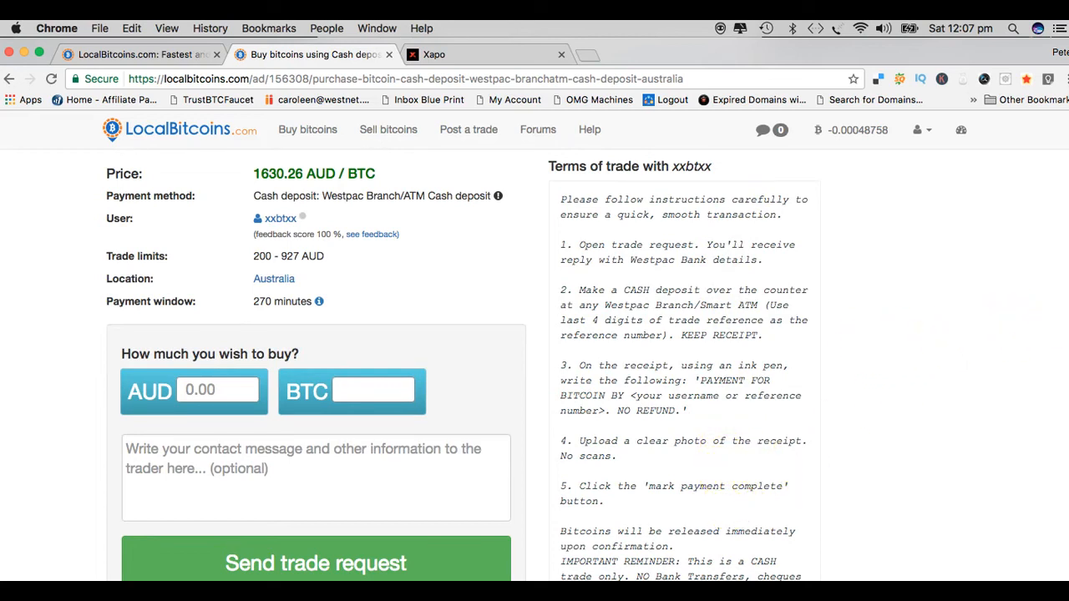
scroll(down, 3)
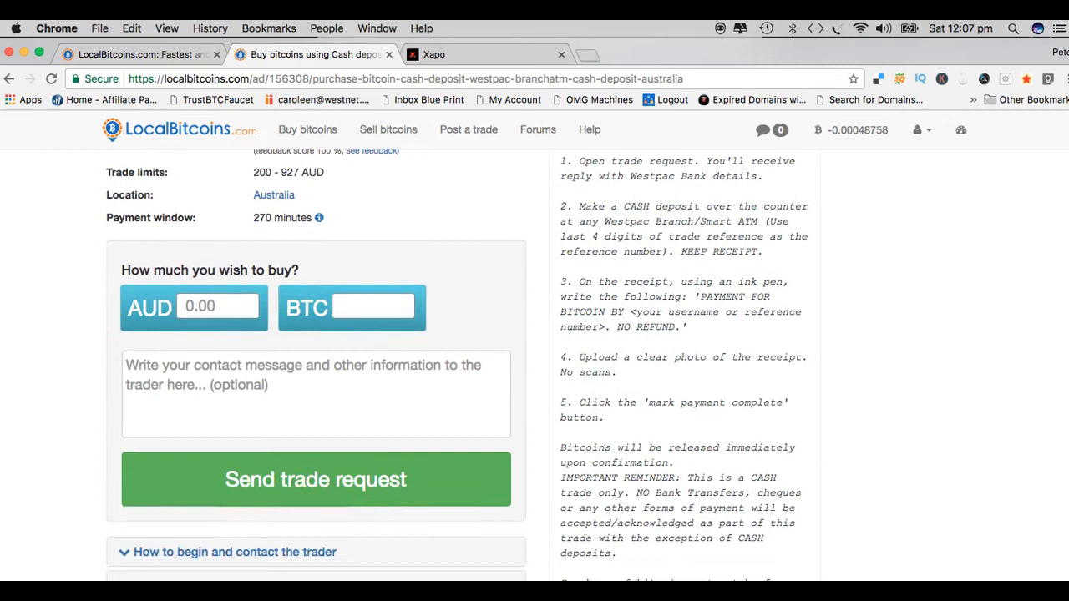
scroll(down, 3)
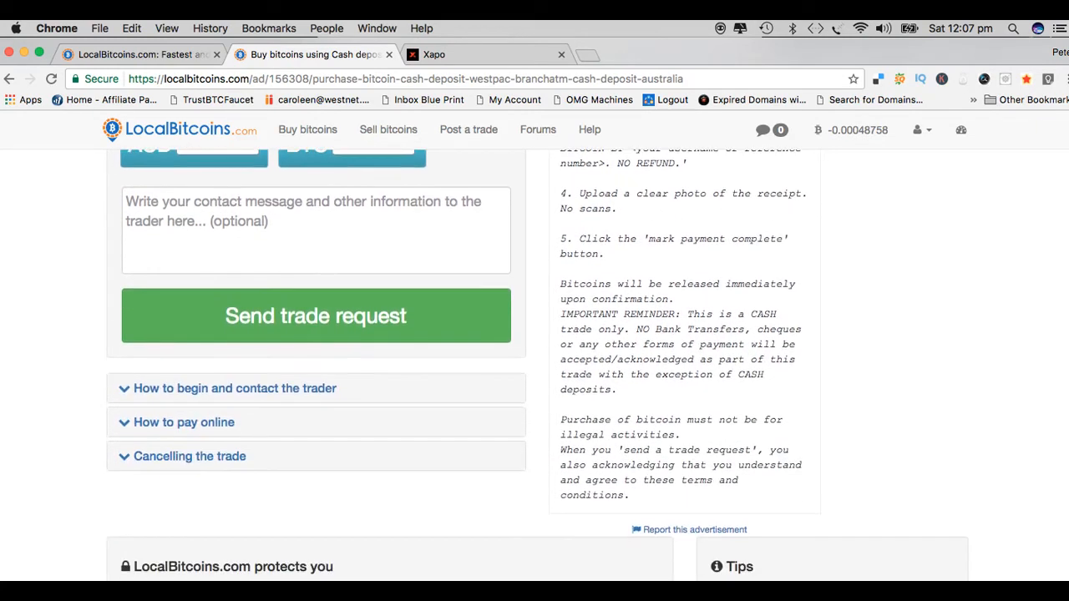
scroll(down, 3)
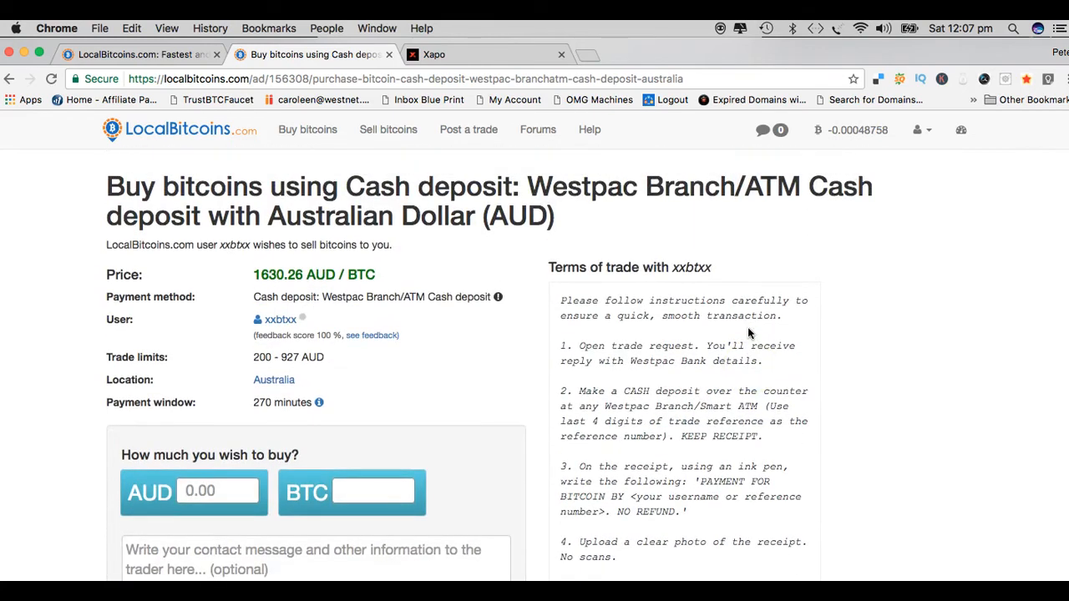
mouse_move(1039, 177)
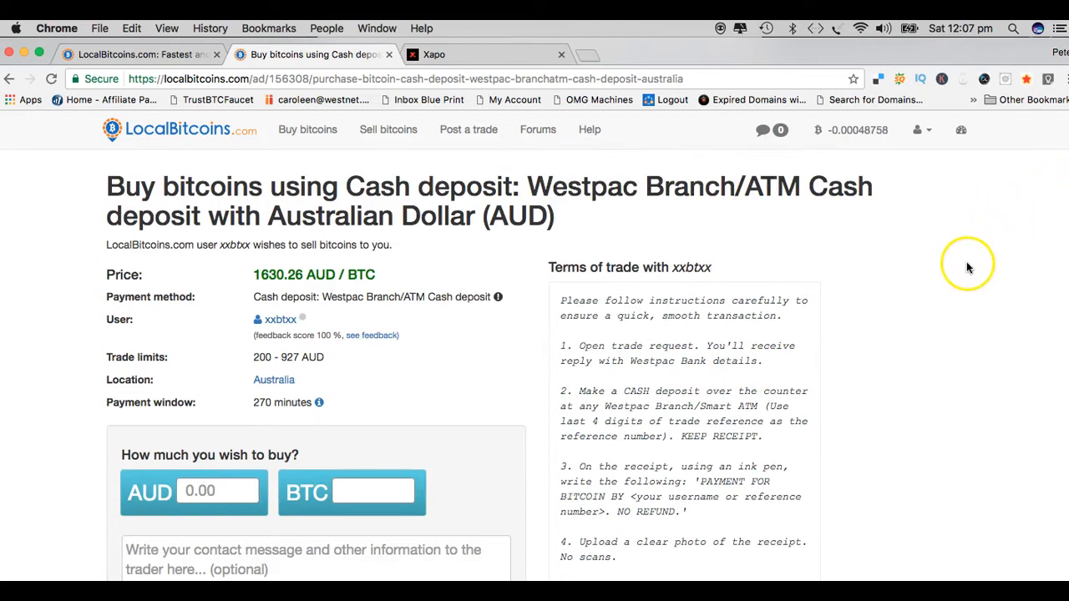
mouse_move(968, 268)
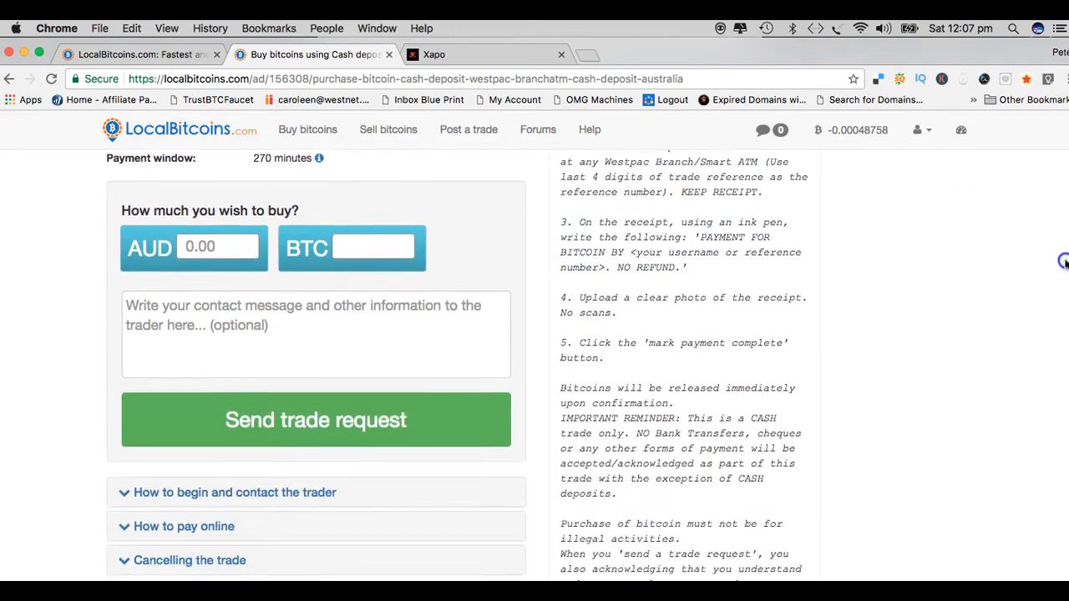
scroll(down, 3)
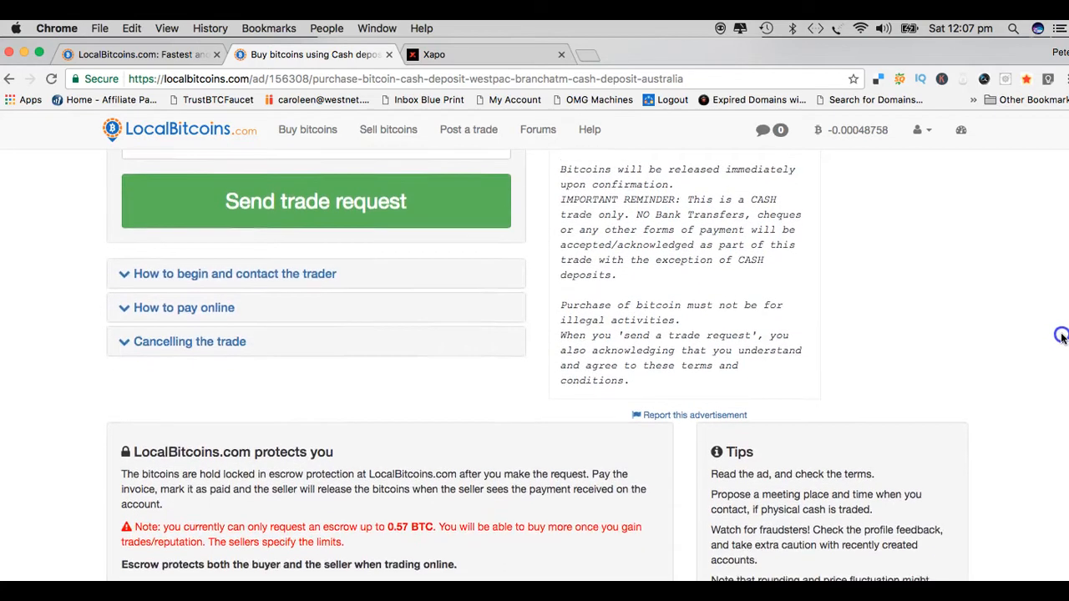
scroll(down, 3)
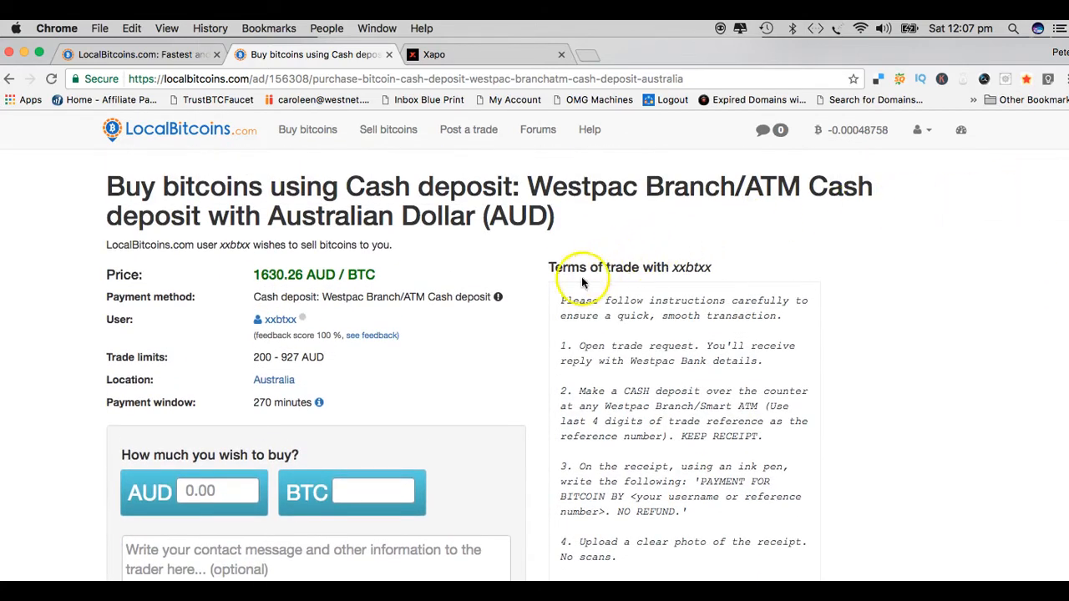
mouse_move(648, 401)
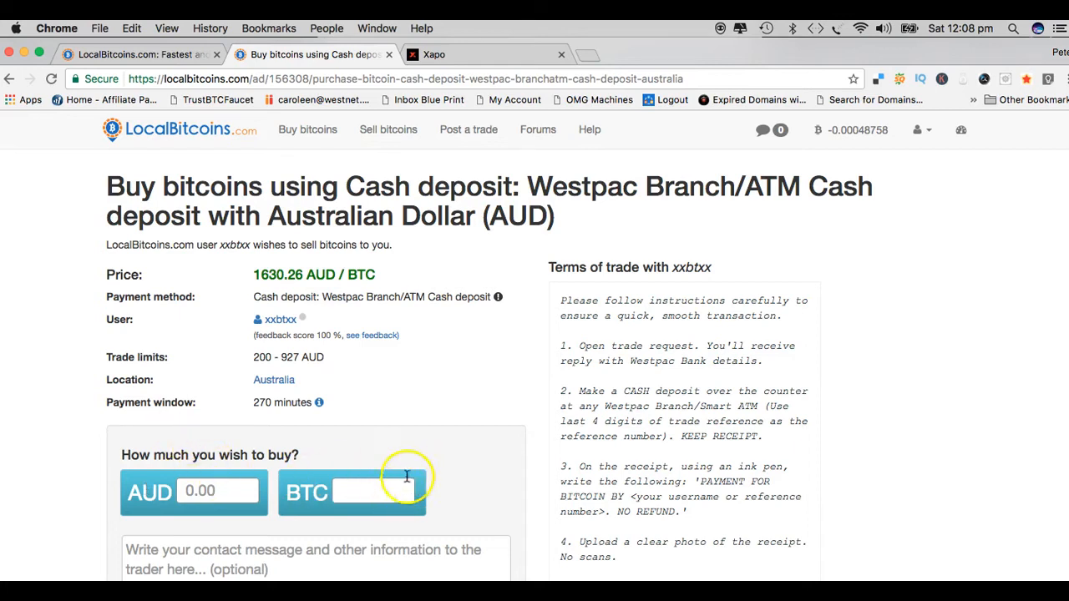
mouse_move(478, 396)
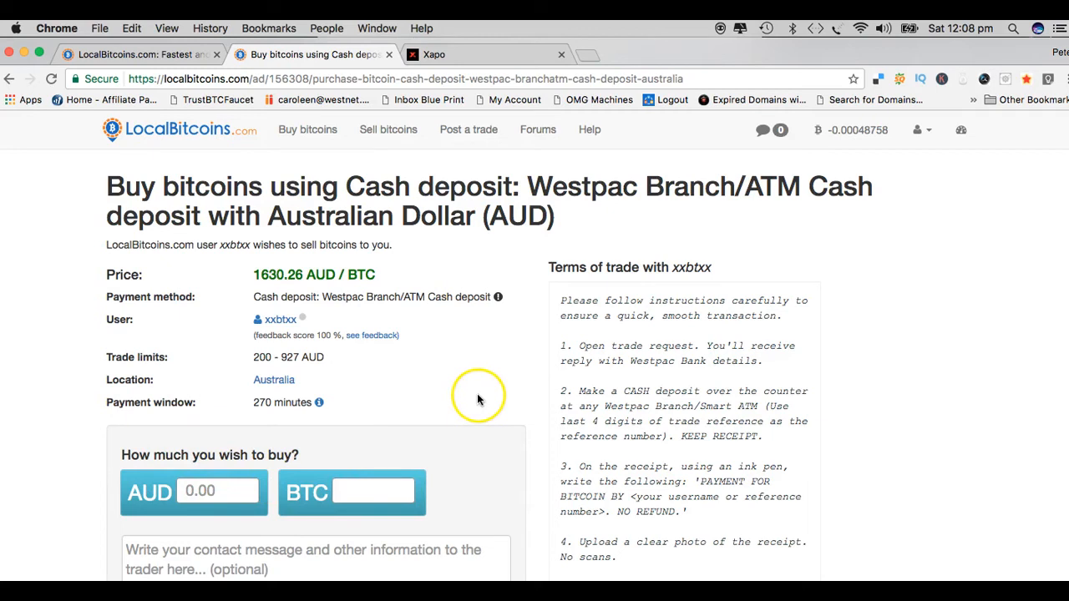
mouse_move(922, 299)
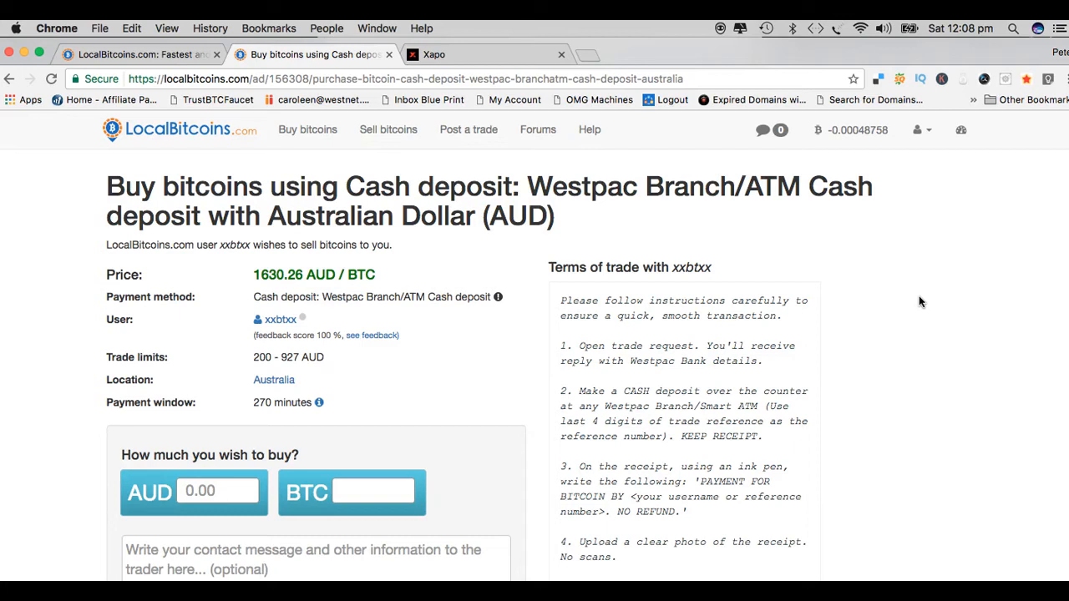
mouse_move(899, 266)
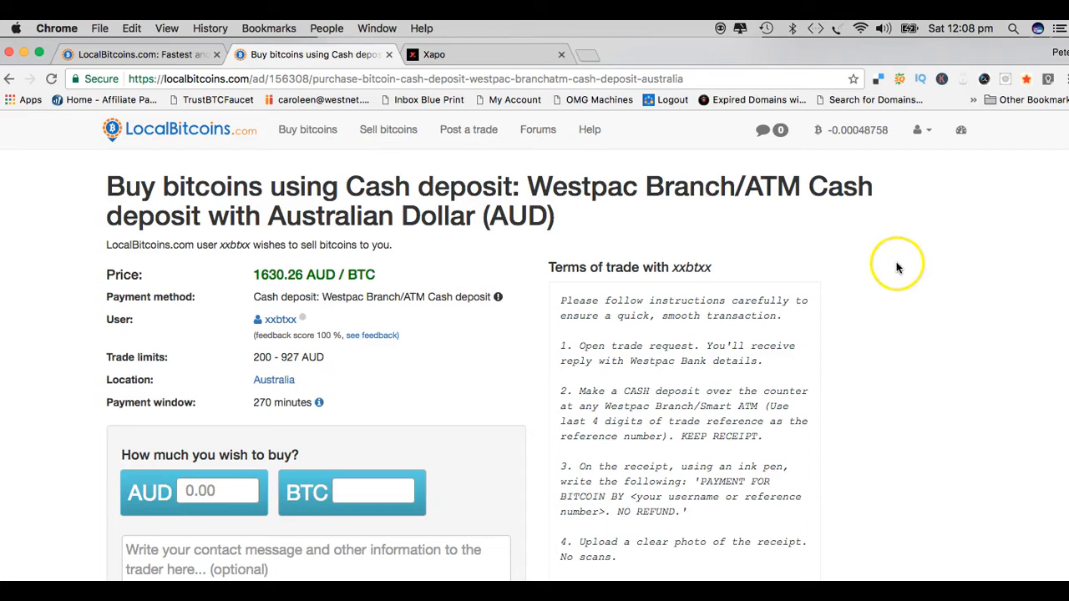
mouse_move(725, 160)
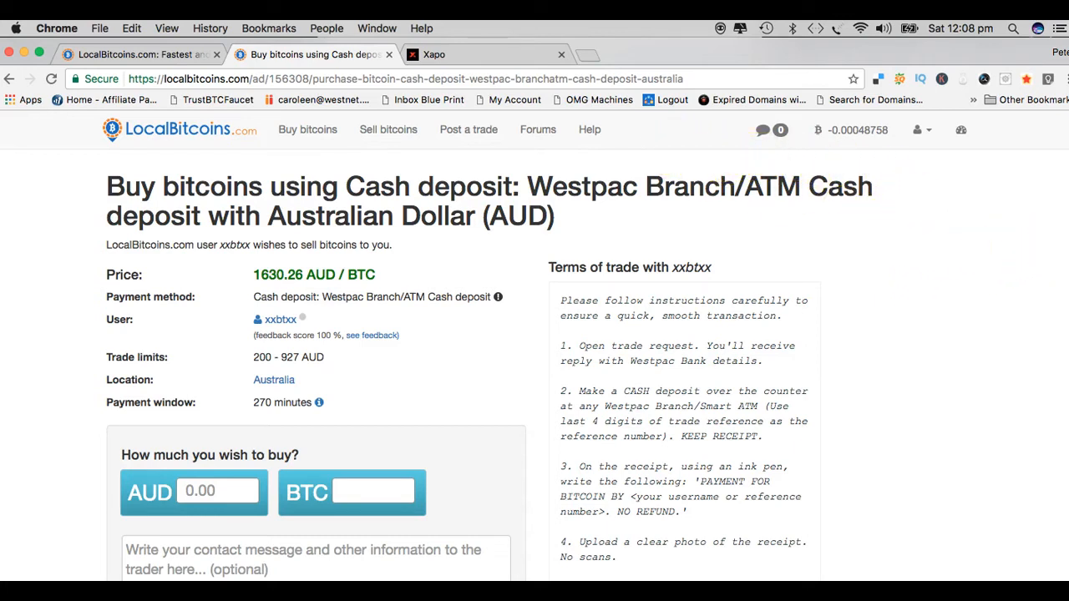
mouse_move(1022, 251)
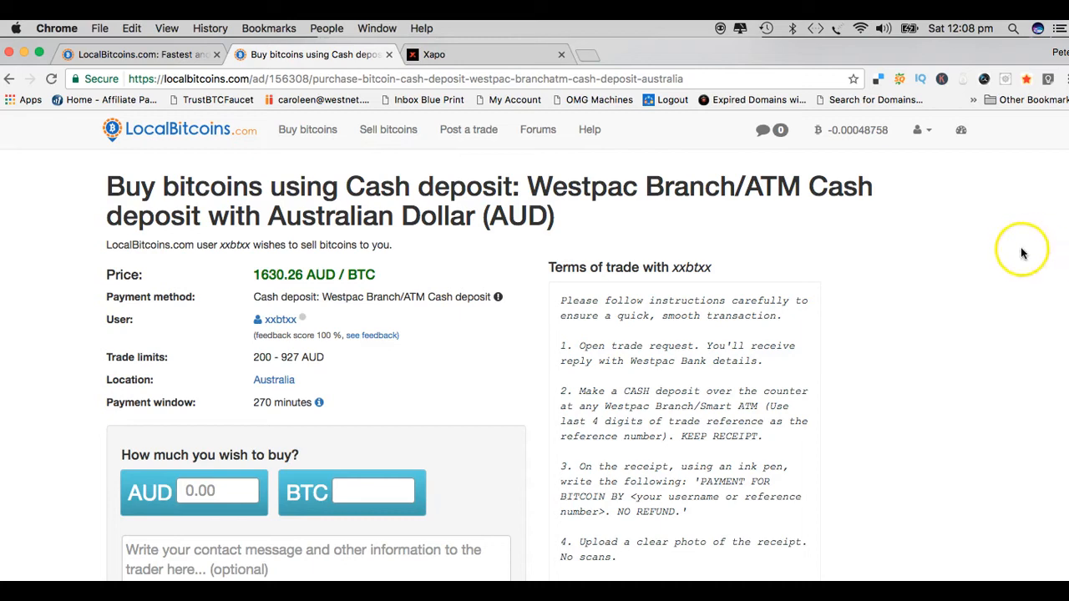
mouse_move(865, 114)
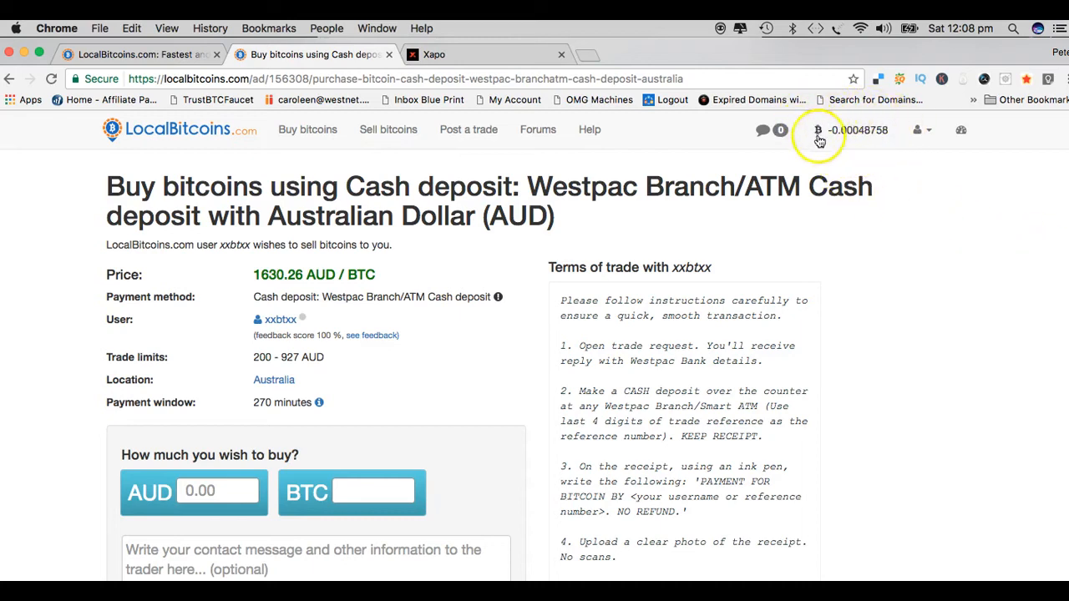
mouse_move(982, 207)
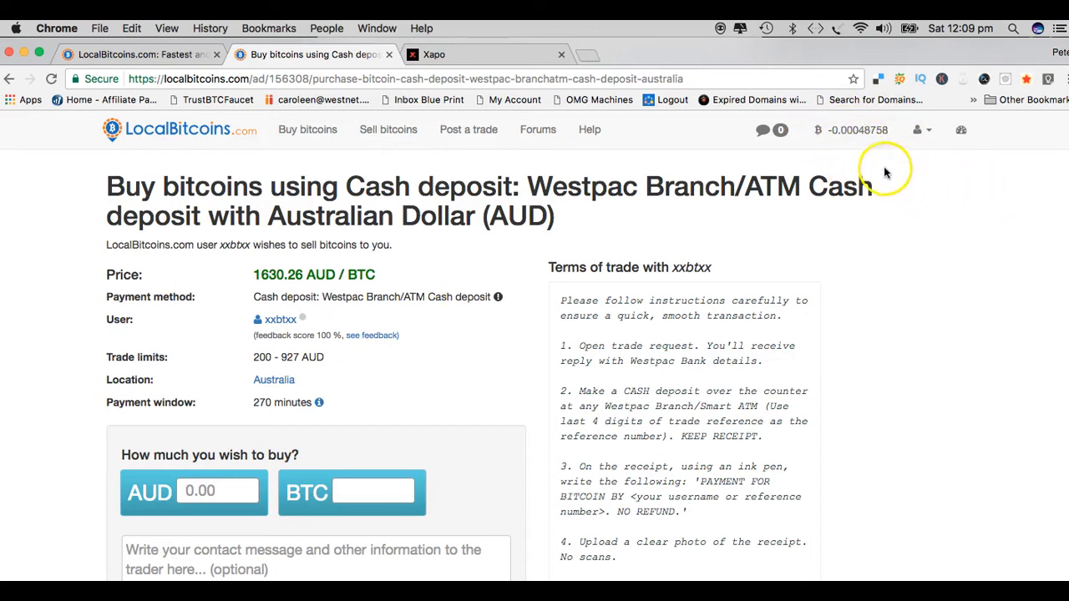
mouse_move(949, 192)
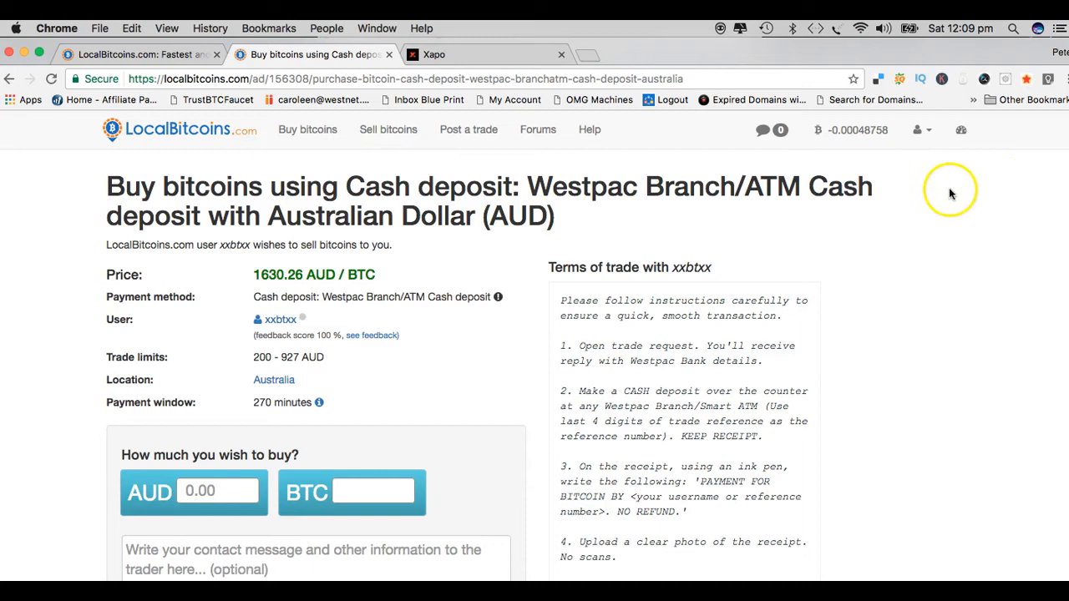
mouse_move(798, 167)
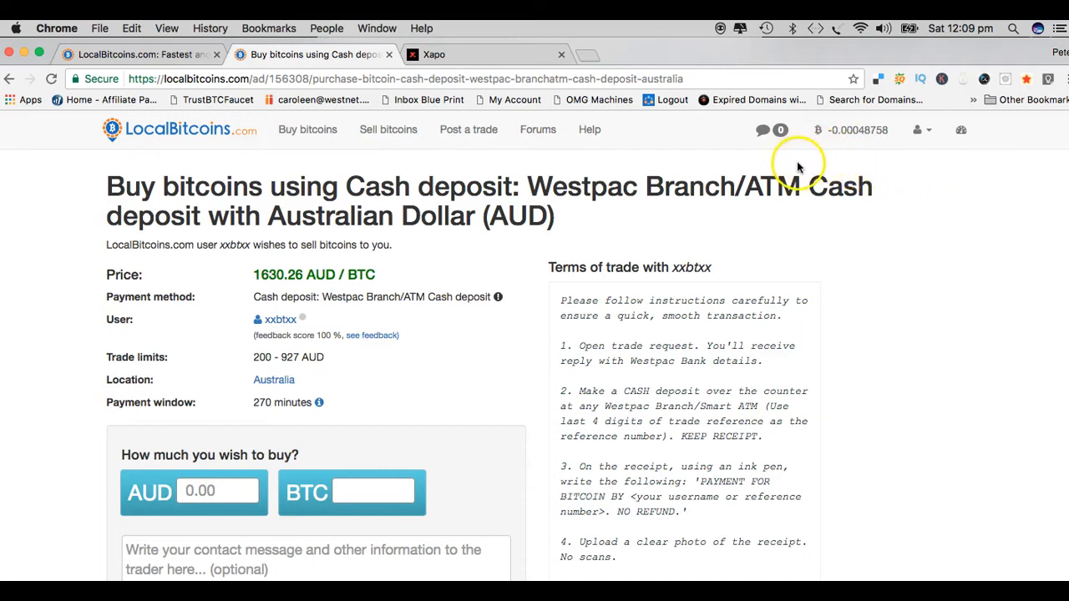
mouse_move(716, 237)
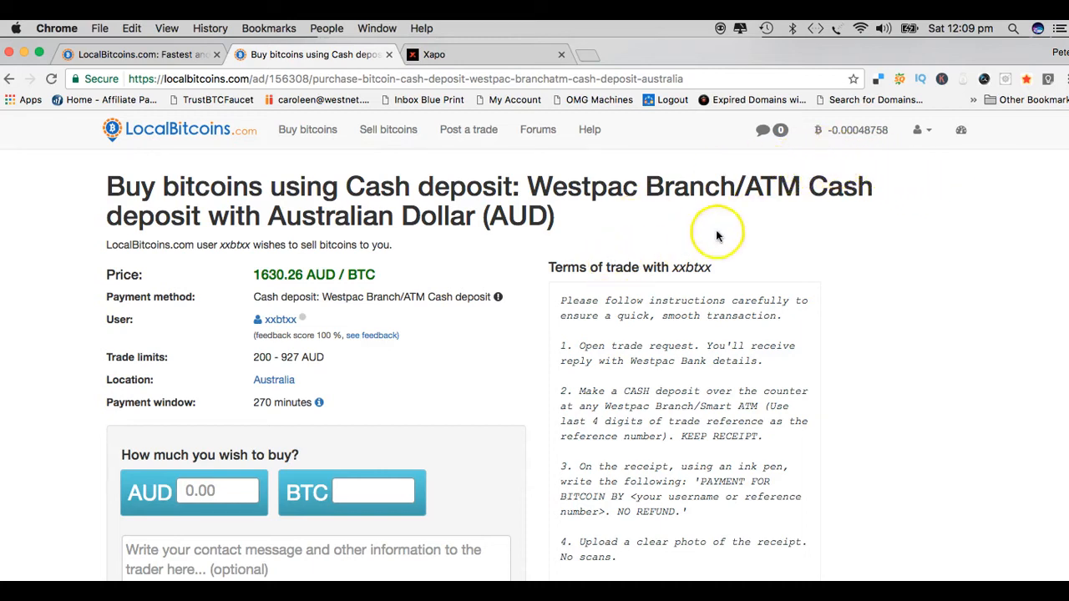
mouse_move(828, 148)
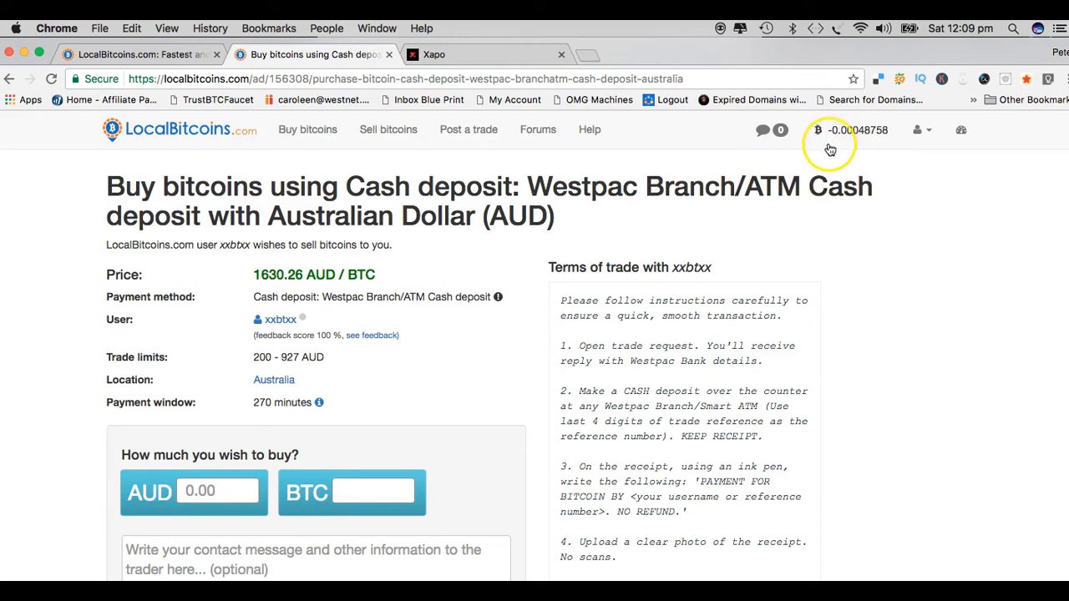
mouse_move(893, 130)
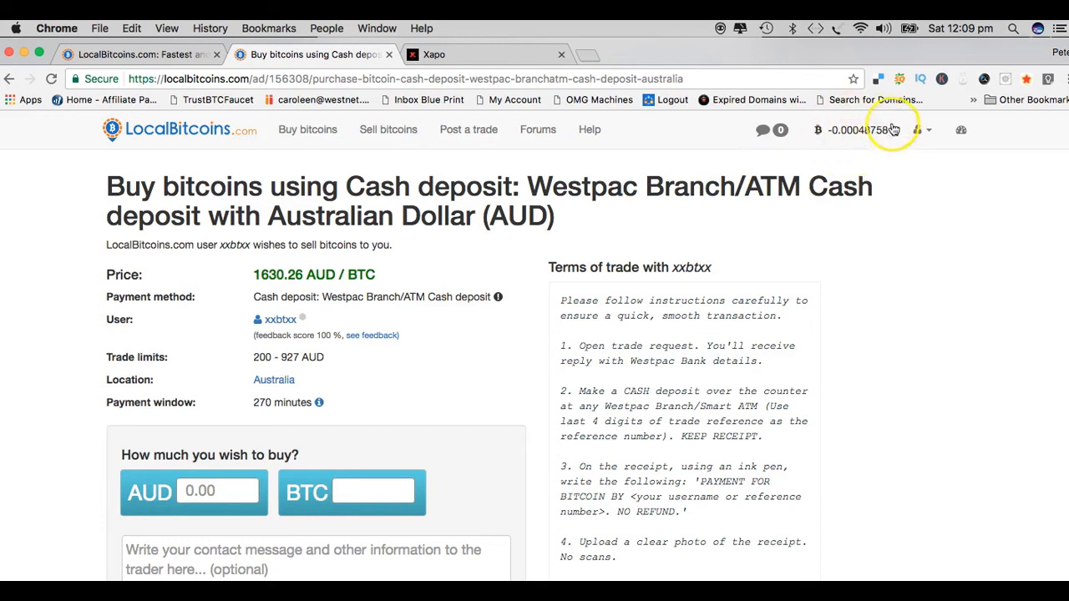
mouse_move(867, 141)
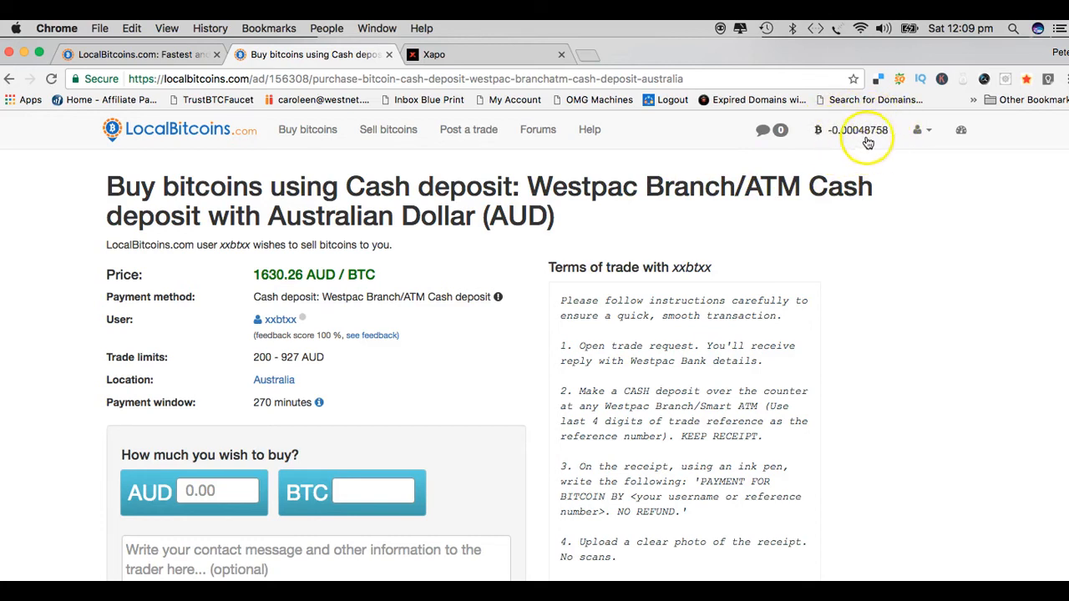
mouse_move(861, 170)
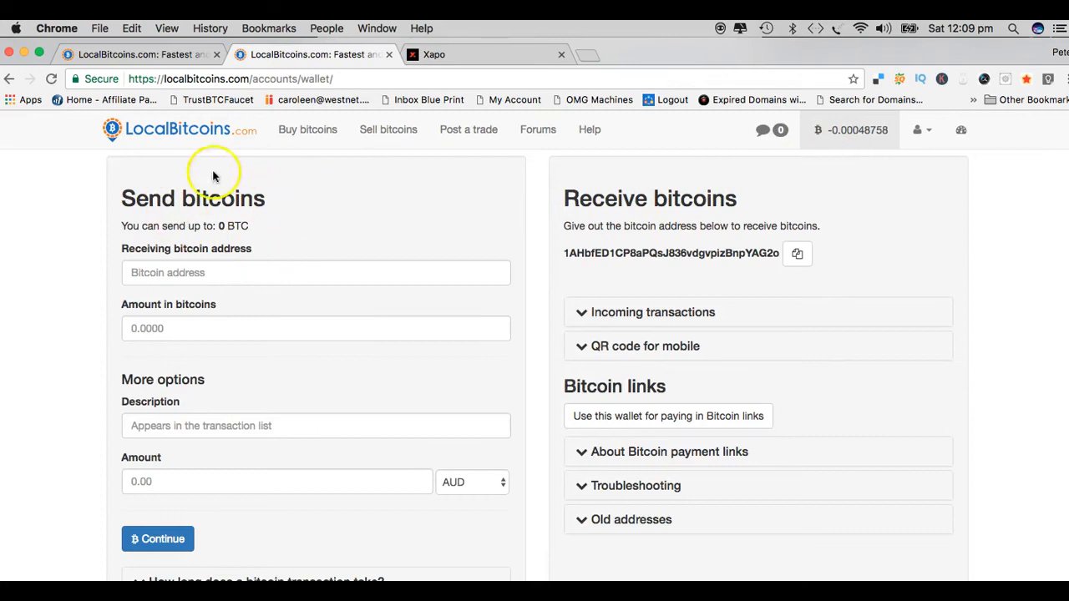
mouse_move(266, 230)
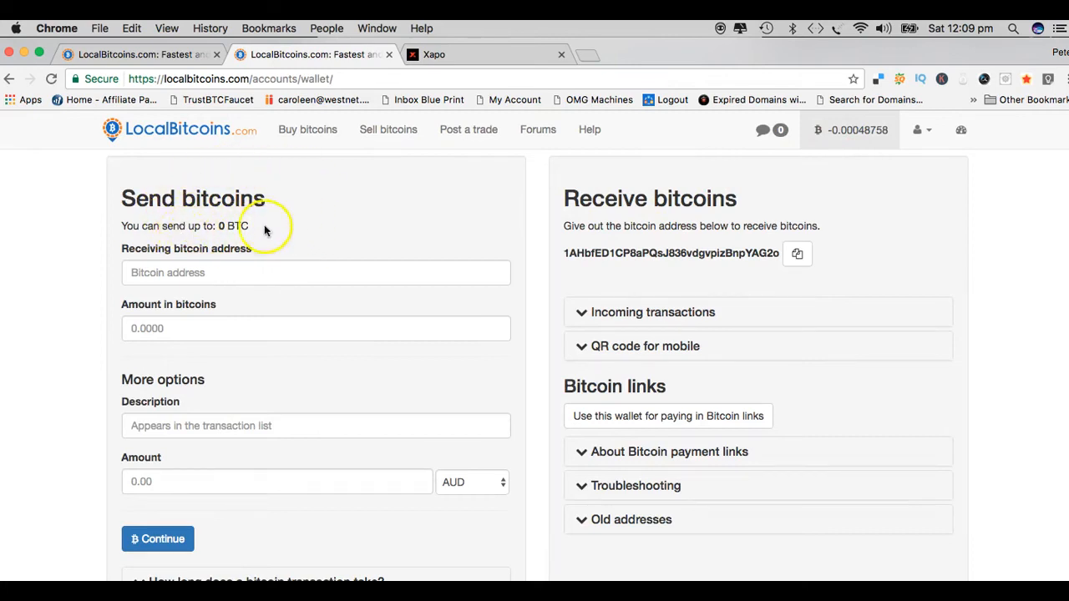
mouse_move(350, 241)
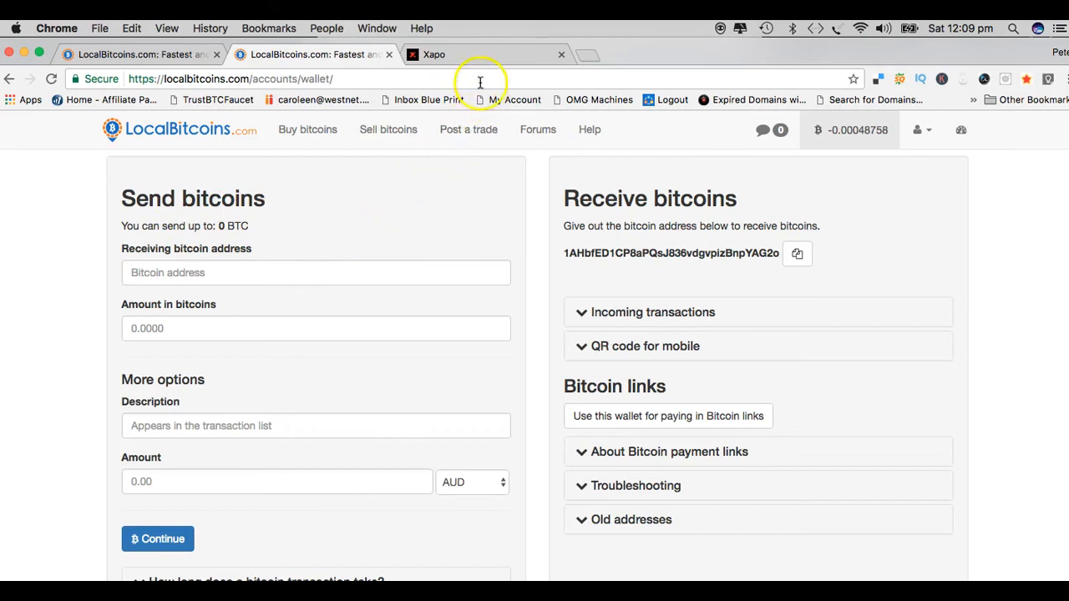
- Switch over to the Xapo wallet browser tab
click(434, 54)
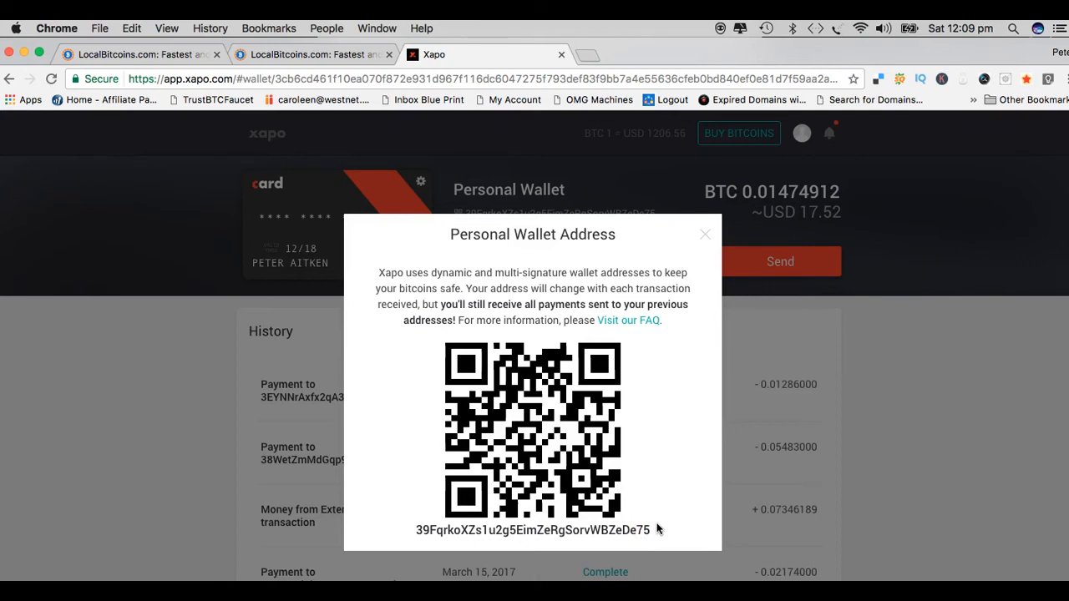
mouse_move(653, 533)
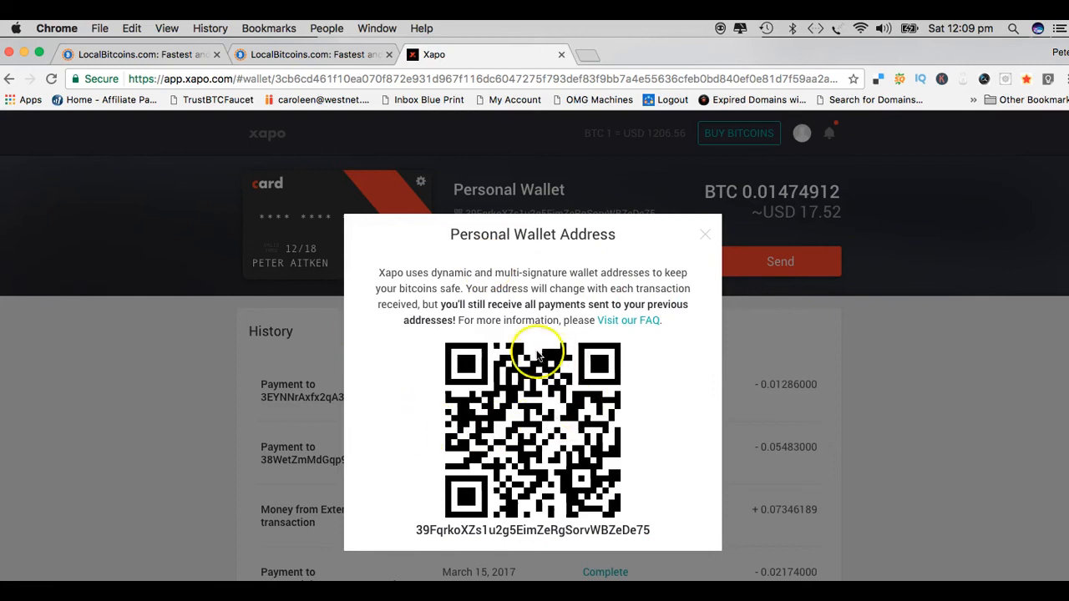
mouse_move(605, 421)
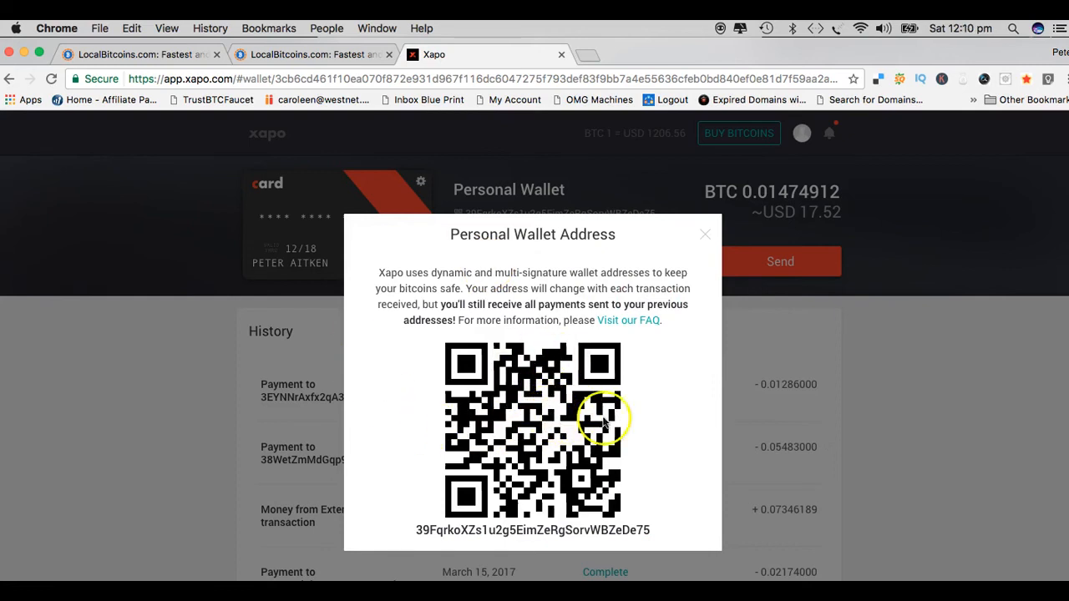
mouse_move(642, 409)
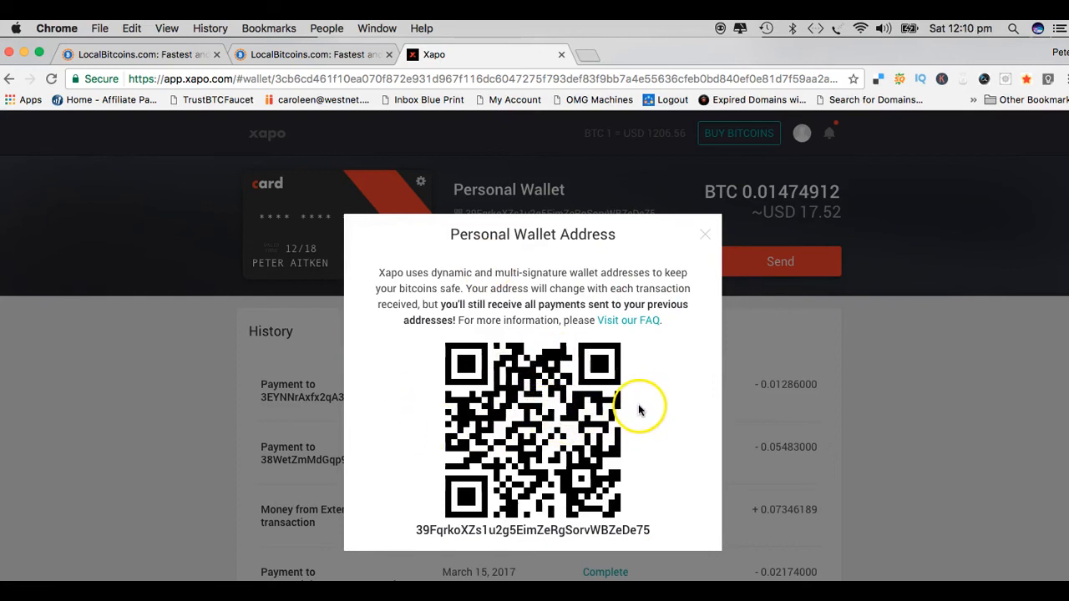
mouse_move(638, 411)
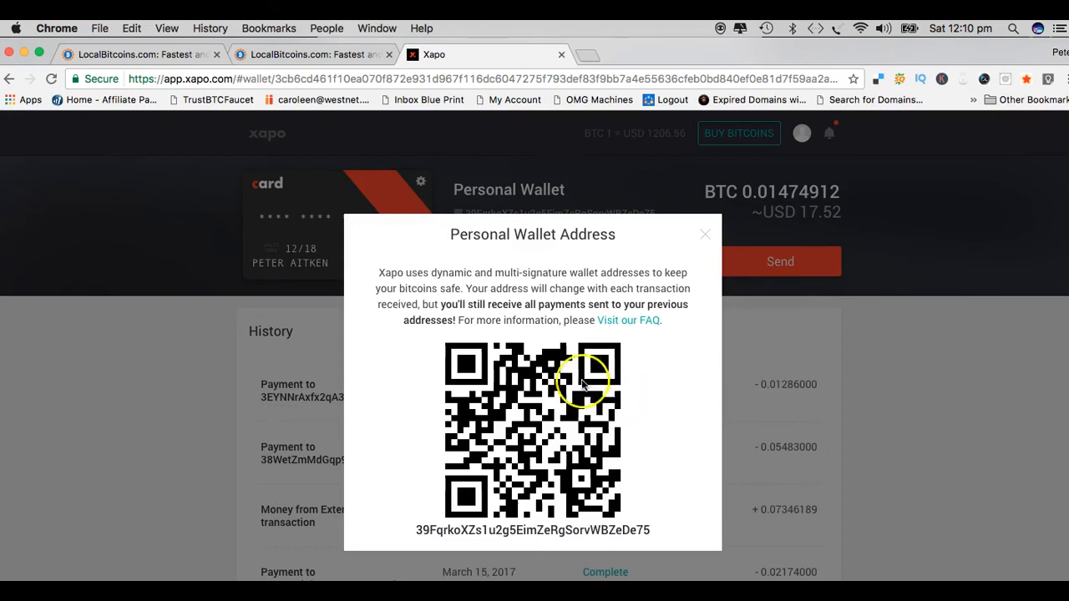
mouse_move(651, 406)
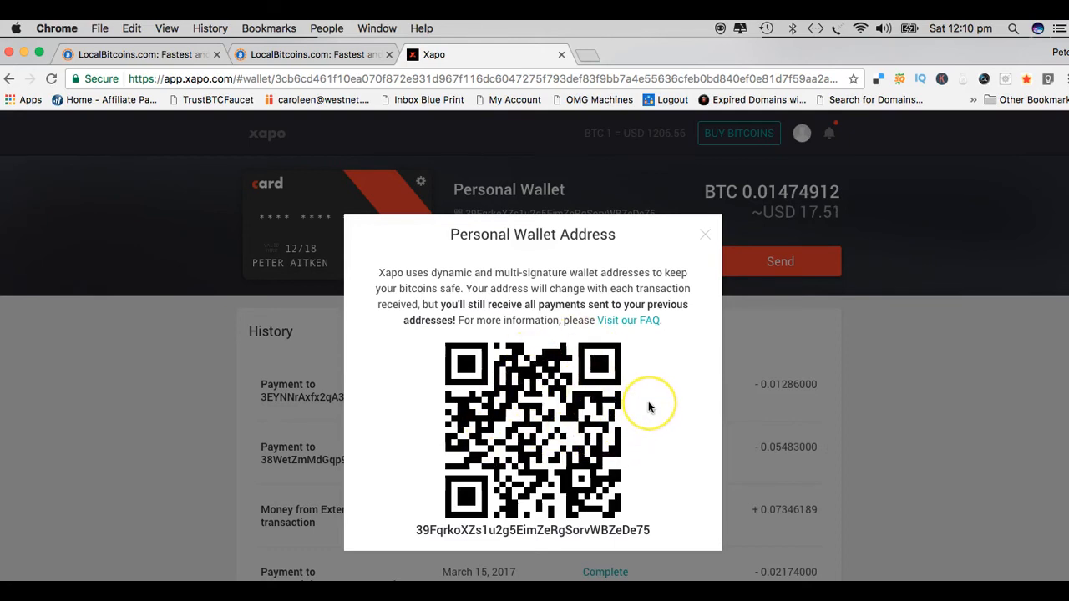
mouse_move(651, 407)
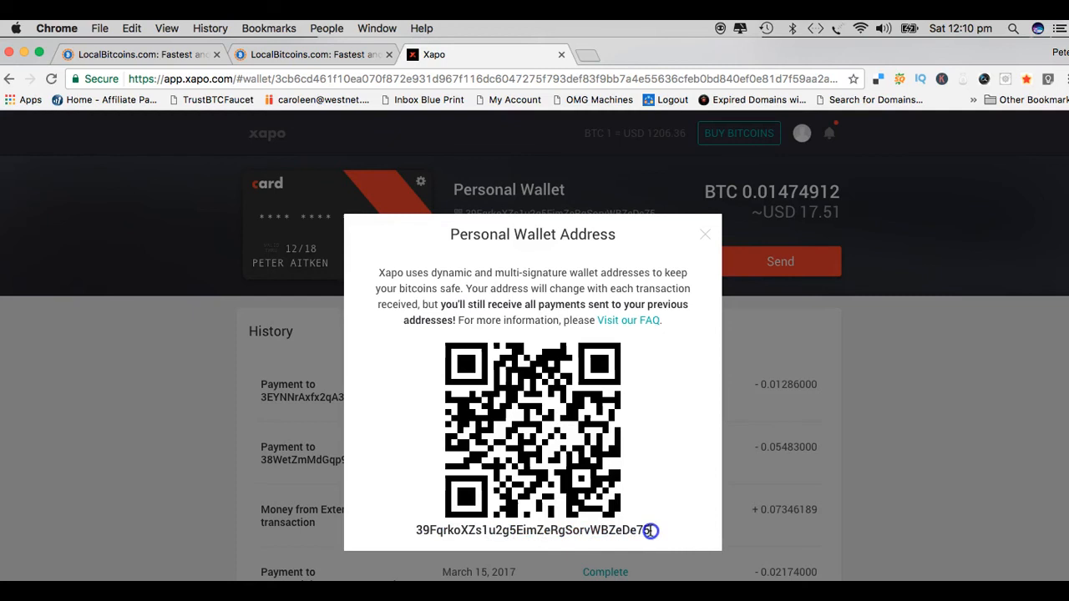
- Highlight the Xapo Personal Wallet receiving address under the QR code for copying
click(651, 531)
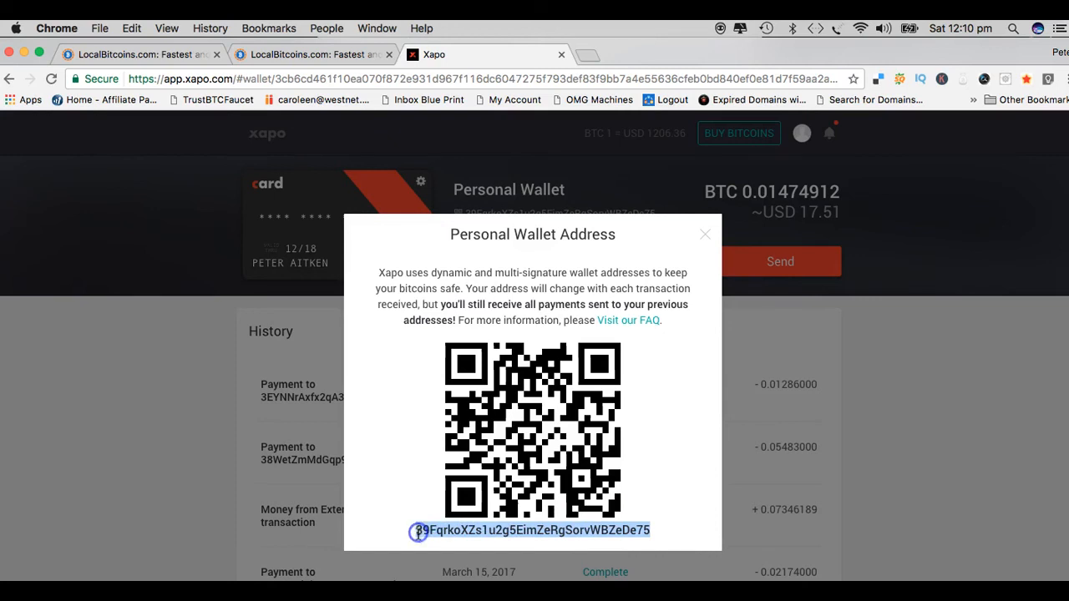
mouse_move(675, 521)
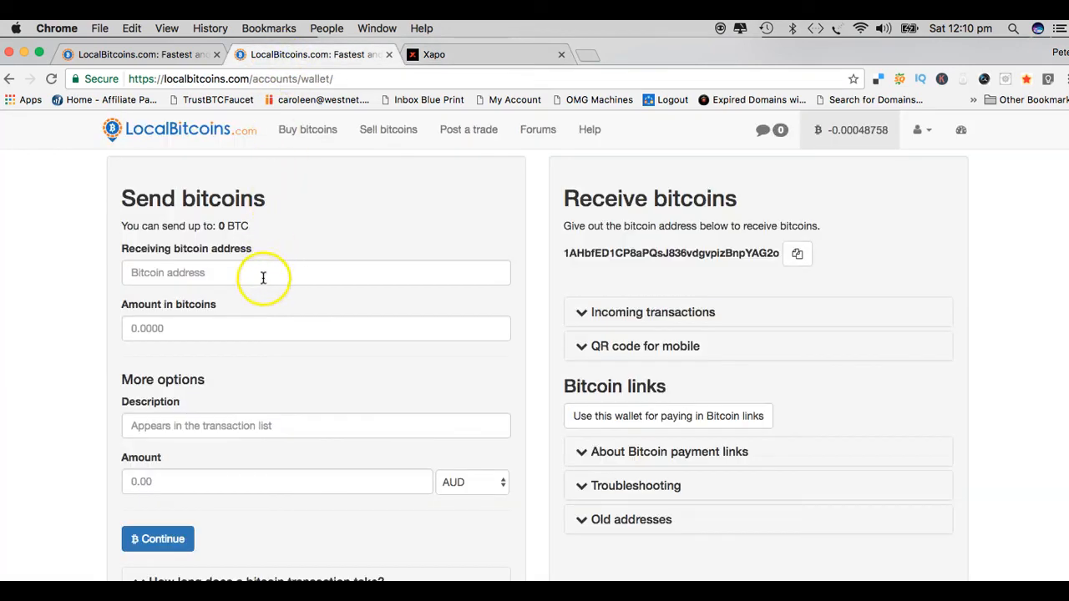
text(39FqrkoXZs1u2g5EimZeRgBorvWBZeDe75)
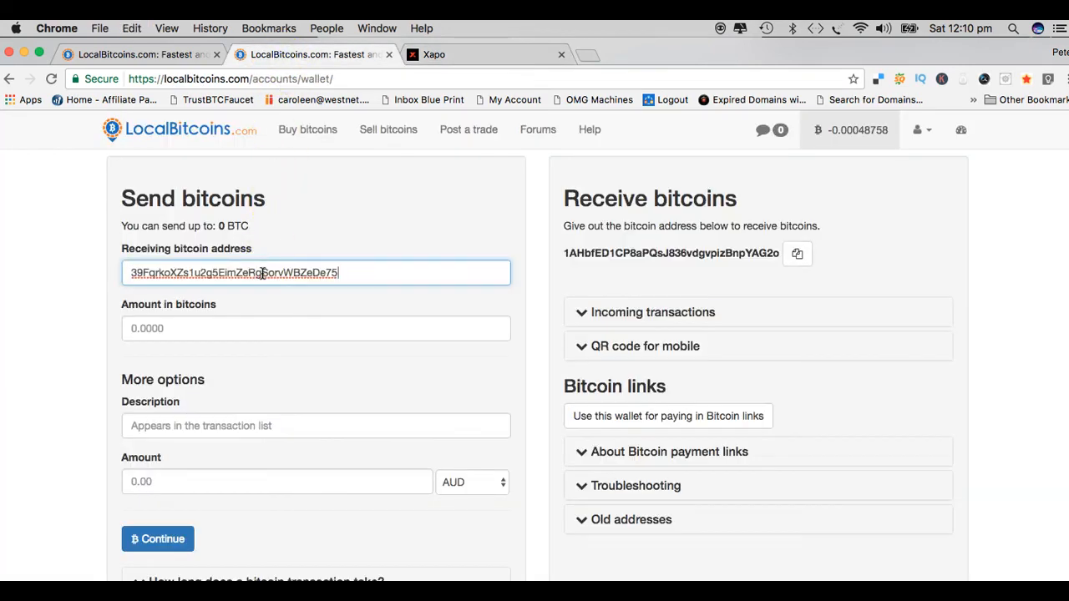
mouse_move(351, 282)
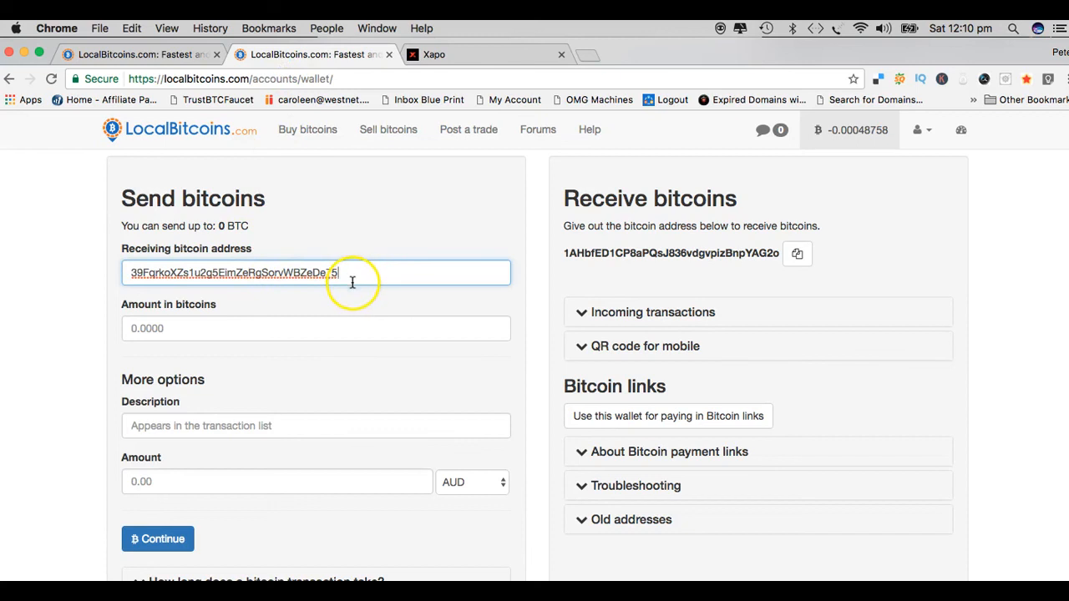
click(315, 327)
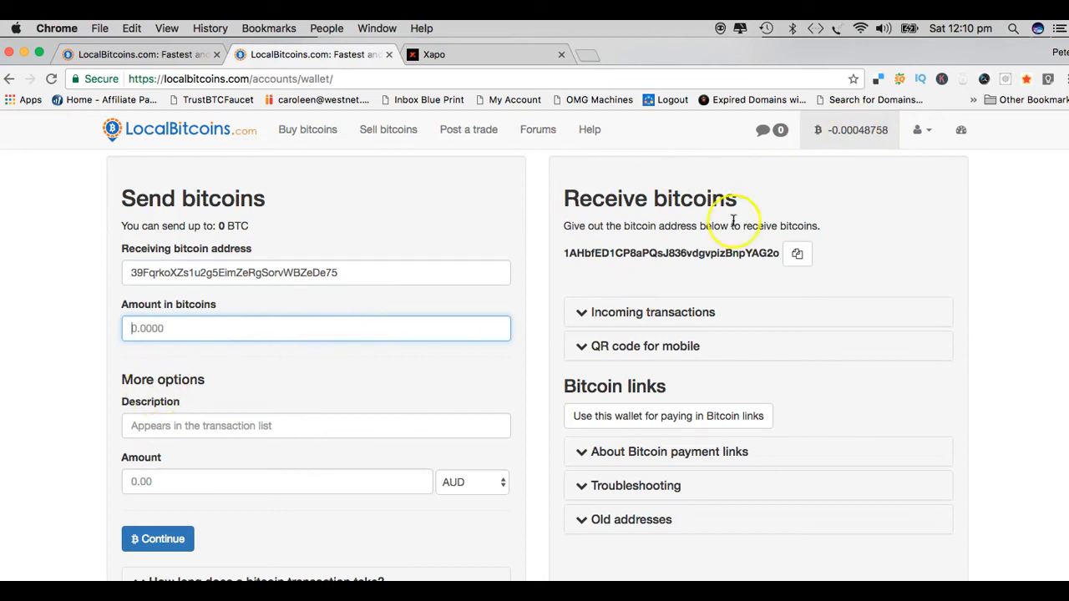
mouse_move(314, 302)
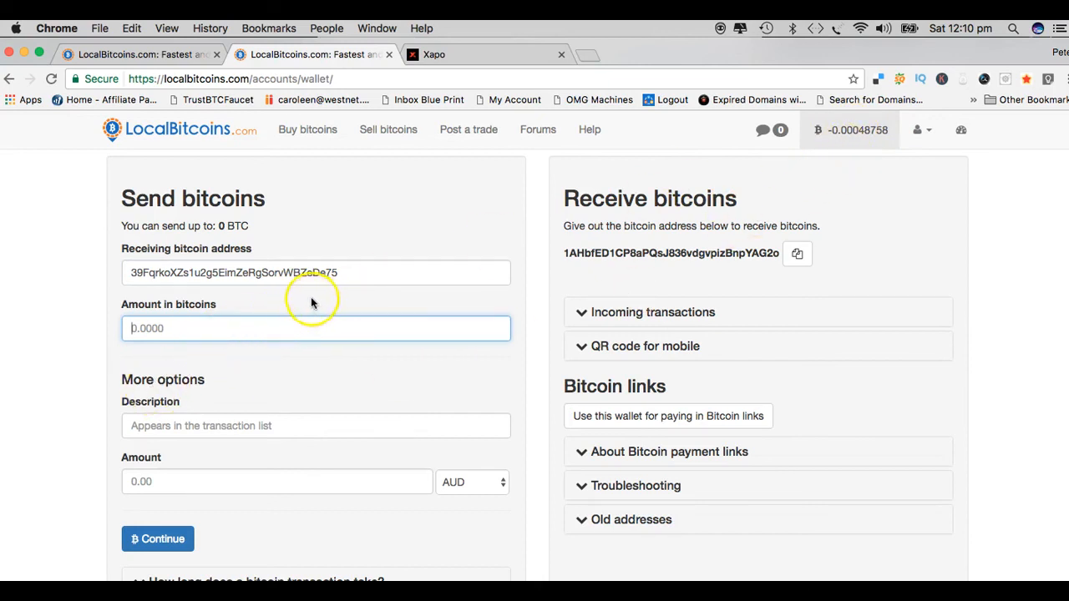
click(343, 272)
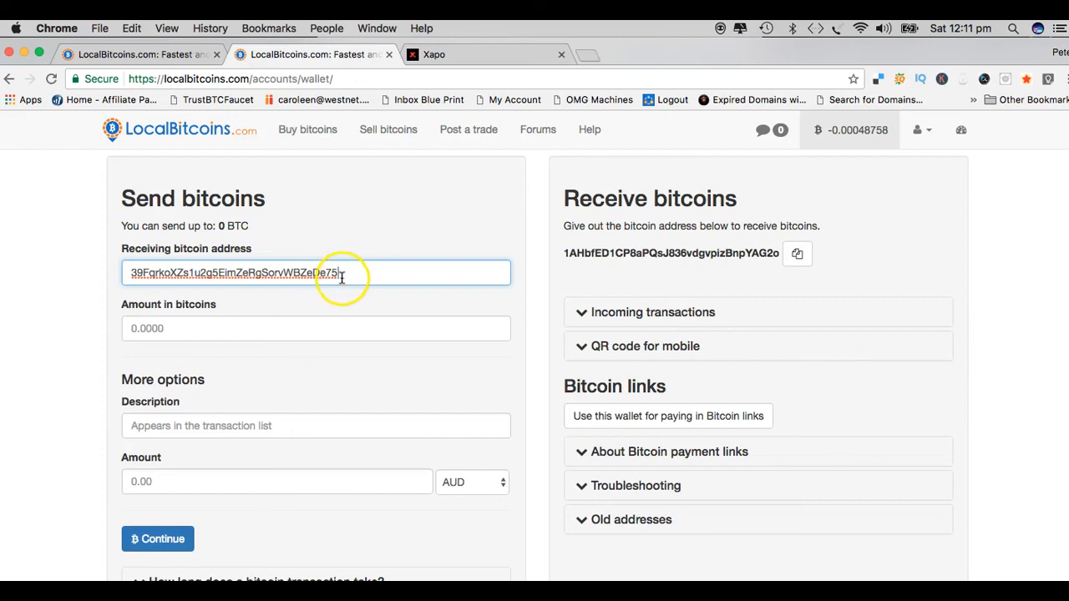
mouse_move(456, 299)
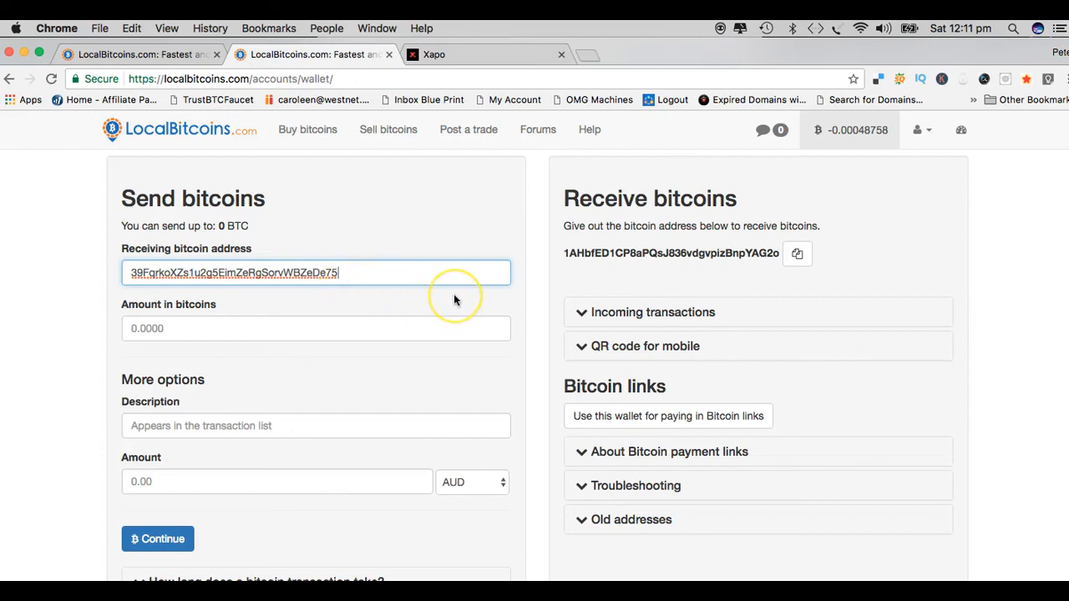
mouse_move(456, 300)
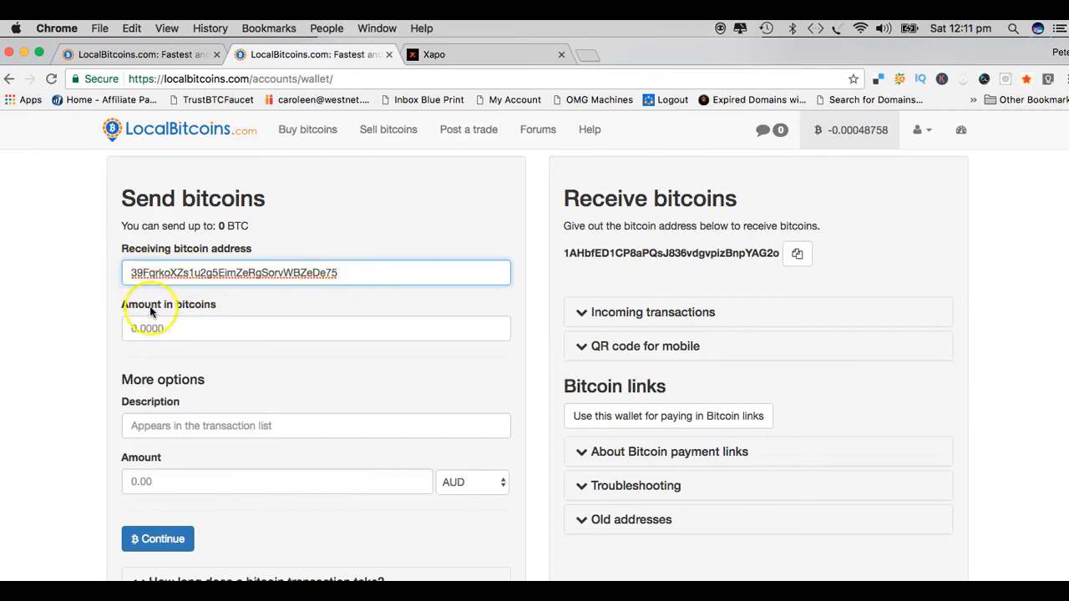
mouse_move(107, 284)
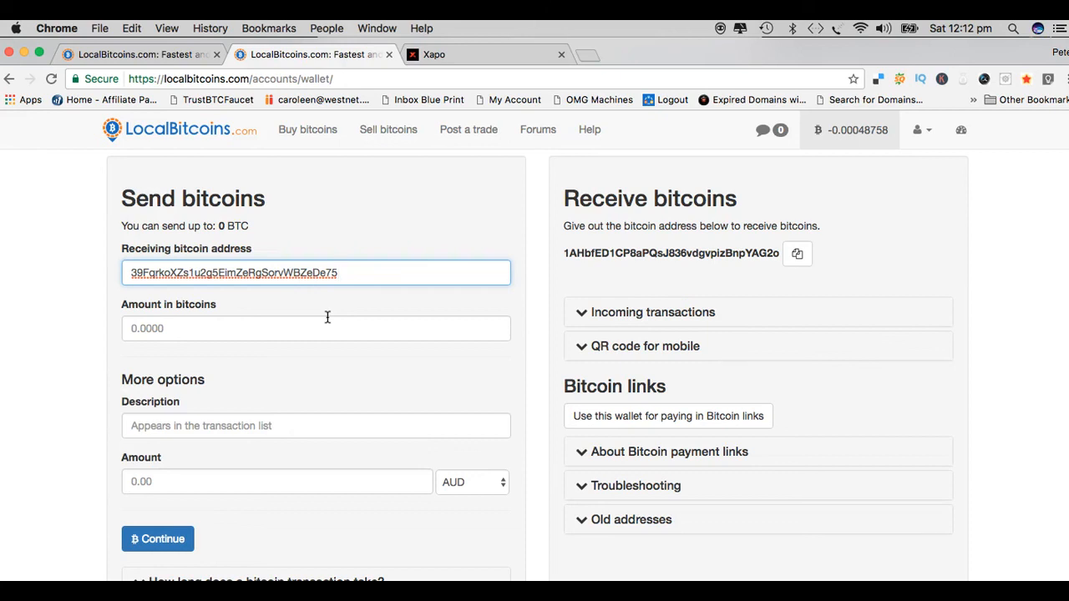
mouse_move(548, 328)
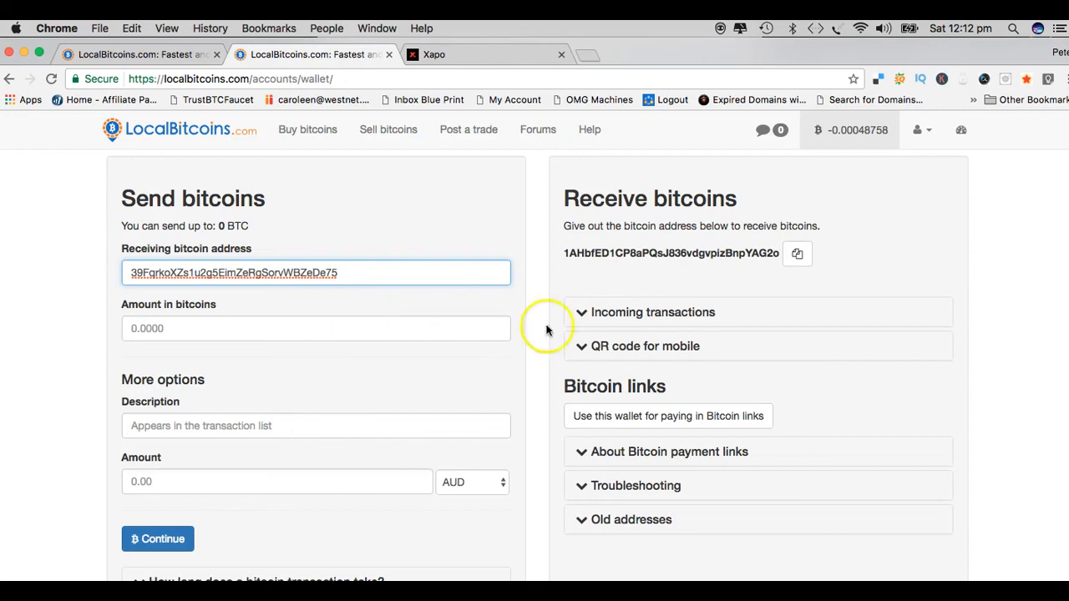
mouse_move(889, 325)
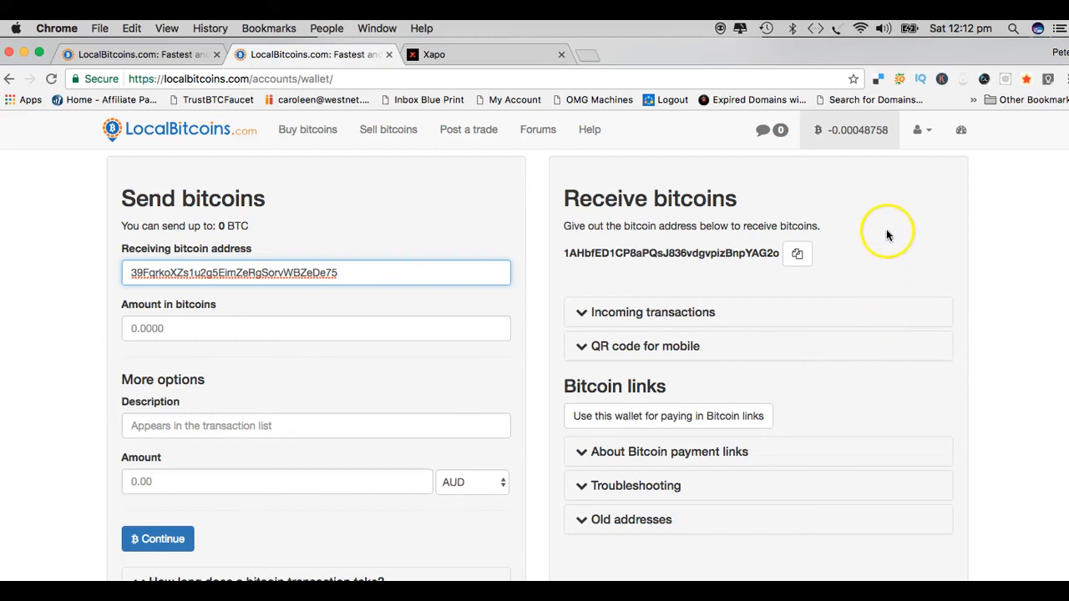
mouse_move(885, 234)
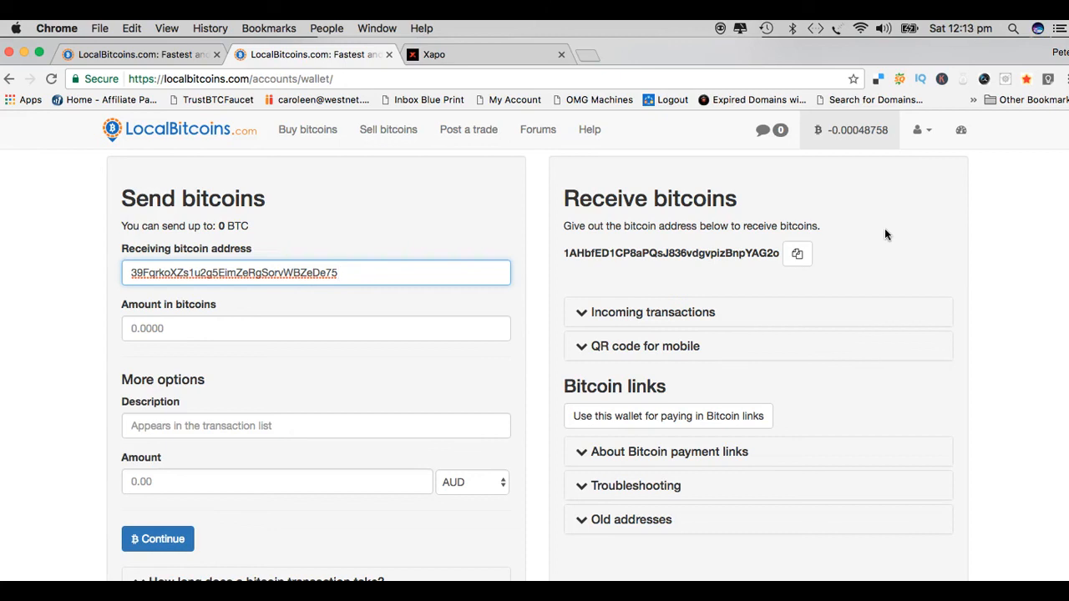
mouse_move(276, 359)
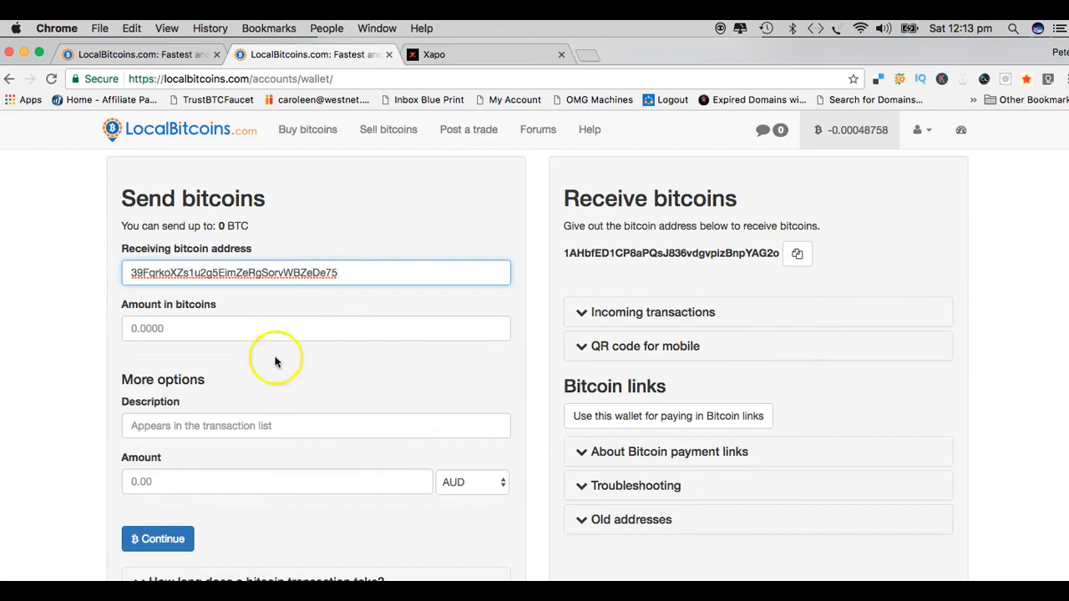